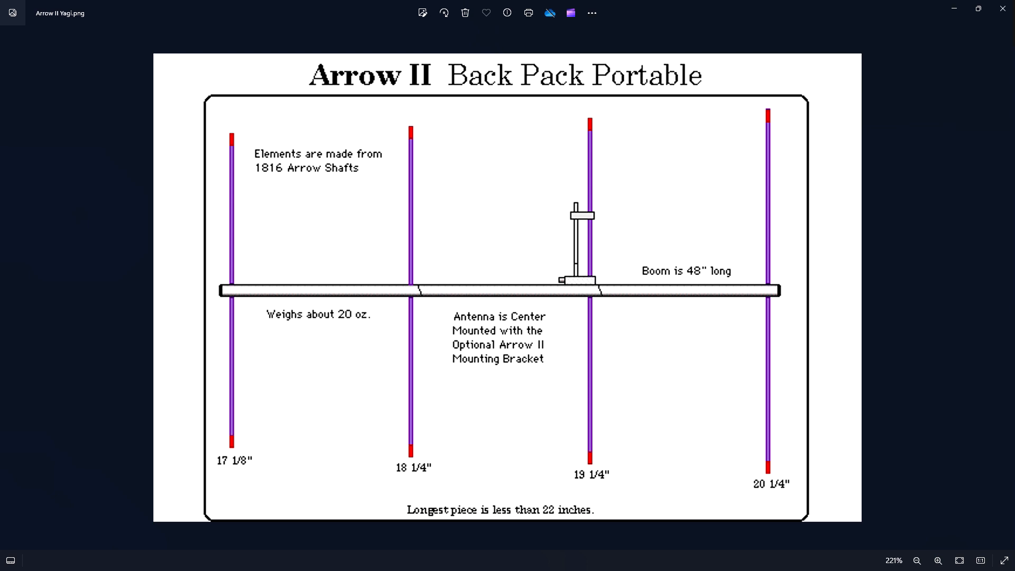
- Close the Arrow II Yagi picture, launch YagiCAD6 and dismiss its splash screen
{"action": "left_click", "coordinate": [997, 8]}
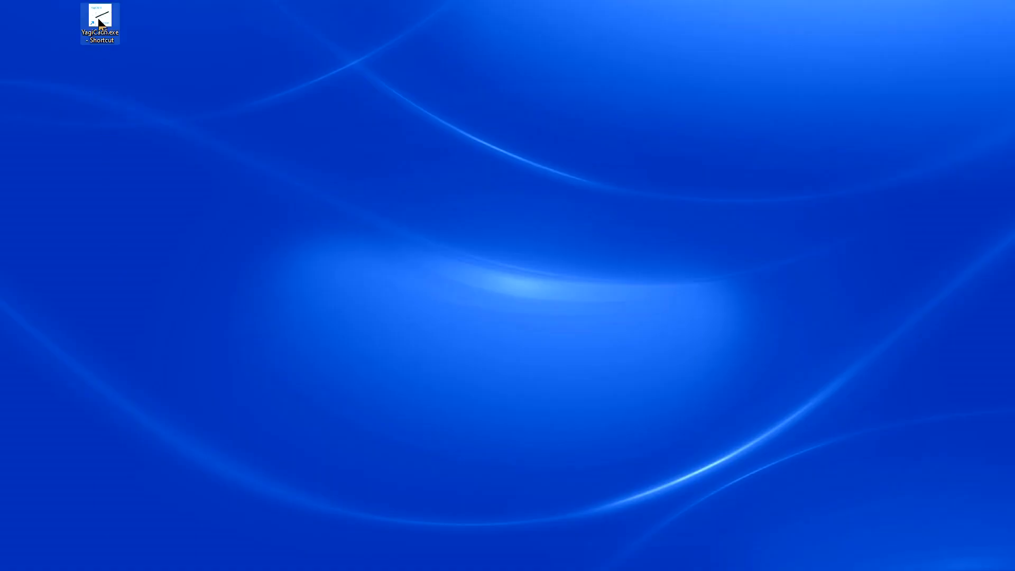
{"action": "double_click", "coordinate": [100, 18]}
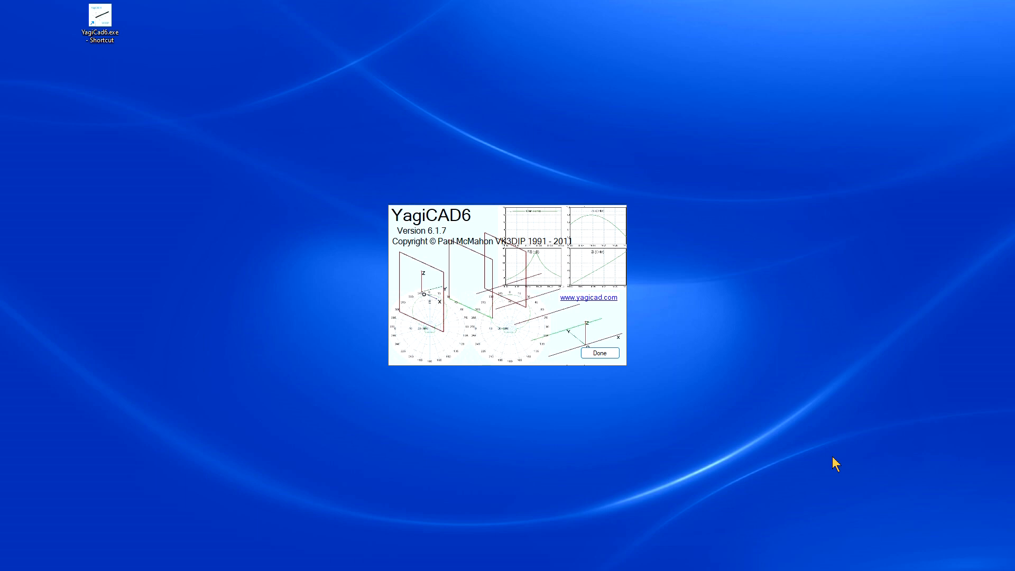
{"action": "left_click", "coordinate": [599, 353]}
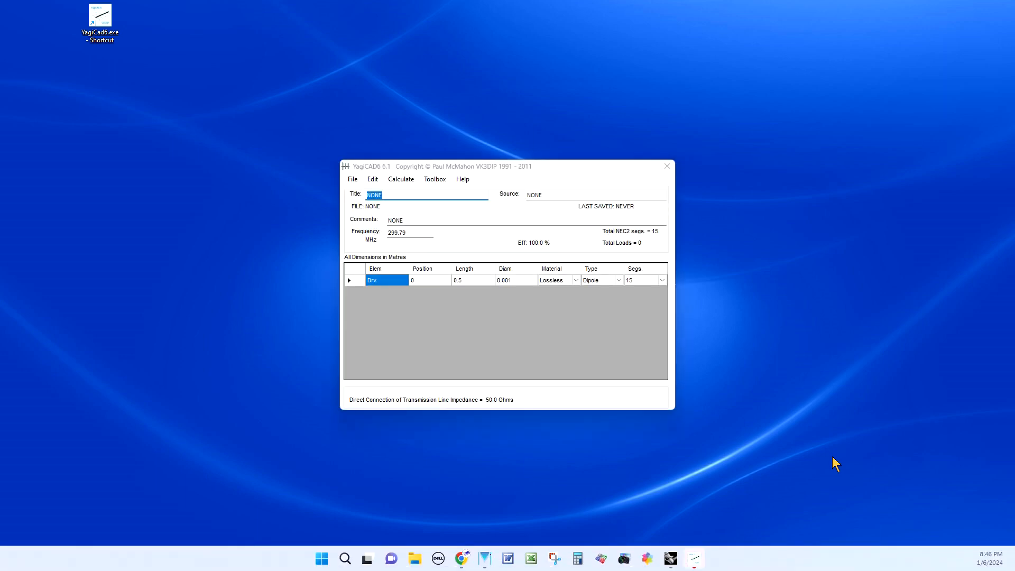
{"action": "mouse_move", "coordinate": [818, 351]}
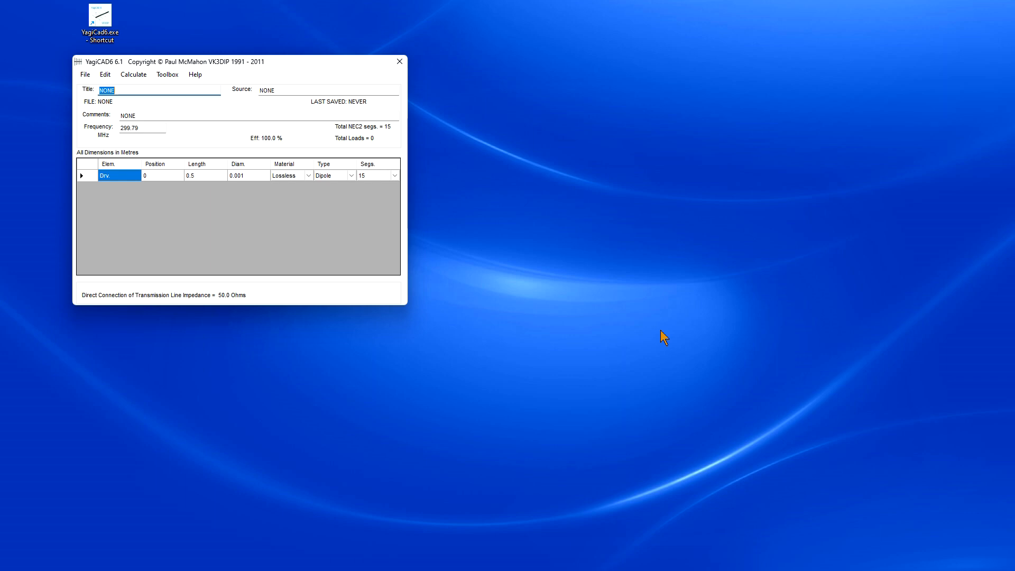
{"action": "mouse_move", "coordinate": [500, 322]}
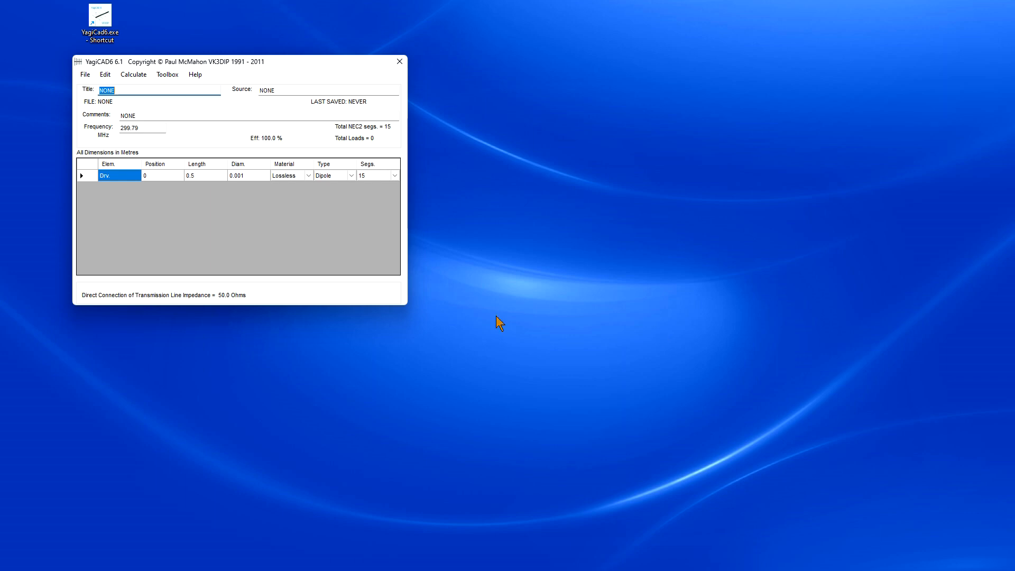
- Load the '3 element tape measure .YC6' design and reposition its window on the desktop
{"action": "left_click", "coordinate": [85, 74]}
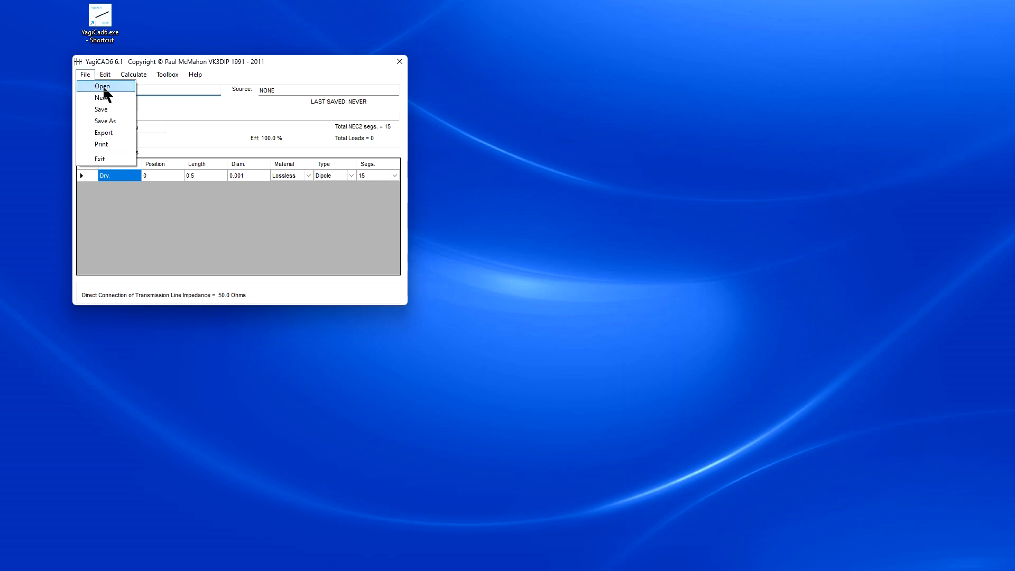
{"action": "left_click", "coordinate": [102, 86]}
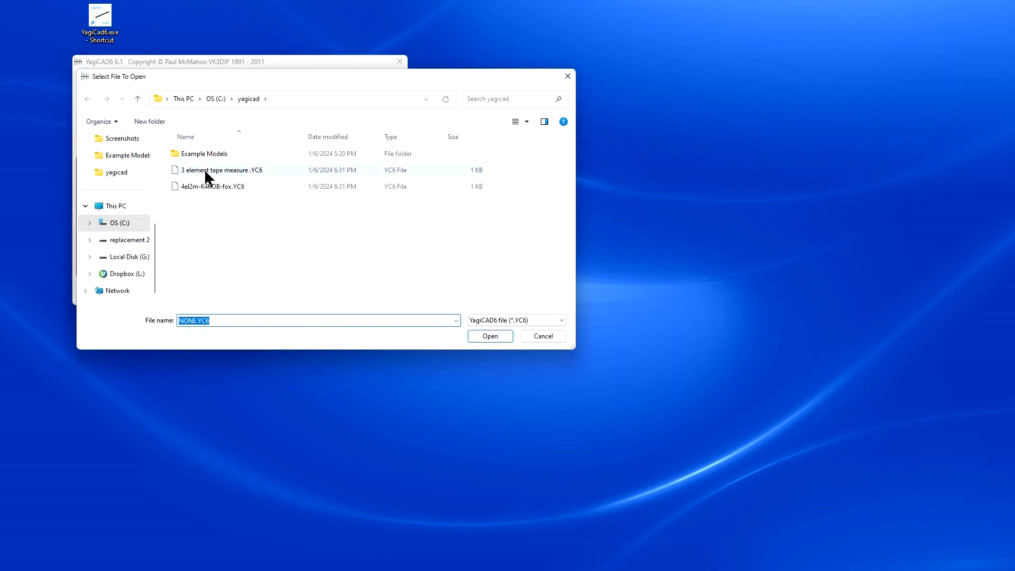
{"action": "double_click", "coordinate": [223, 169]}
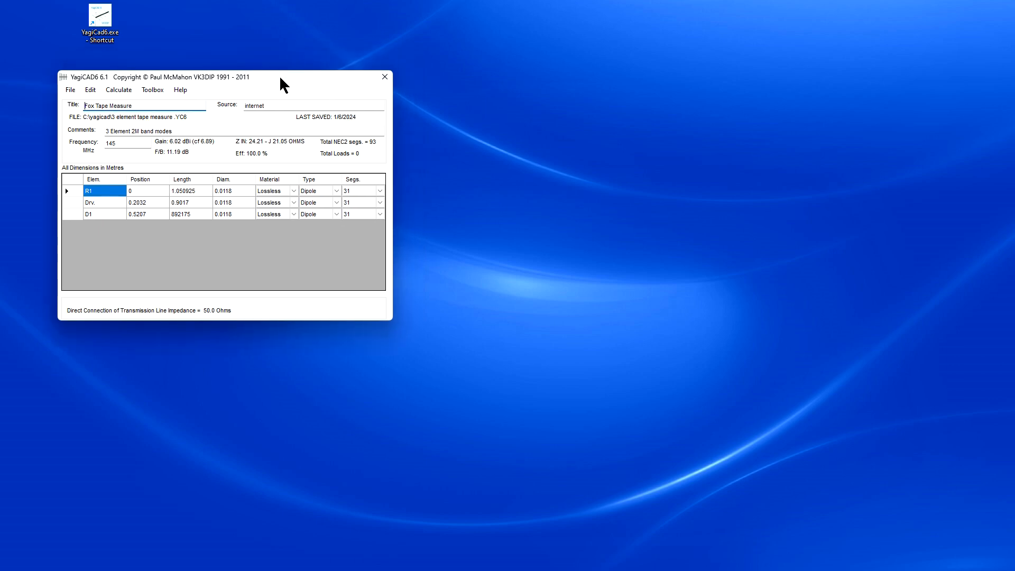
{"action": "mouse_move", "coordinate": [599, 403]}
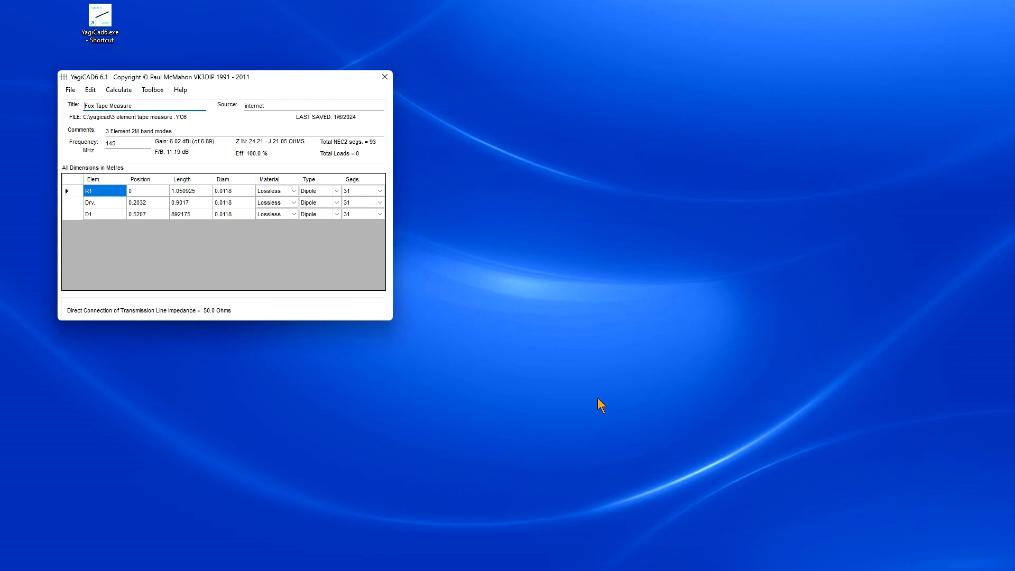
{"action": "mouse_move", "coordinate": [382, 345]}
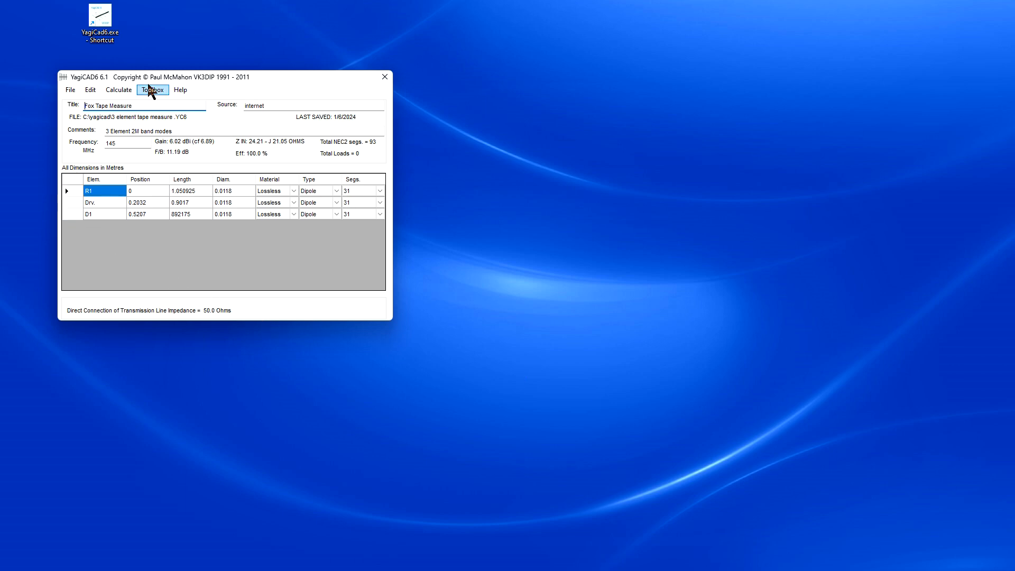
{"action": "left_click_drag", "start_coordinate": [87, 76], "coordinate": [74, 63]}
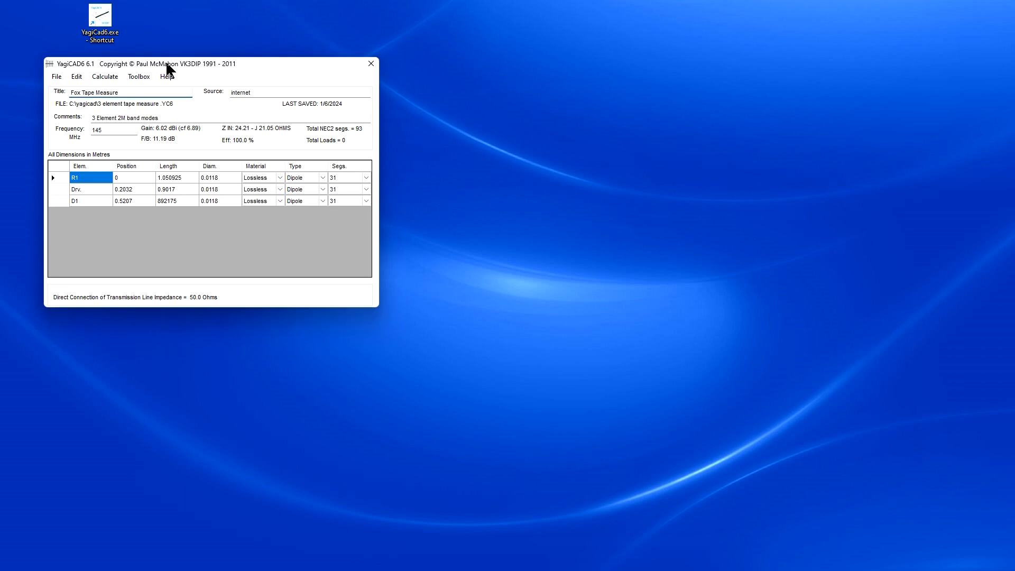
{"action": "mouse_move", "coordinate": [484, 362]}
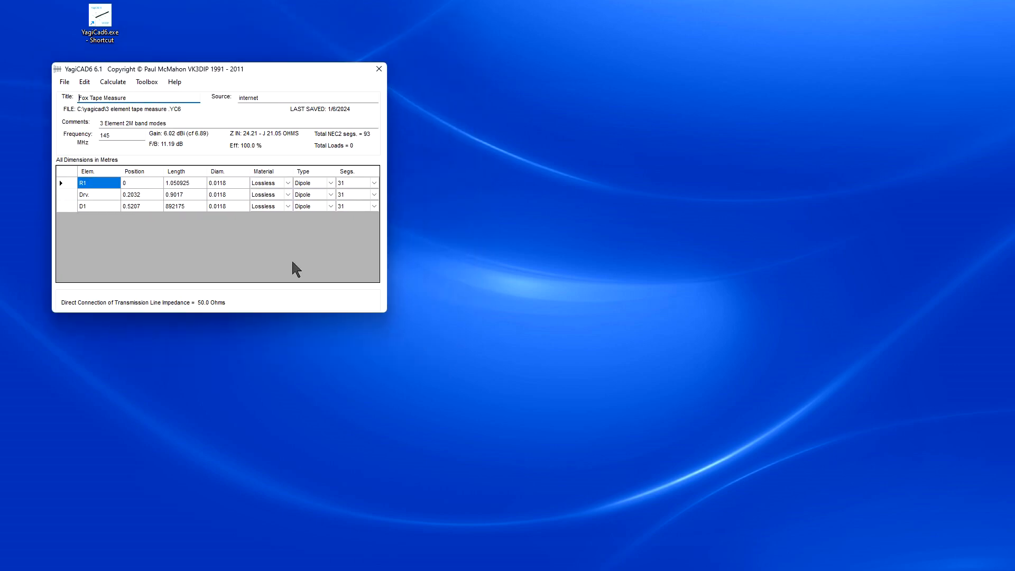
{"action": "mouse_move", "coordinate": [180, 372]}
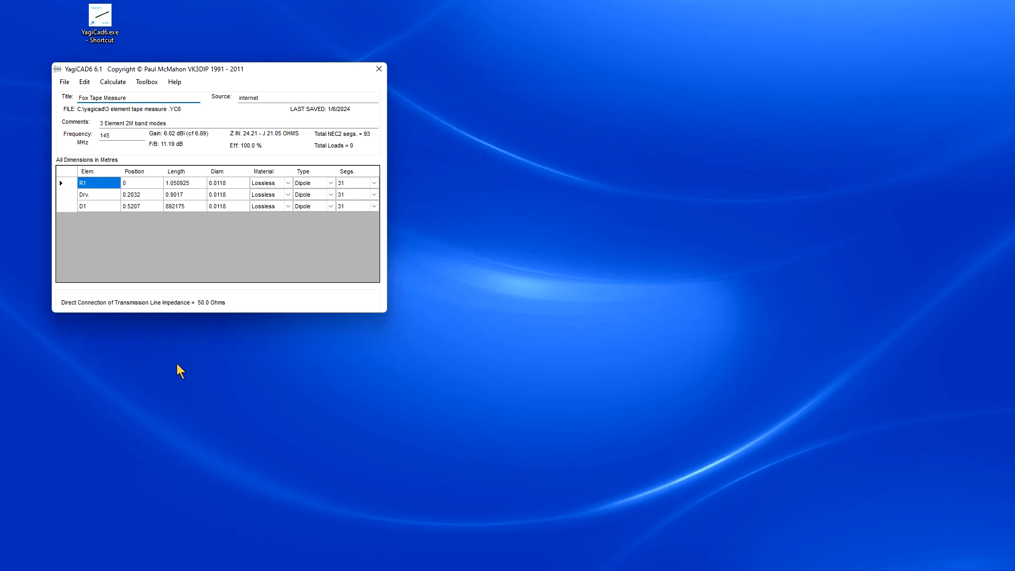
{"action": "mouse_move", "coordinate": [96, 203]}
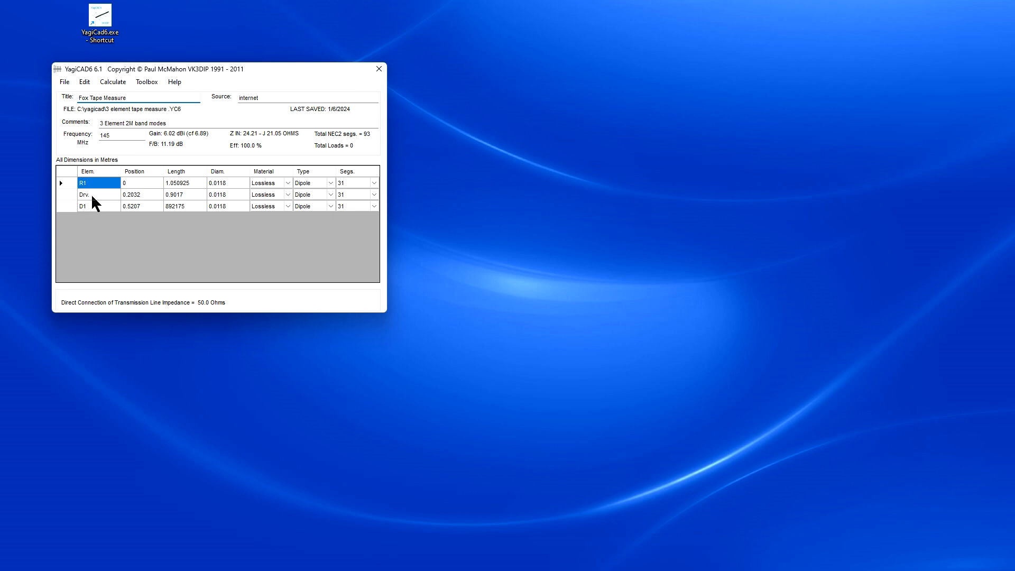
{"action": "mouse_move", "coordinate": [98, 214]}
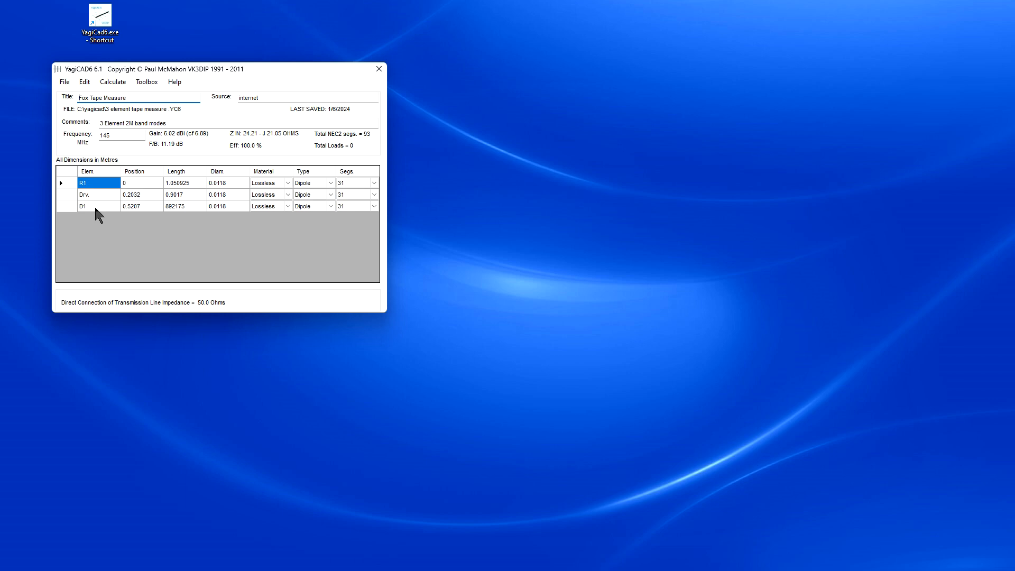
{"action": "mouse_move", "coordinate": [99, 248]}
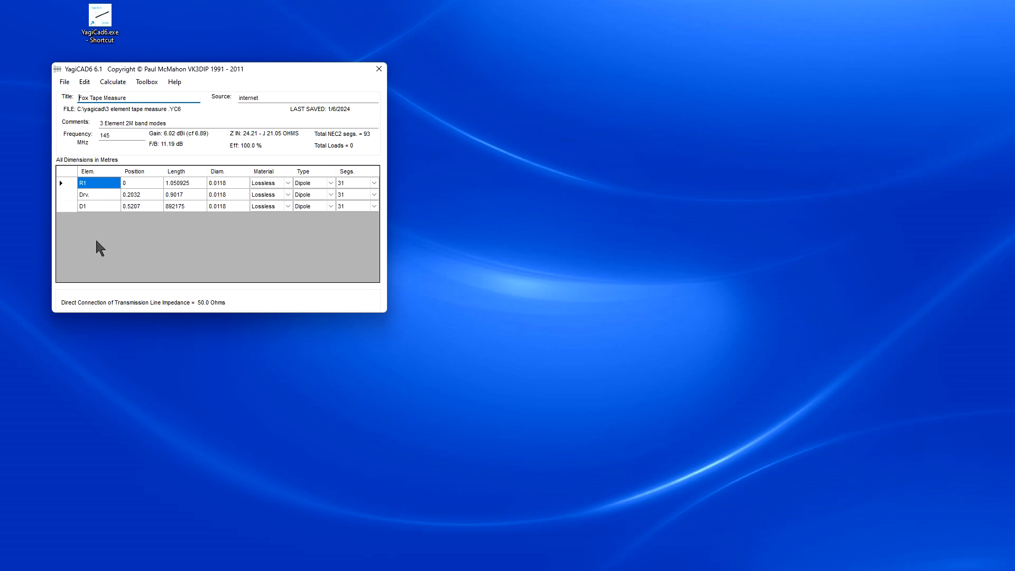
{"action": "mouse_move", "coordinate": [143, 192]}
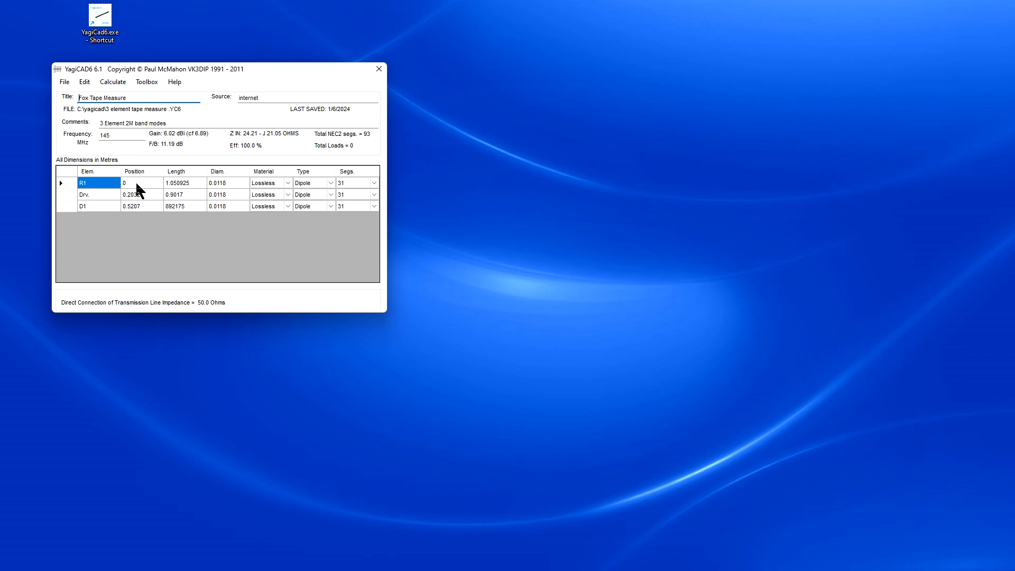
{"action": "mouse_move", "coordinate": [144, 204]}
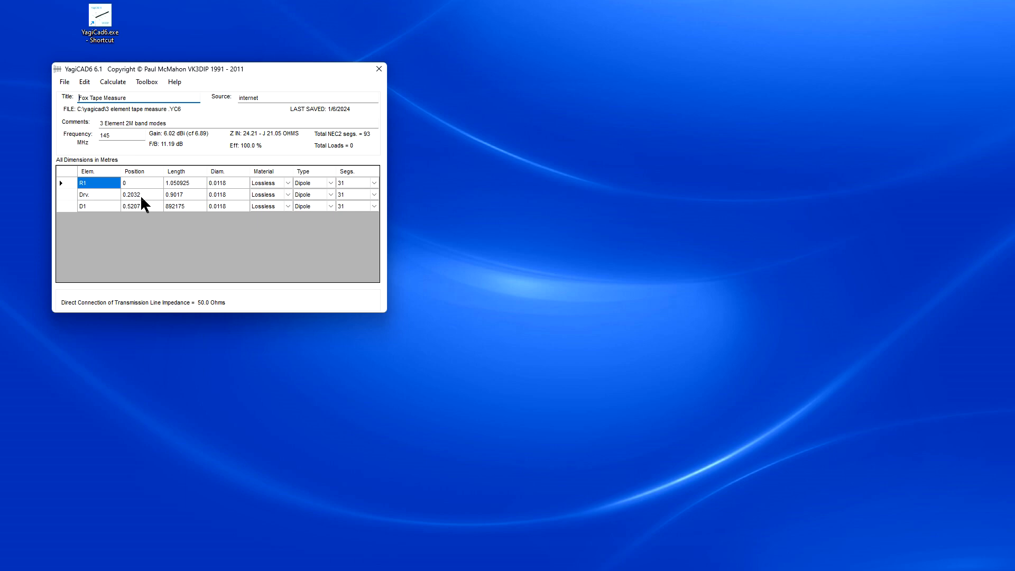
{"action": "mouse_move", "coordinate": [135, 204]}
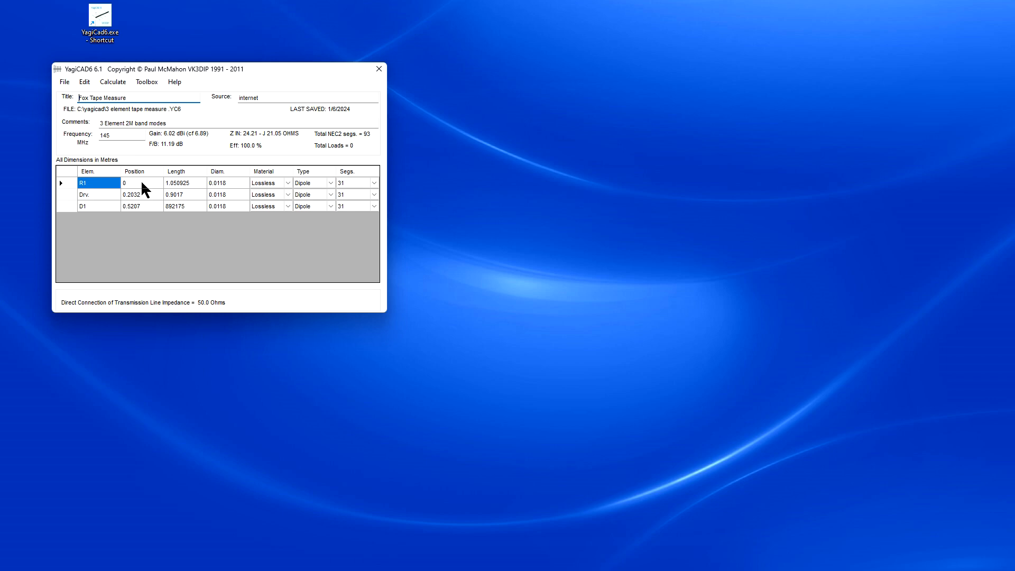
{"action": "mouse_move", "coordinate": [140, 214]}
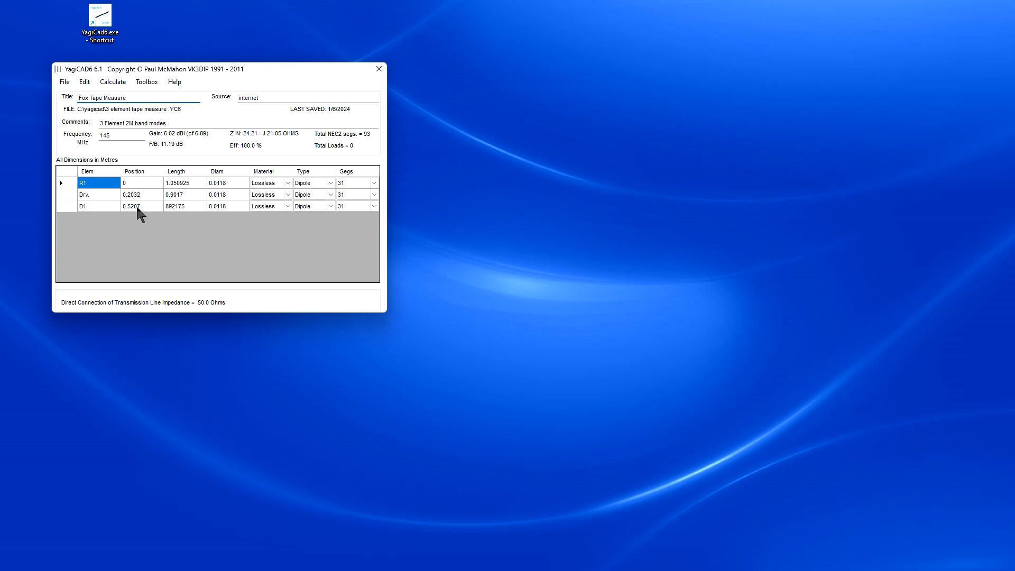
{"action": "mouse_move", "coordinate": [142, 190]}
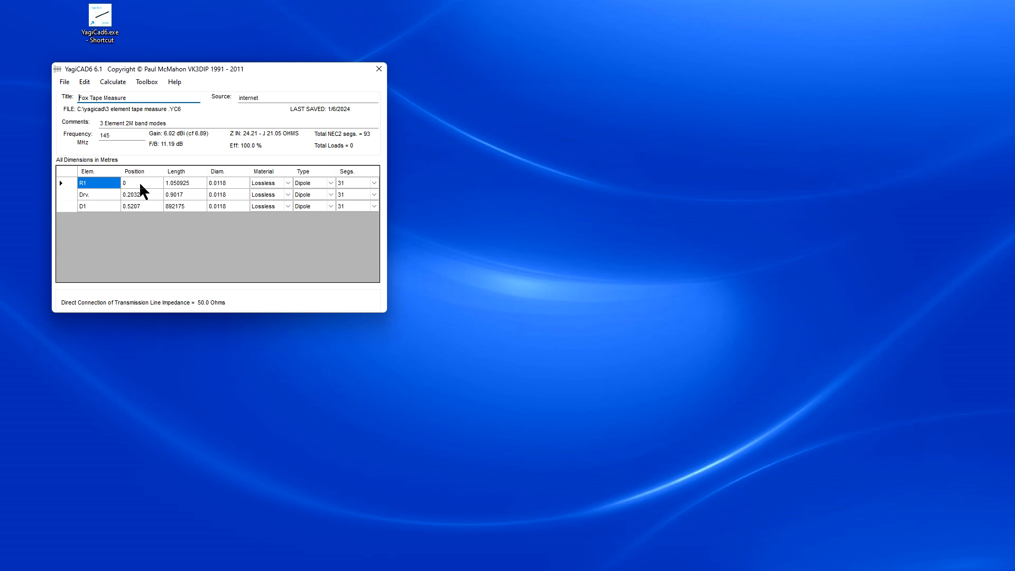
{"action": "mouse_move", "coordinate": [149, 202]}
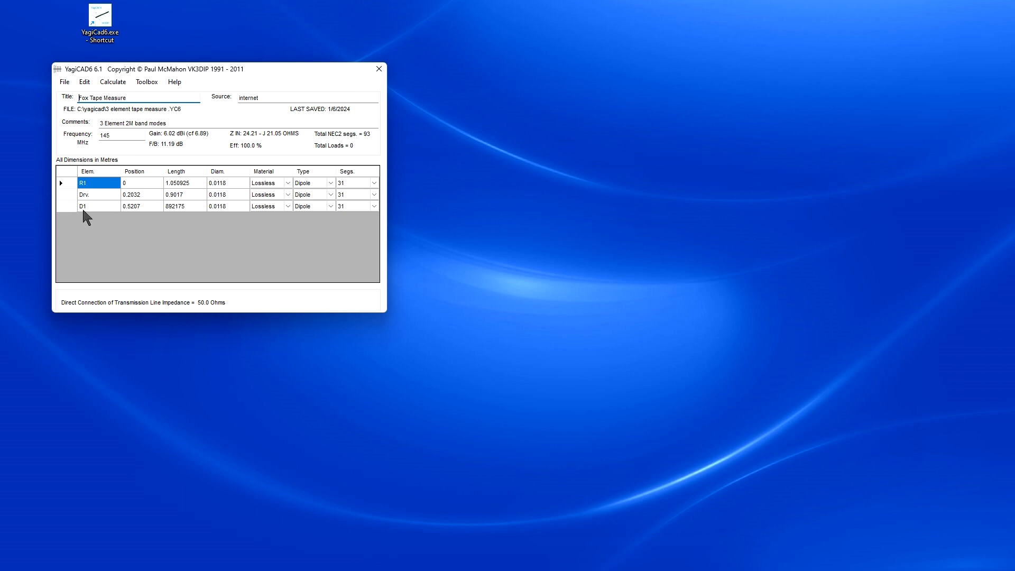
{"action": "mouse_move", "coordinate": [141, 215]}
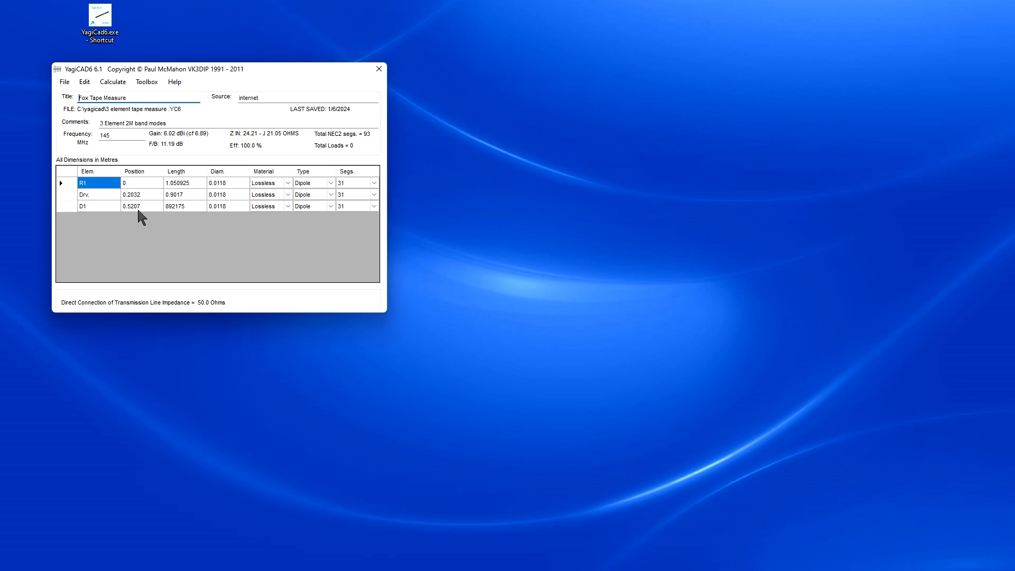
{"action": "mouse_move", "coordinate": [148, 213]}
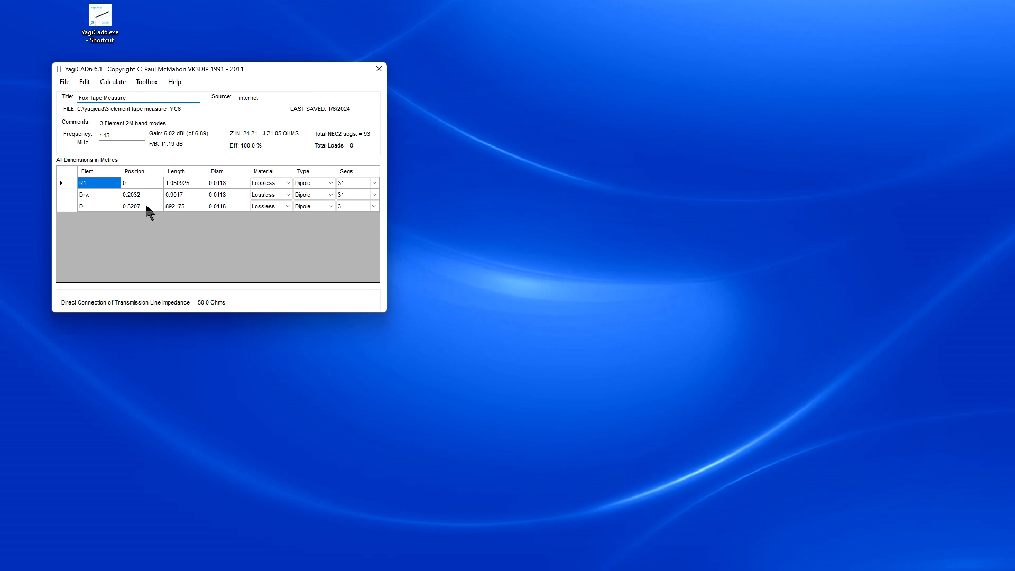
{"action": "mouse_move", "coordinate": [144, 214]}
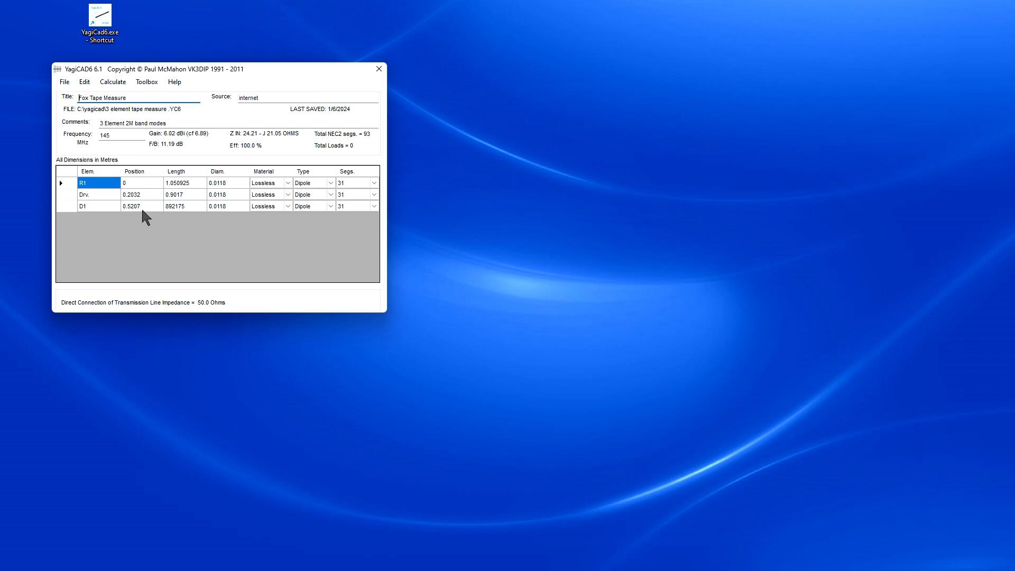
{"action": "mouse_move", "coordinate": [197, 189]}
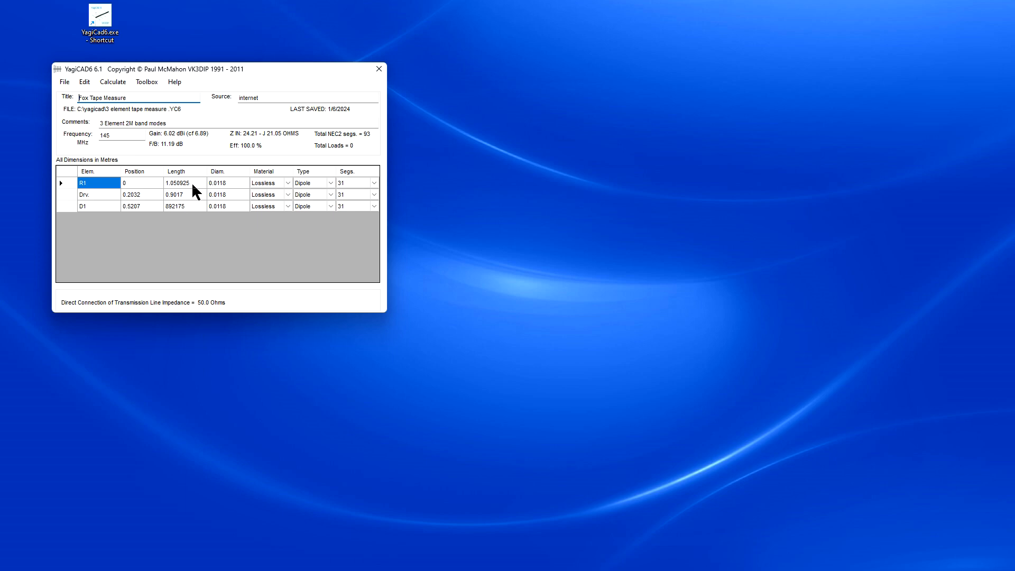
{"action": "mouse_move", "coordinate": [189, 210]}
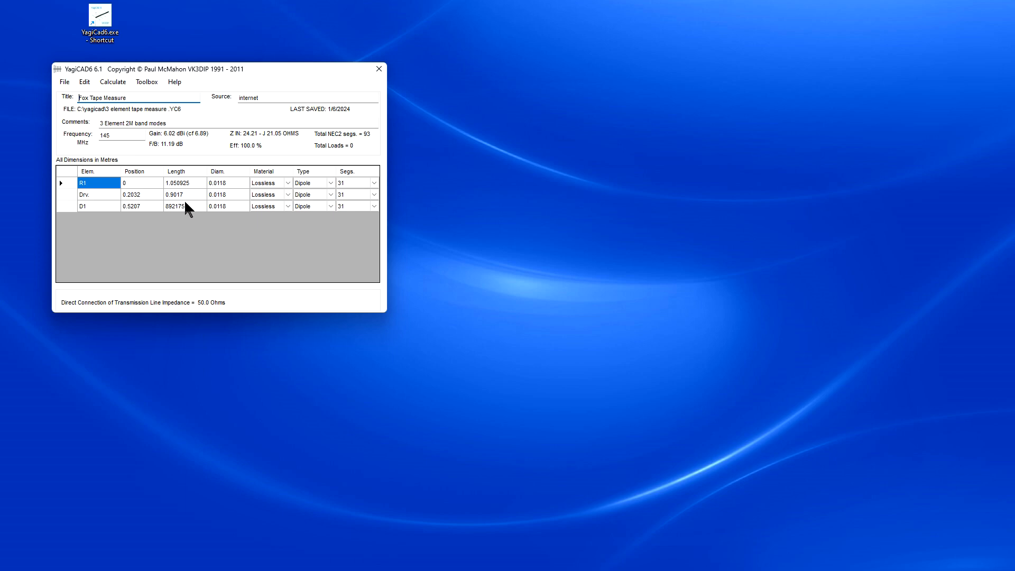
{"action": "mouse_move", "coordinate": [183, 199]}
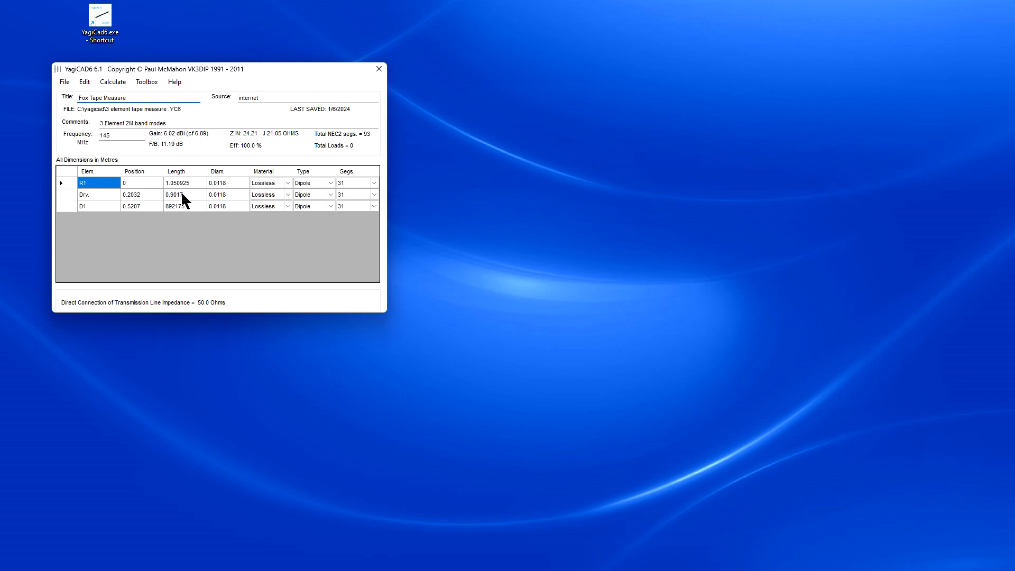
{"action": "mouse_move", "coordinate": [190, 206]}
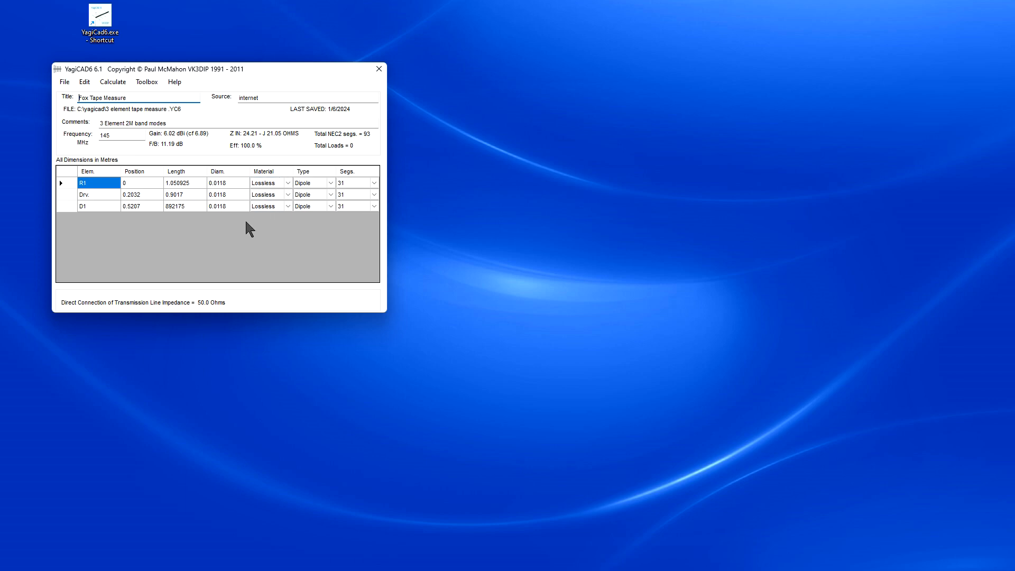
{"action": "mouse_move", "coordinate": [110, 146]}
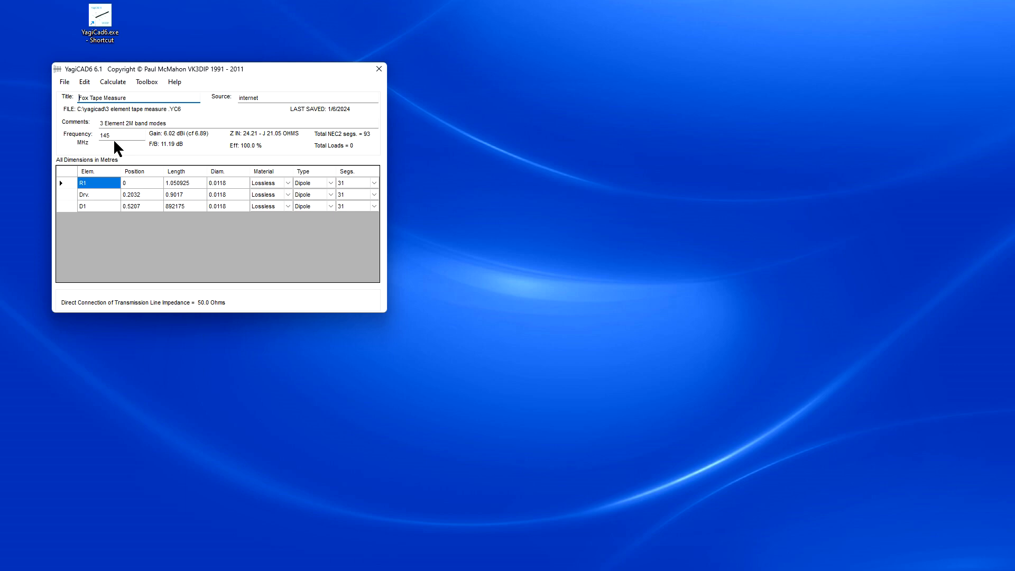
{"action": "mouse_move", "coordinate": [152, 91]}
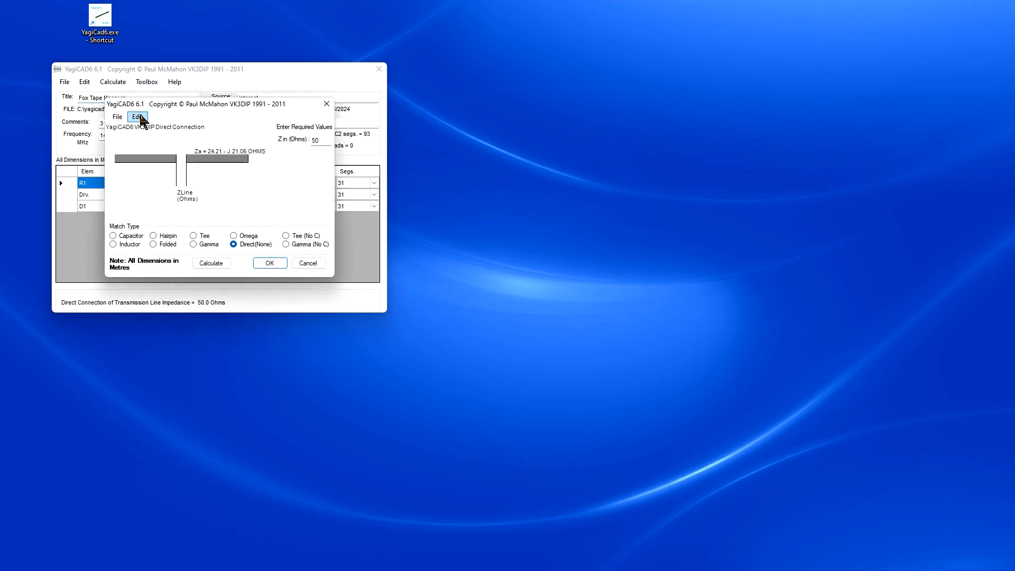
{"action": "mouse_move", "coordinate": [245, 255]}
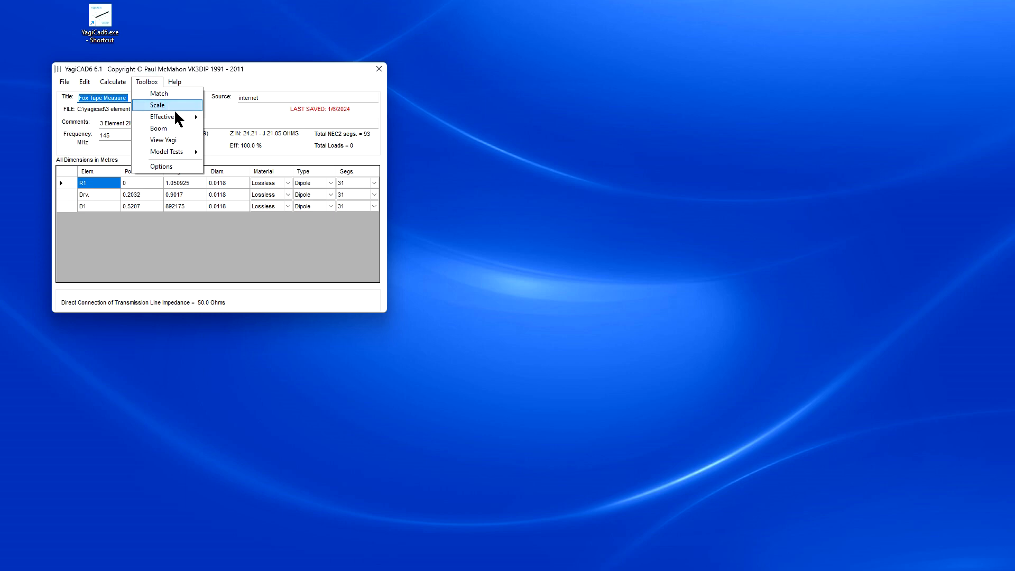
{"action": "left_click", "coordinate": [158, 128]}
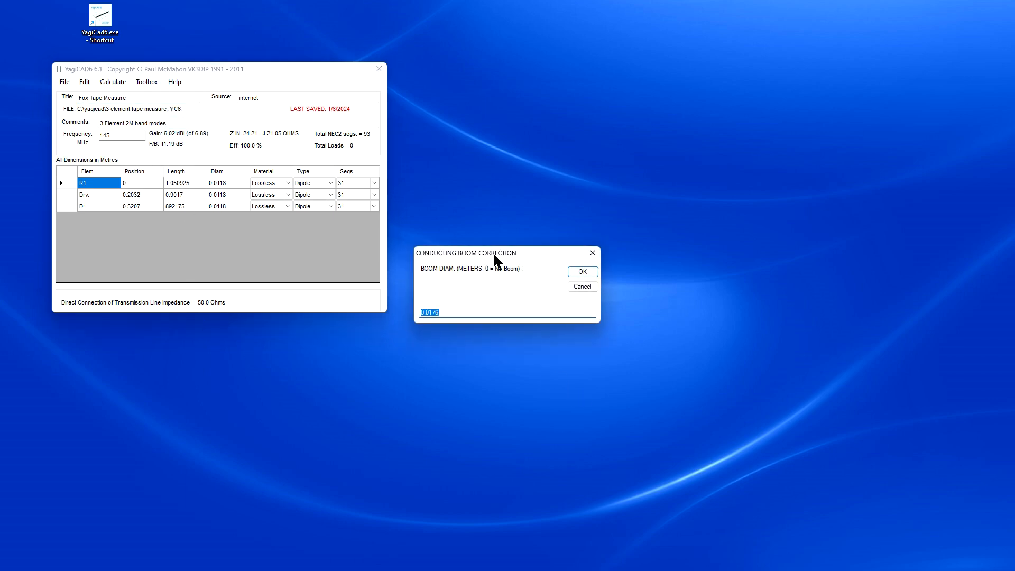
{"action": "left_click_drag", "start_coordinate": [496, 253], "coordinate": [489, 250]}
{"action": "type", "text": "0"}
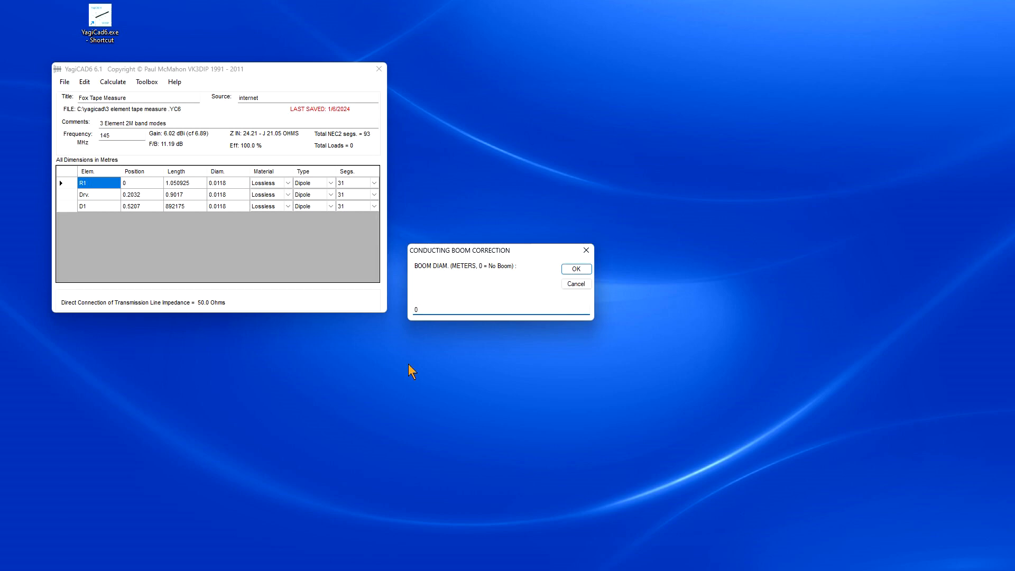
{"action": "mouse_move", "coordinate": [685, 318]}
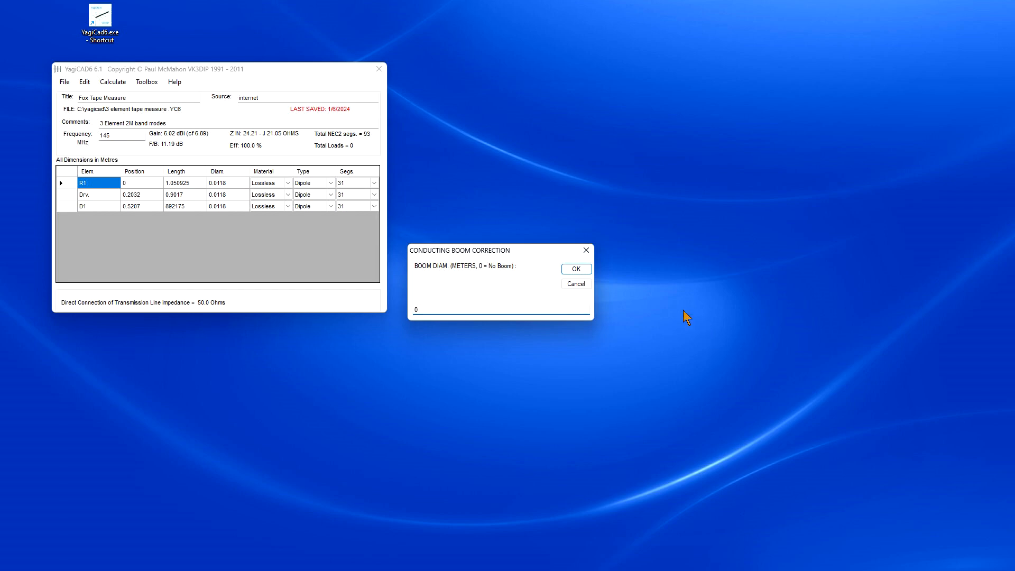
{"action": "left_click", "coordinate": [574, 268]}
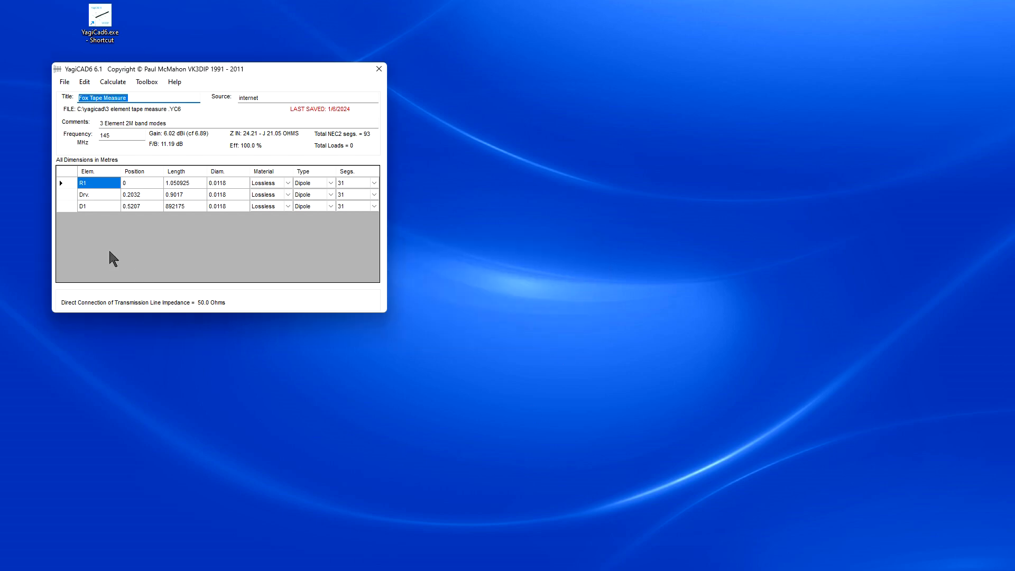
- Run the Pattern calculation for the Fox Tape Measure design from the Calculate menu
{"action": "left_click", "coordinate": [126, 85]}
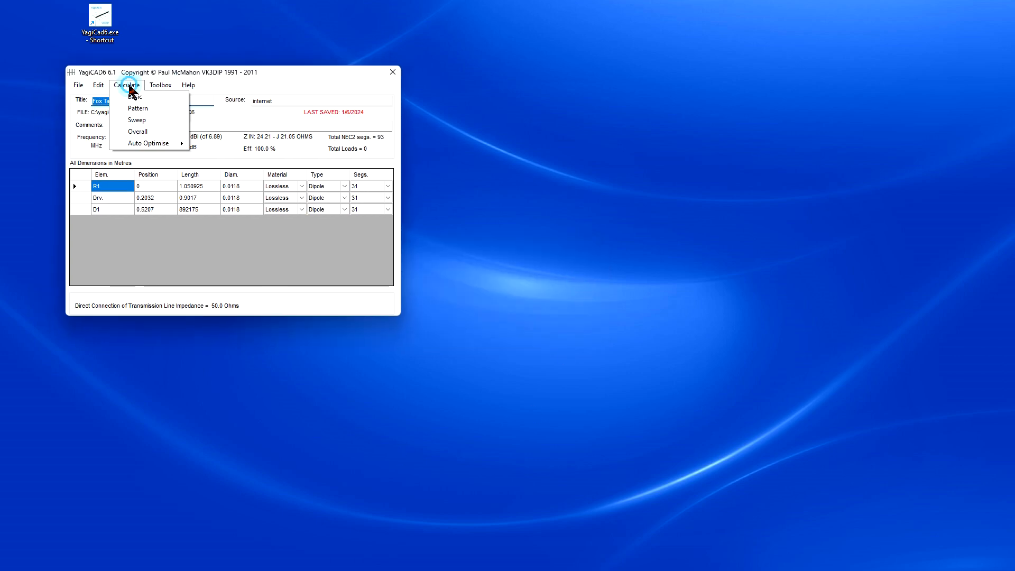
{"action": "left_click", "coordinate": [170, 252]}
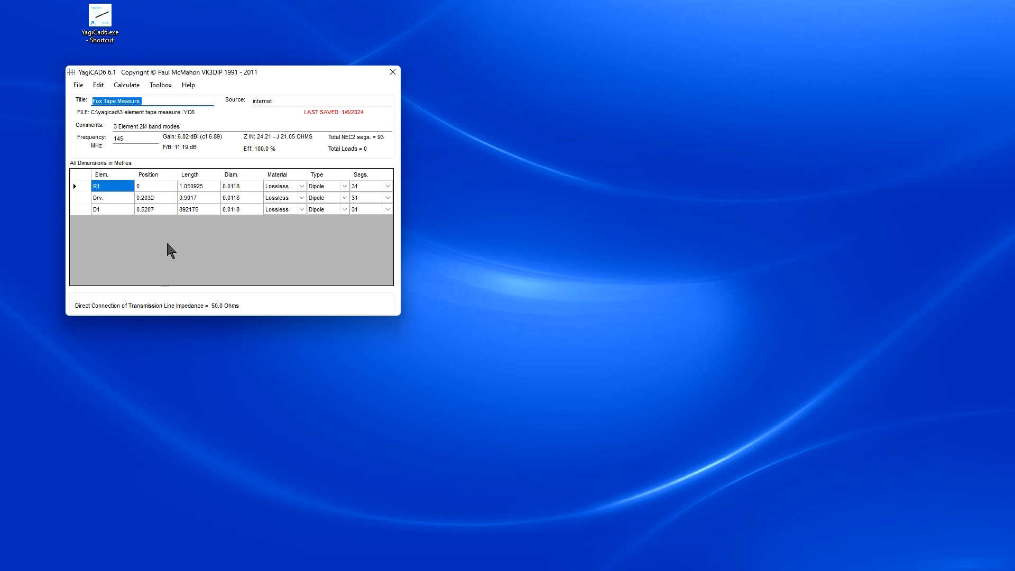
{"action": "mouse_move", "coordinate": [189, 149]}
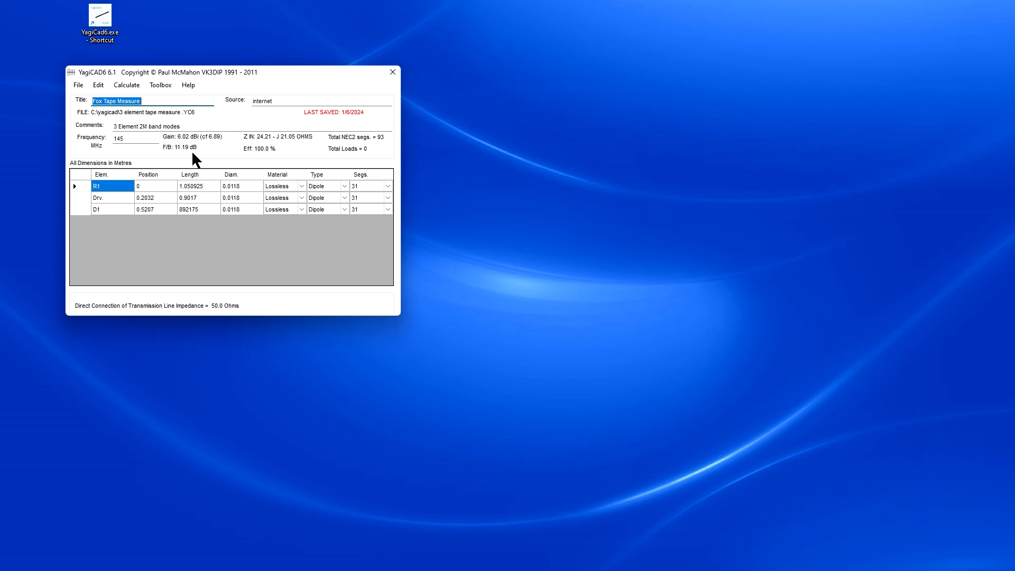
{"action": "mouse_move", "coordinate": [151, 100]}
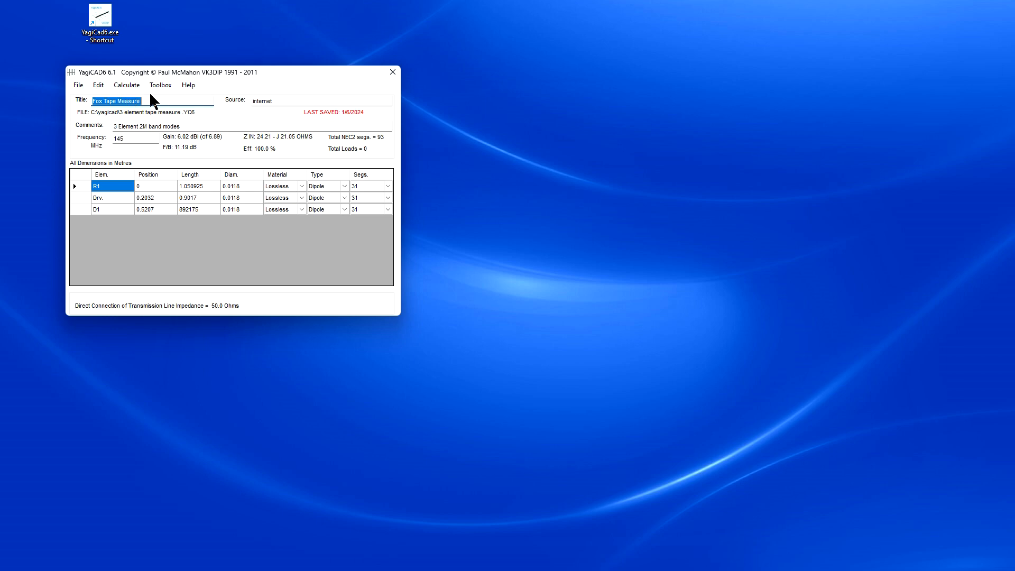
{"action": "left_click", "coordinate": [125, 85]}
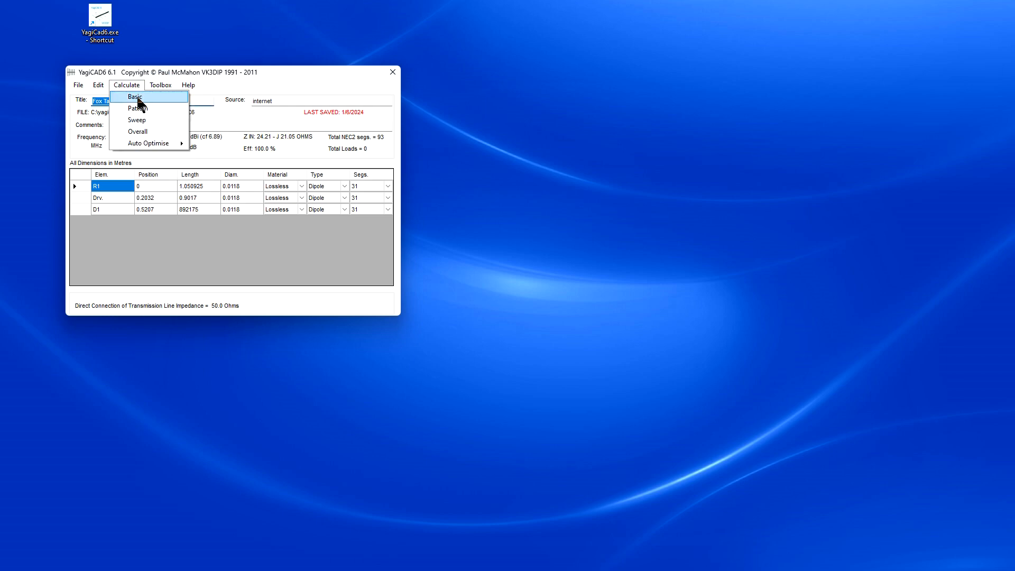
{"action": "left_click", "coordinate": [136, 108]}
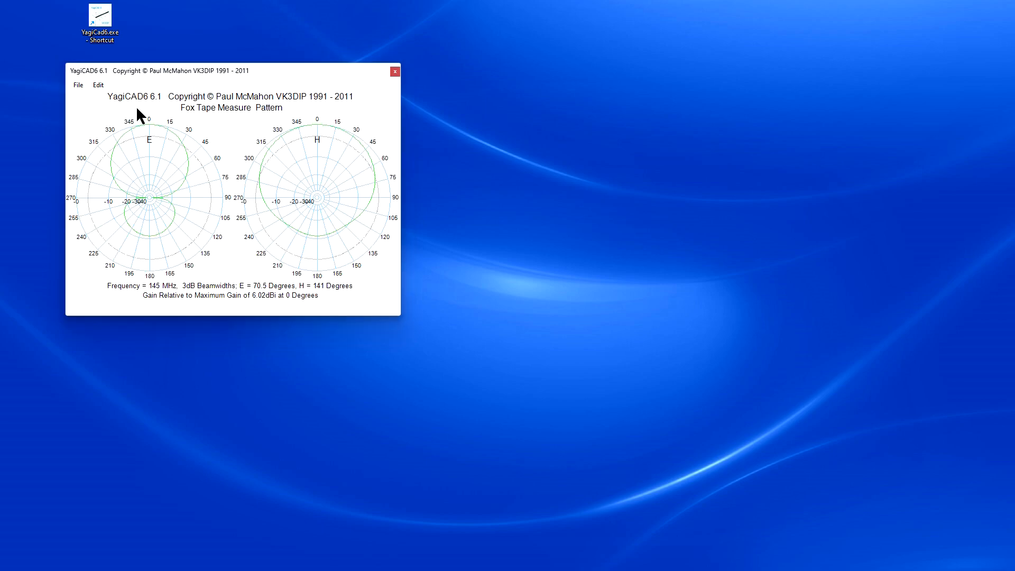
{"action": "mouse_move", "coordinate": [402, 316]}
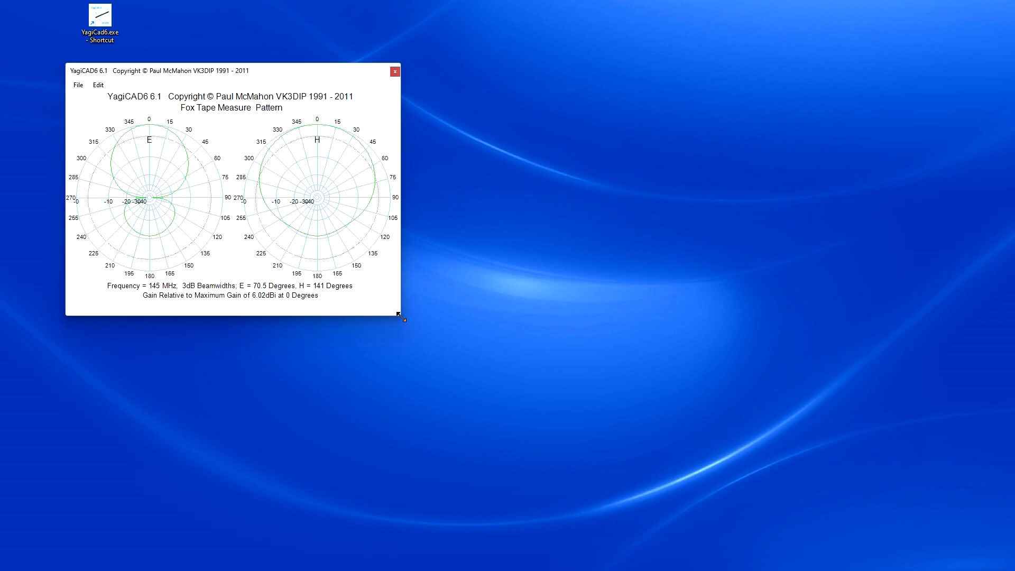
- Enlarge the pattern window to see the E and H plane plots in detail
{"action": "left_click_drag", "start_coordinate": [402, 318], "coordinate": [884, 521]}
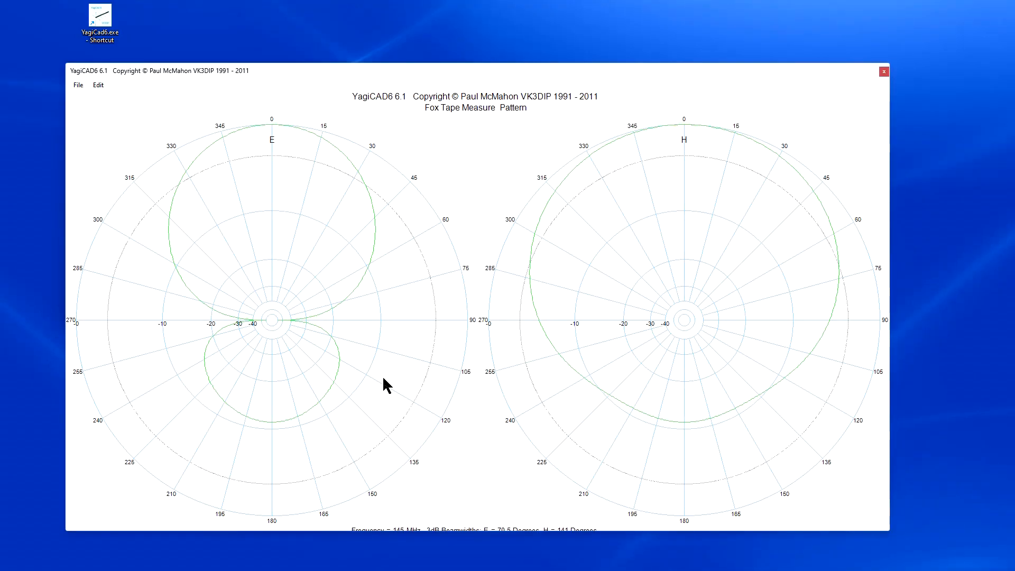
{"action": "mouse_move", "coordinate": [831, 535]}
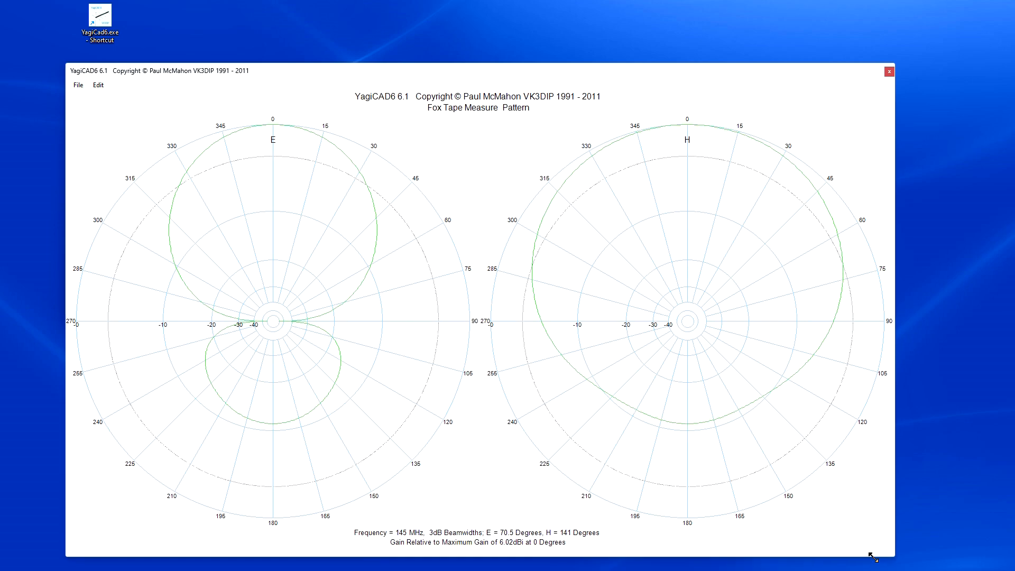
{"action": "mouse_move", "coordinate": [415, 542]}
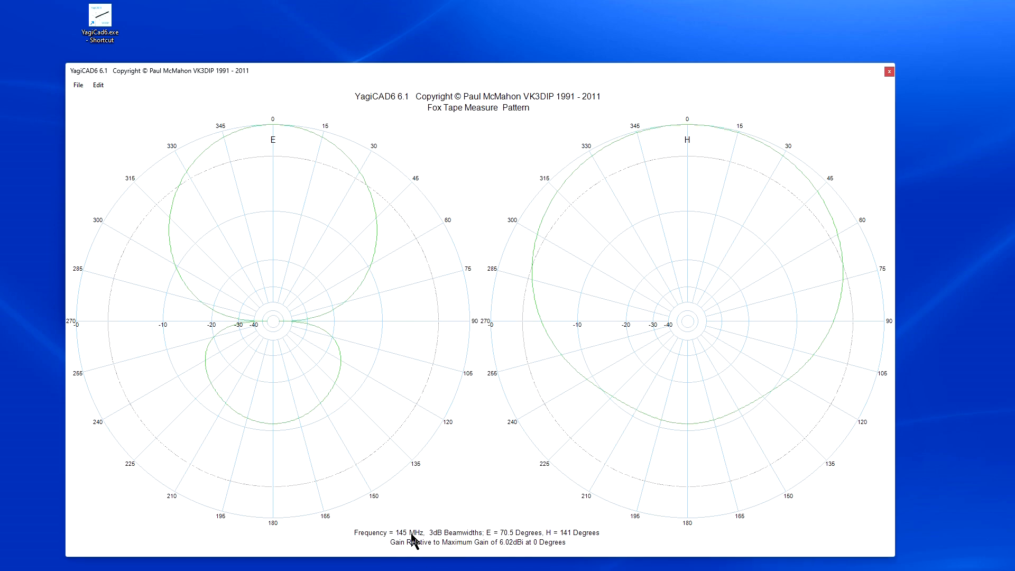
{"action": "mouse_move", "coordinate": [424, 543]}
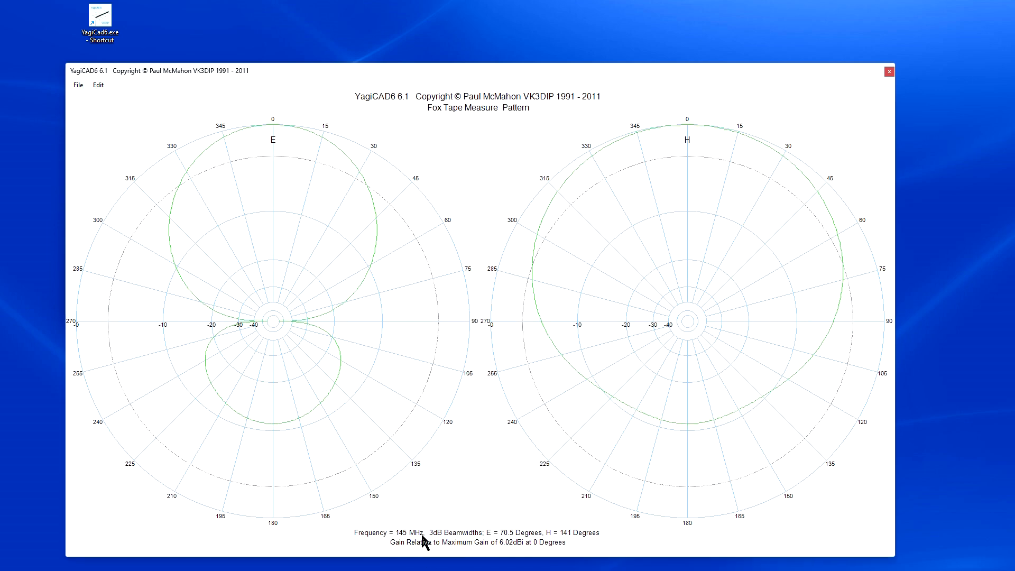
{"action": "mouse_move", "coordinate": [480, 546]}
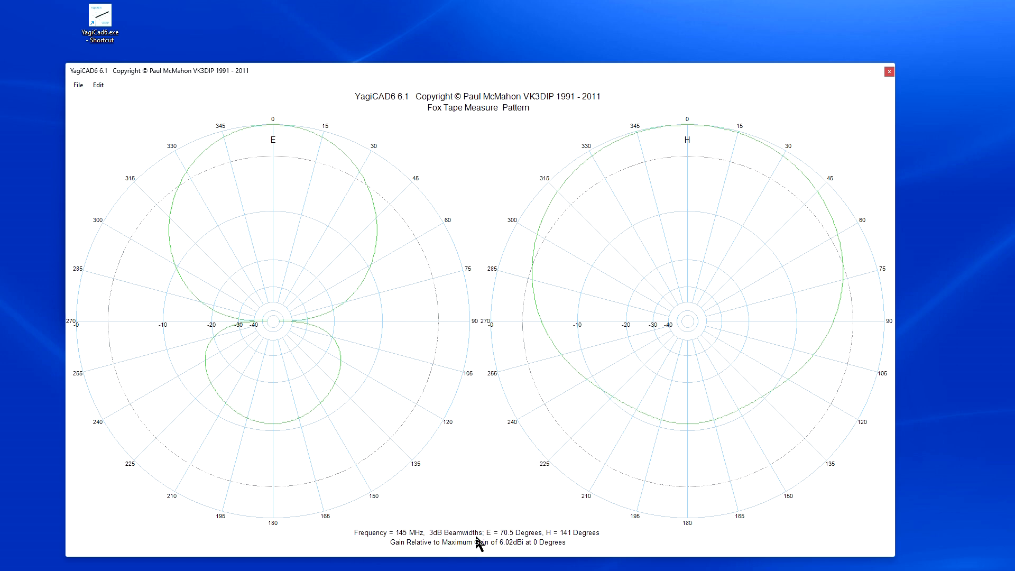
{"action": "mouse_move", "coordinate": [336, 252]}
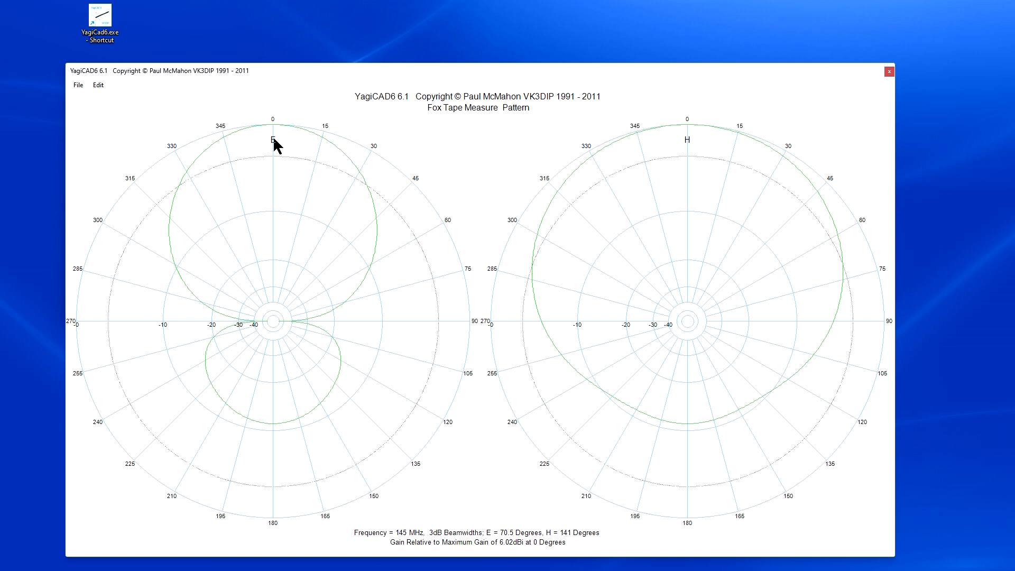
{"action": "mouse_move", "coordinate": [188, 186]}
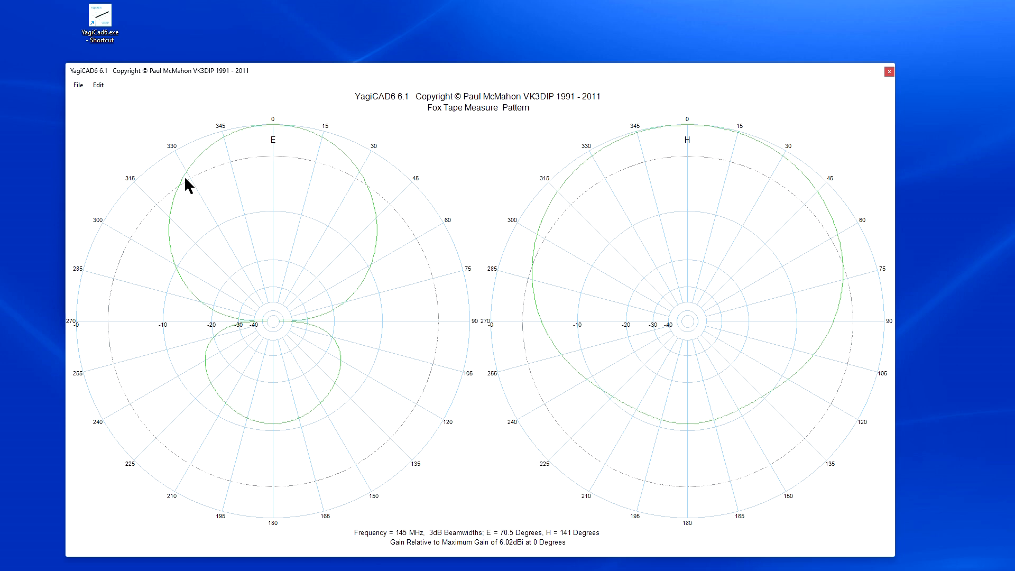
{"action": "mouse_move", "coordinate": [356, 196]}
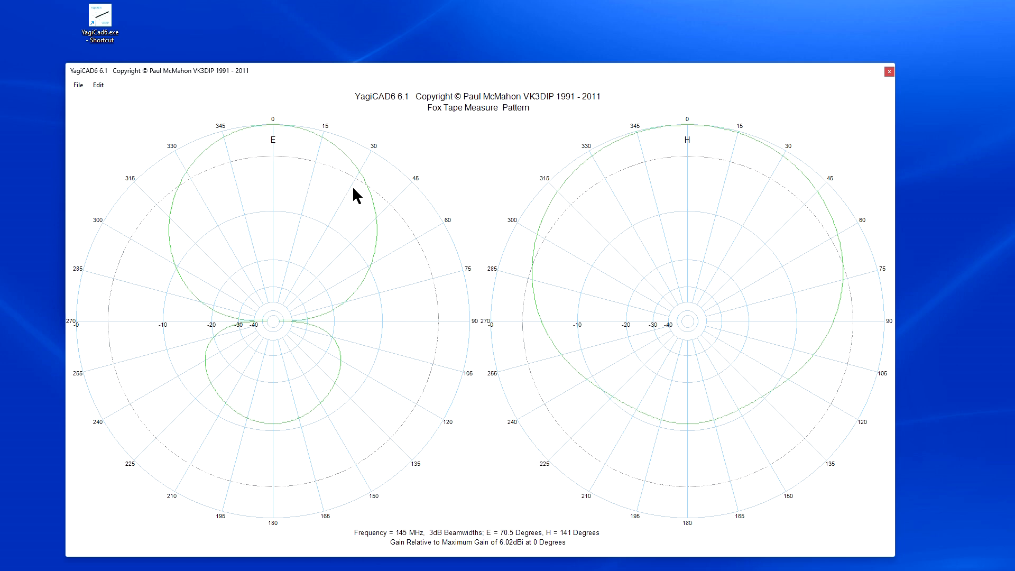
{"action": "mouse_move", "coordinate": [332, 388]}
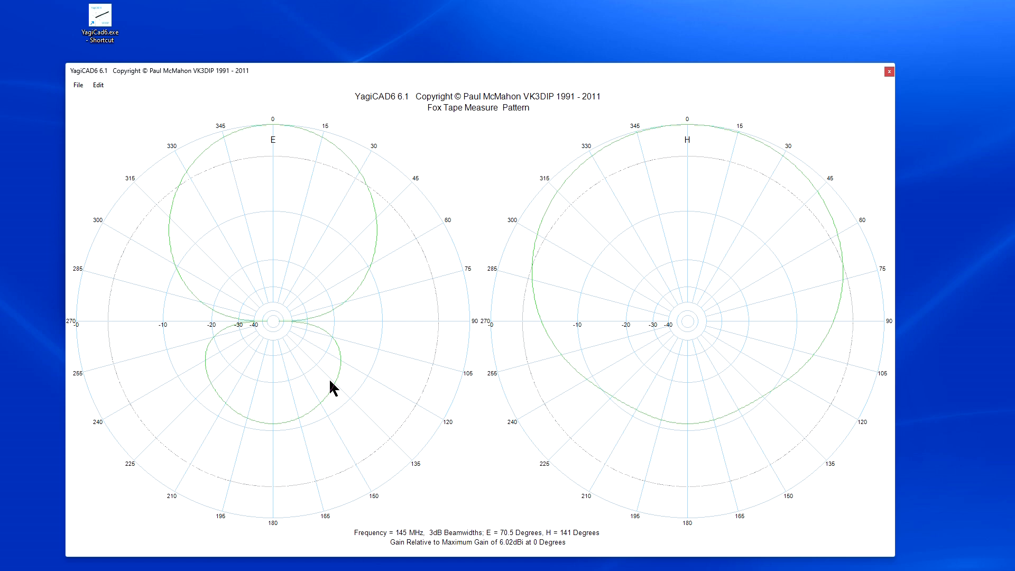
{"action": "mouse_move", "coordinate": [240, 452]}
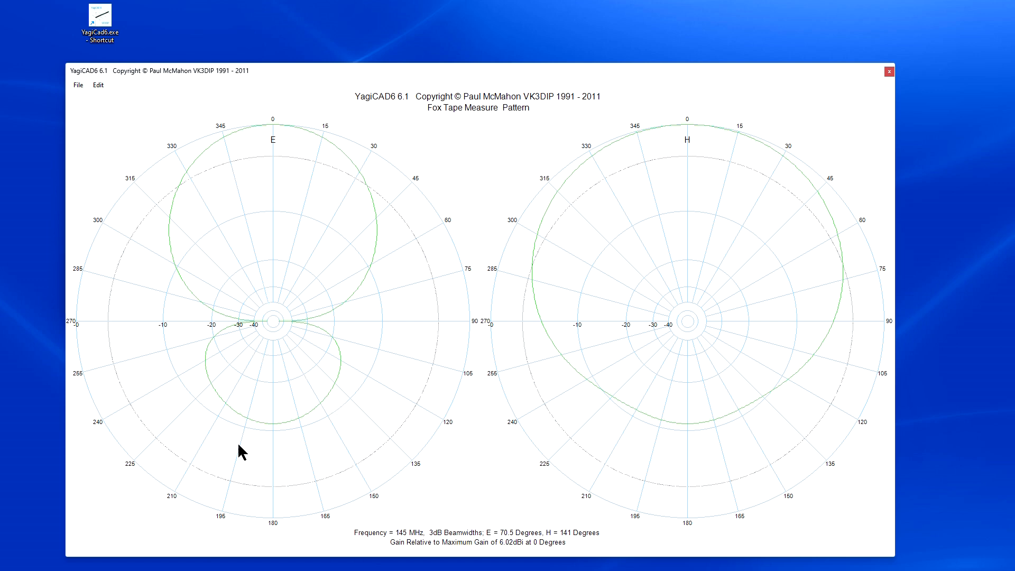
{"action": "mouse_move", "coordinate": [262, 372]}
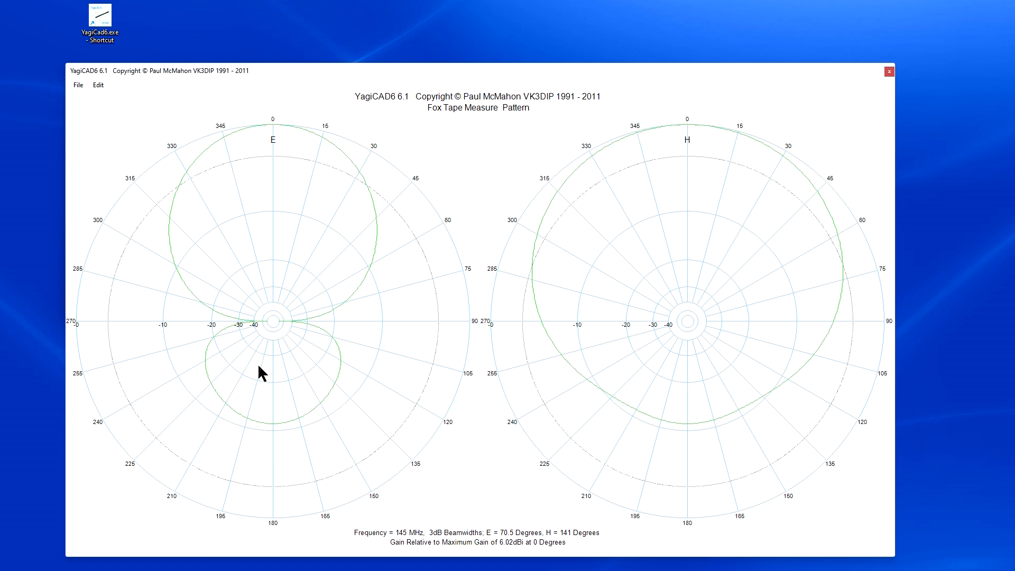
{"action": "mouse_move", "coordinate": [272, 484]}
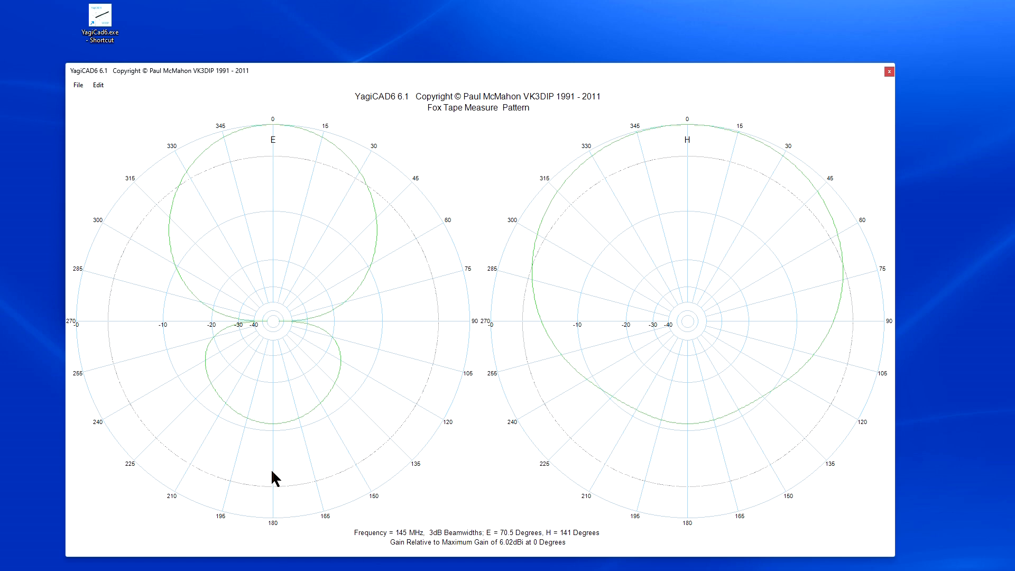
{"action": "mouse_move", "coordinate": [272, 432]}
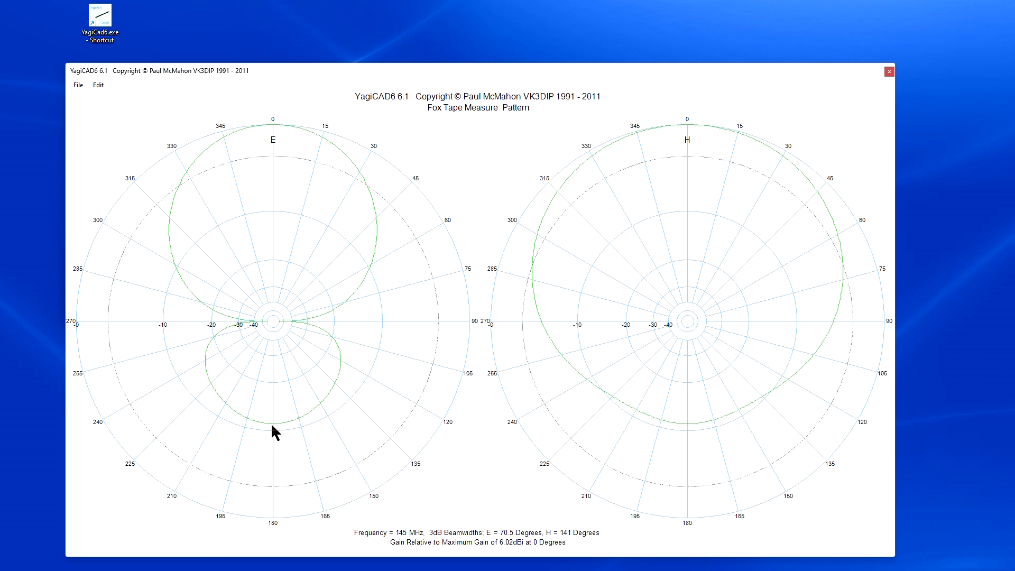
{"action": "mouse_move", "coordinate": [639, 302]}
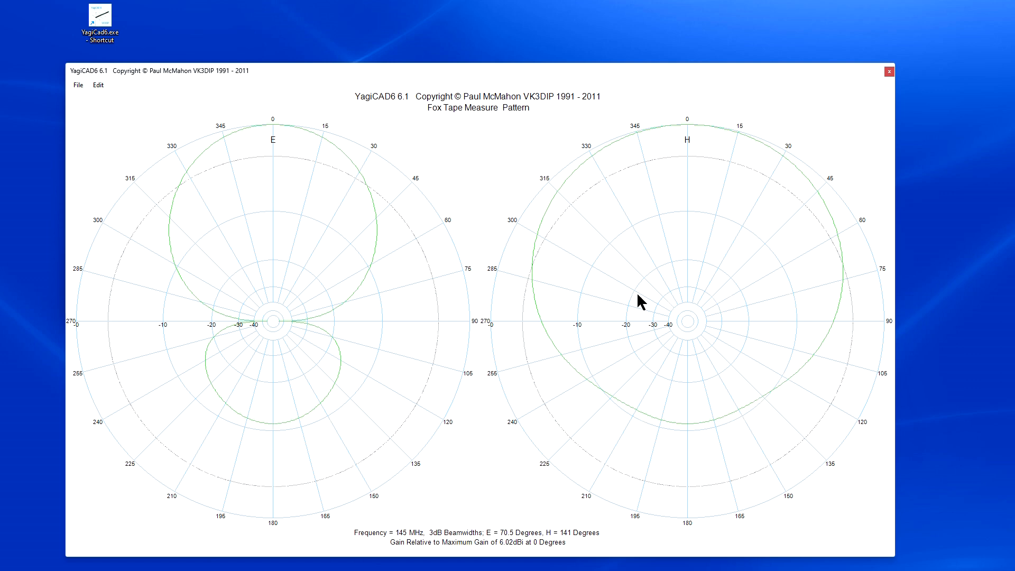
{"action": "mouse_move", "coordinate": [701, 227]}
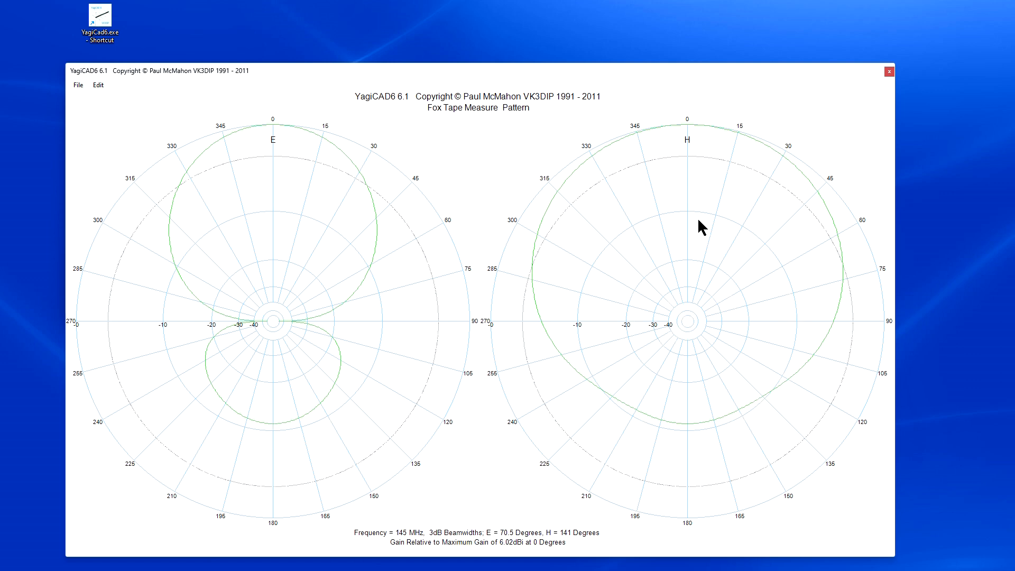
{"action": "mouse_move", "coordinate": [570, 567]}
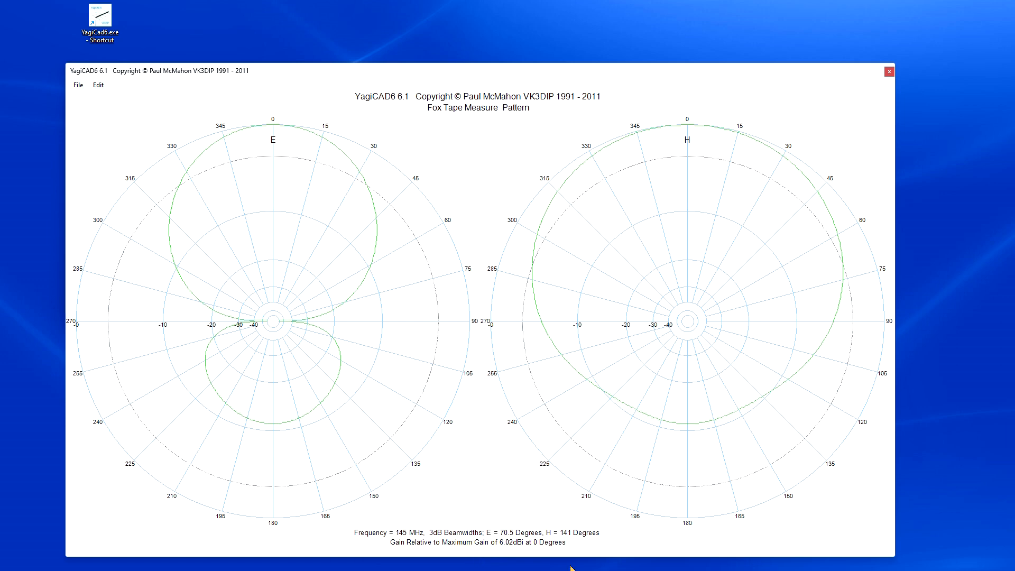
{"action": "mouse_move", "coordinate": [549, 550]}
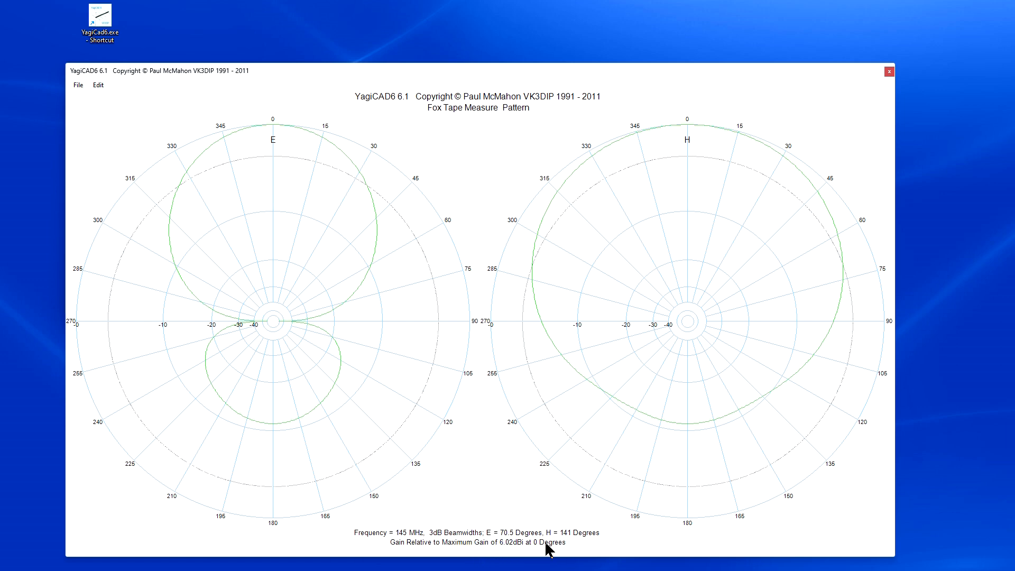
{"action": "mouse_move", "coordinate": [686, 171]}
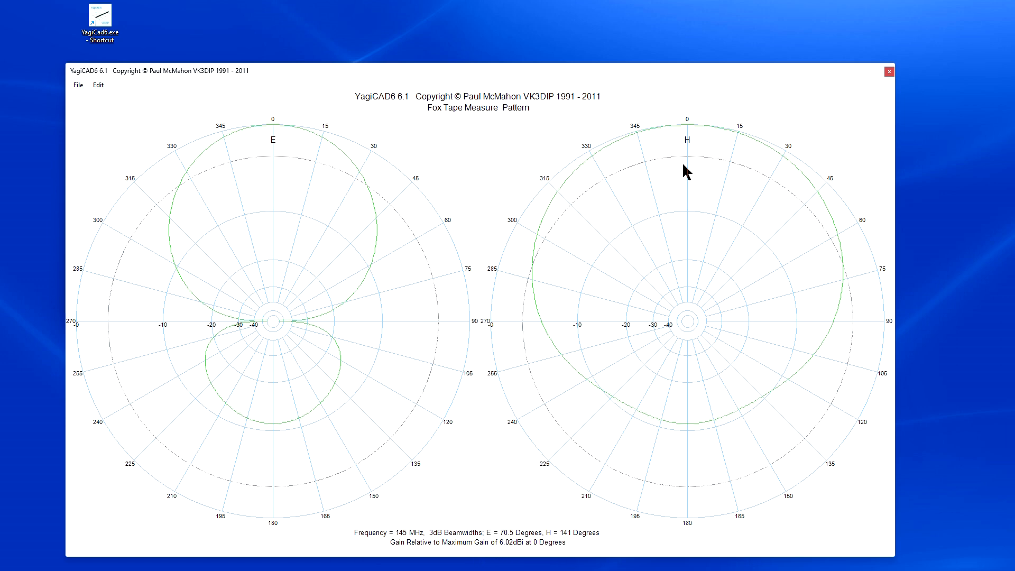
- Shrink the pattern window back toward the Fox Tape Measure design table
{"action": "left_click_drag", "start_coordinate": [900, 553], "coordinate": [709, 460]}
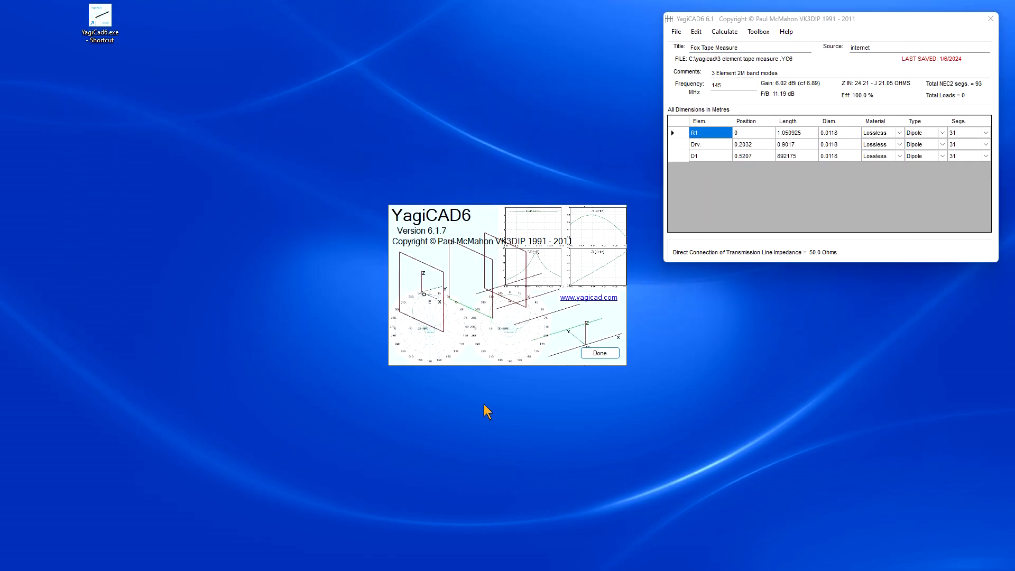
{"action": "mouse_move", "coordinate": [690, 483]}
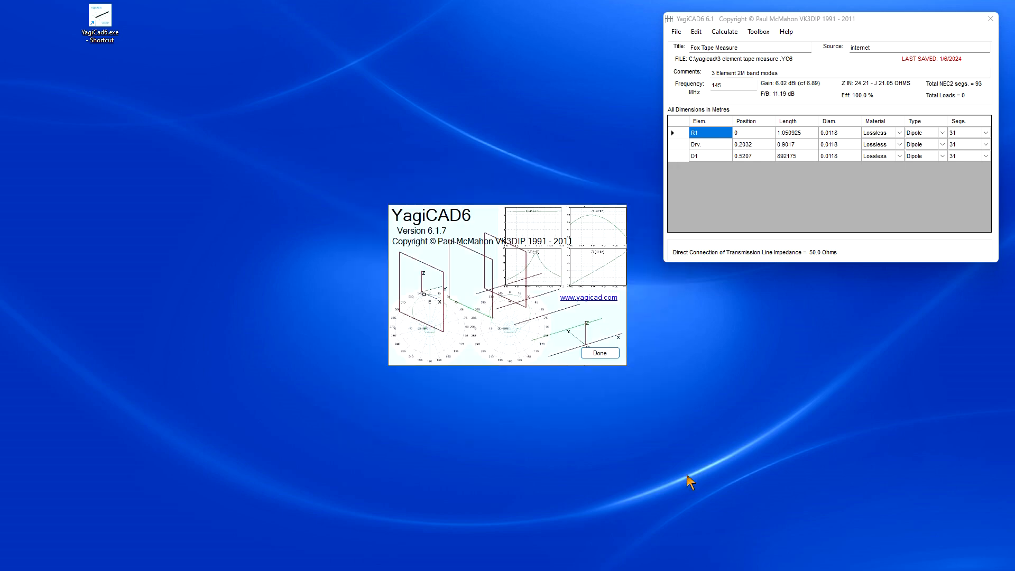
- Load 4ele2m-K4ROB-fox.YC6 in the new window and move it to the upper left
{"action": "left_click", "coordinate": [352, 178]}
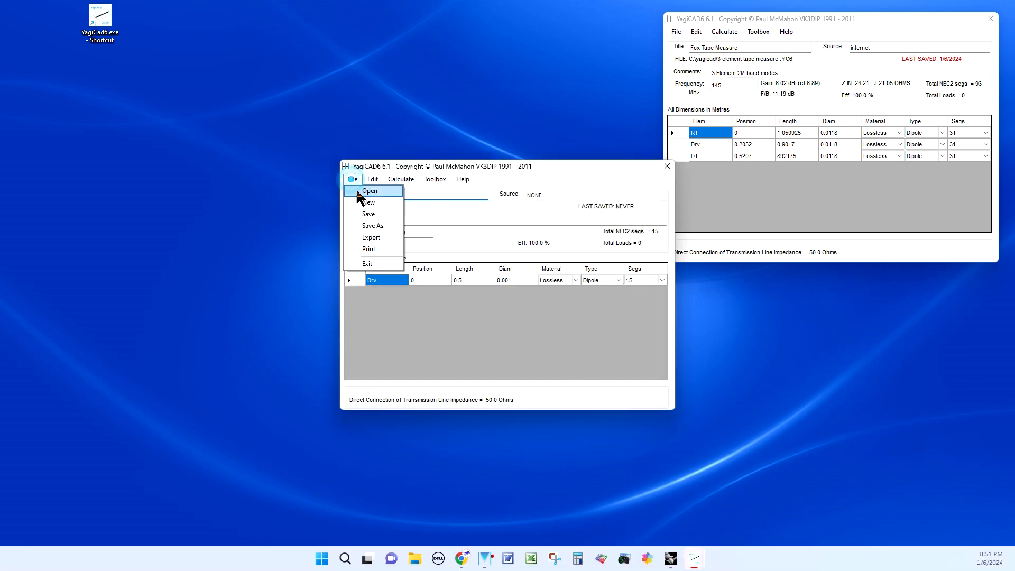
{"action": "left_click", "coordinate": [370, 191]}
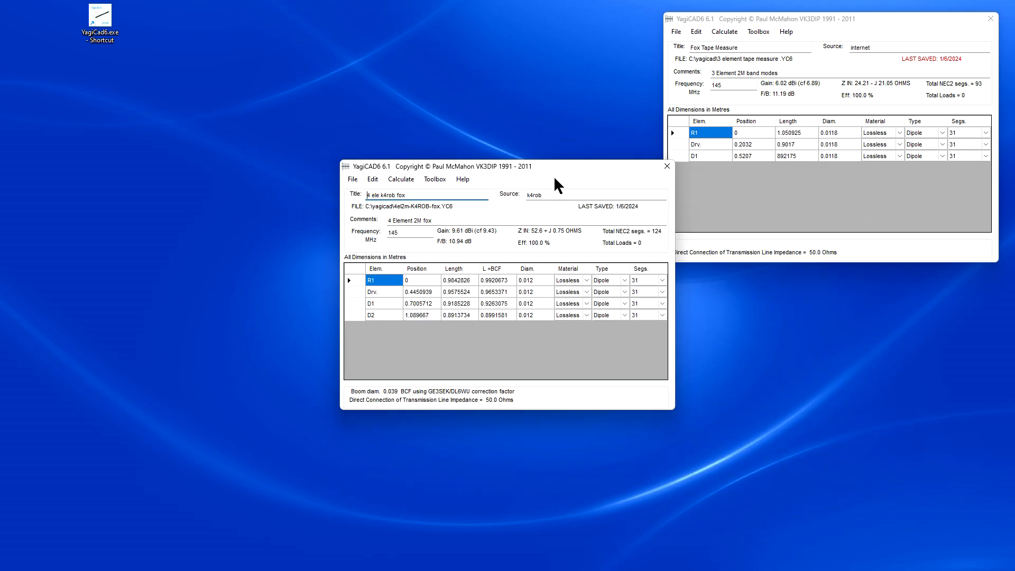
{"action": "left_click_drag", "start_coordinate": [506, 166], "coordinate": [299, 34]}
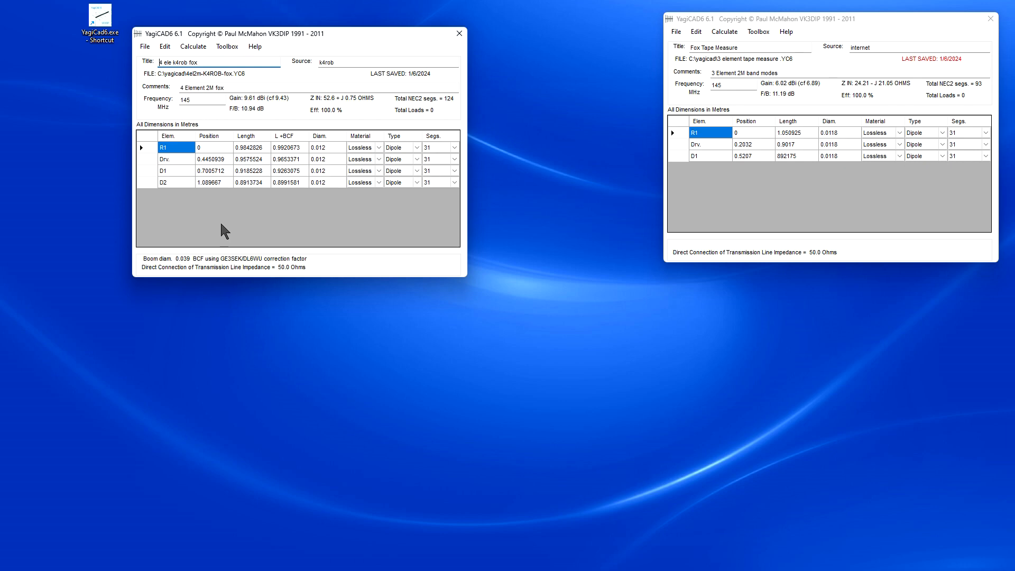
{"action": "mouse_move", "coordinate": [251, 189]}
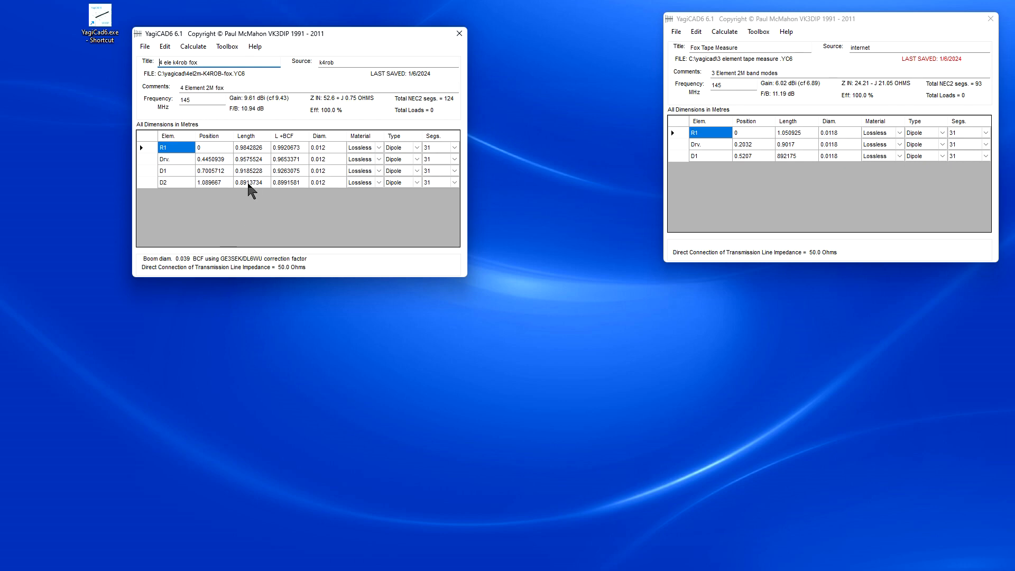
{"action": "mouse_move", "coordinate": [265, 156]}
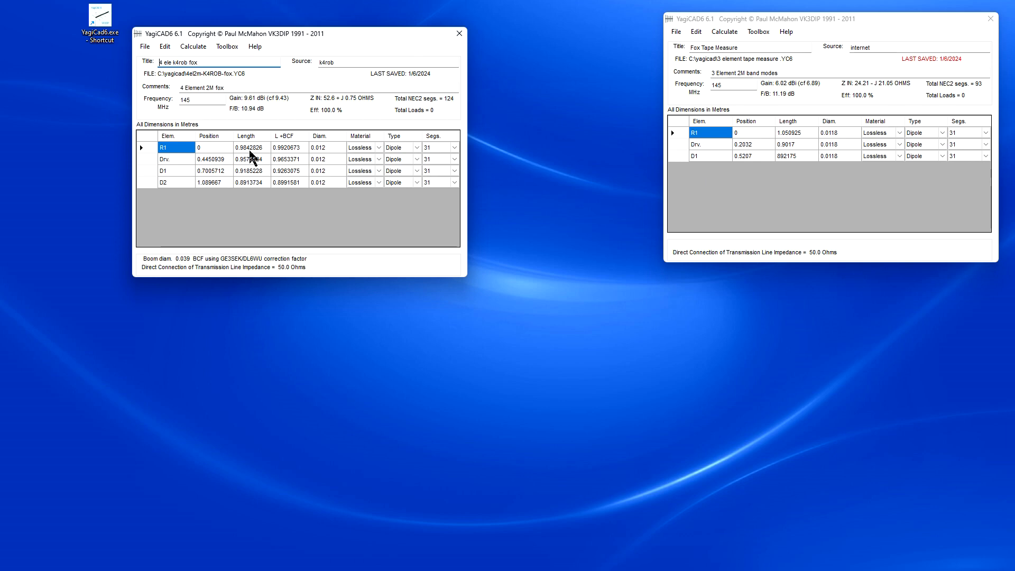
{"action": "mouse_move", "coordinate": [242, 161]}
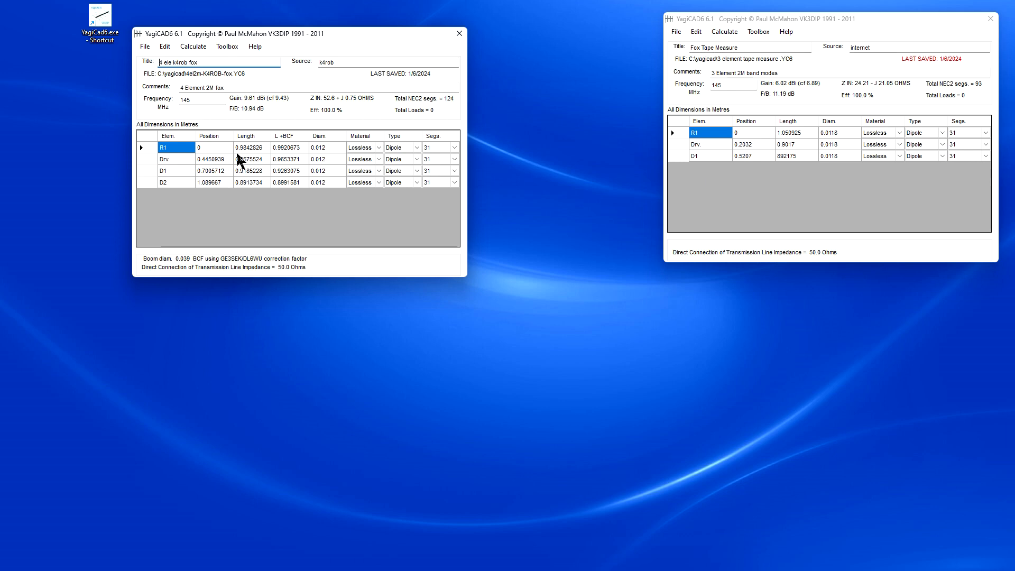
{"action": "mouse_move", "coordinate": [248, 163]}
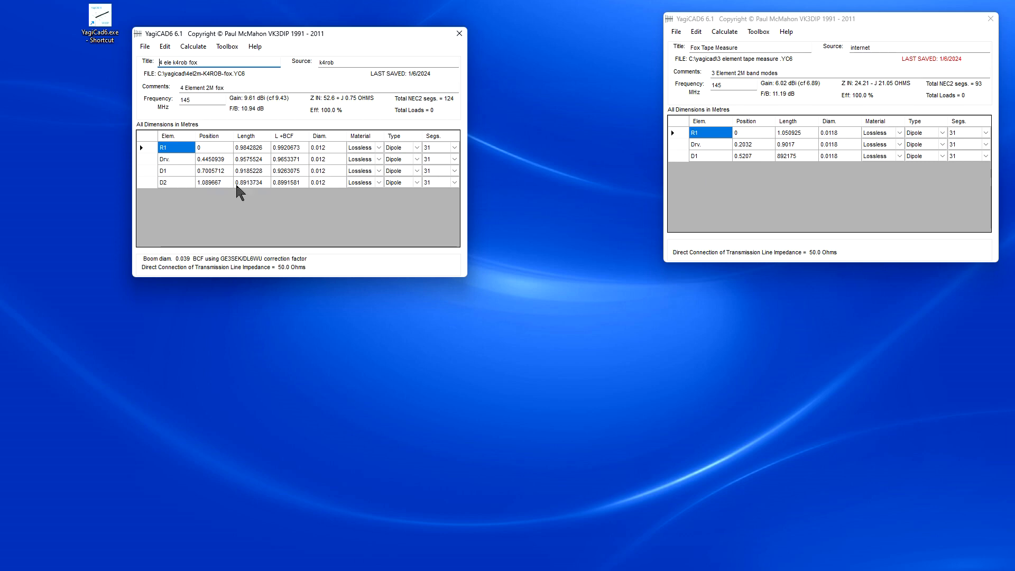
{"action": "mouse_move", "coordinate": [269, 219]}
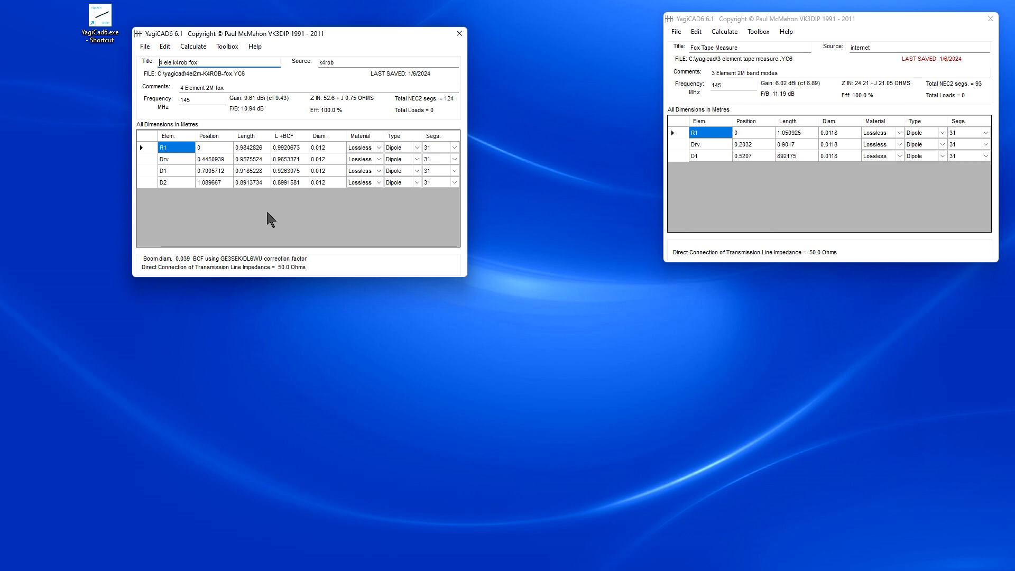
{"action": "left_click", "coordinate": [226, 46]}
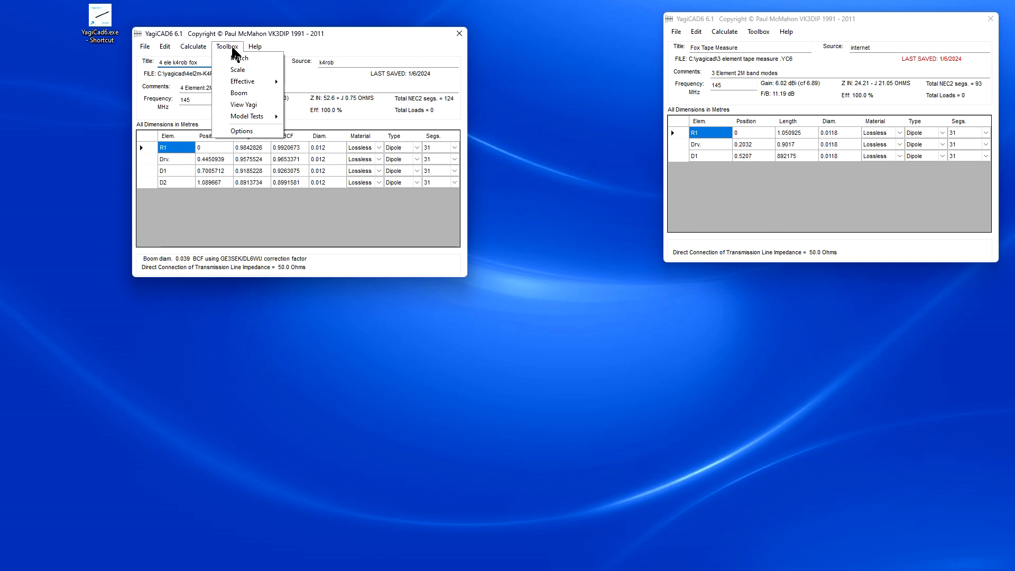
{"action": "left_click", "coordinate": [238, 93]}
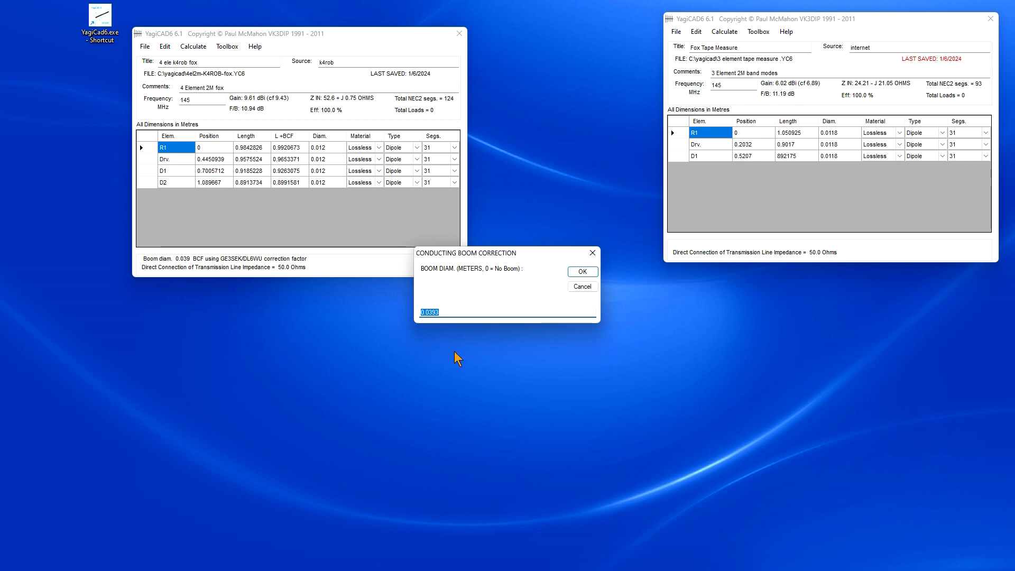
{"action": "mouse_move", "coordinate": [433, 327]}
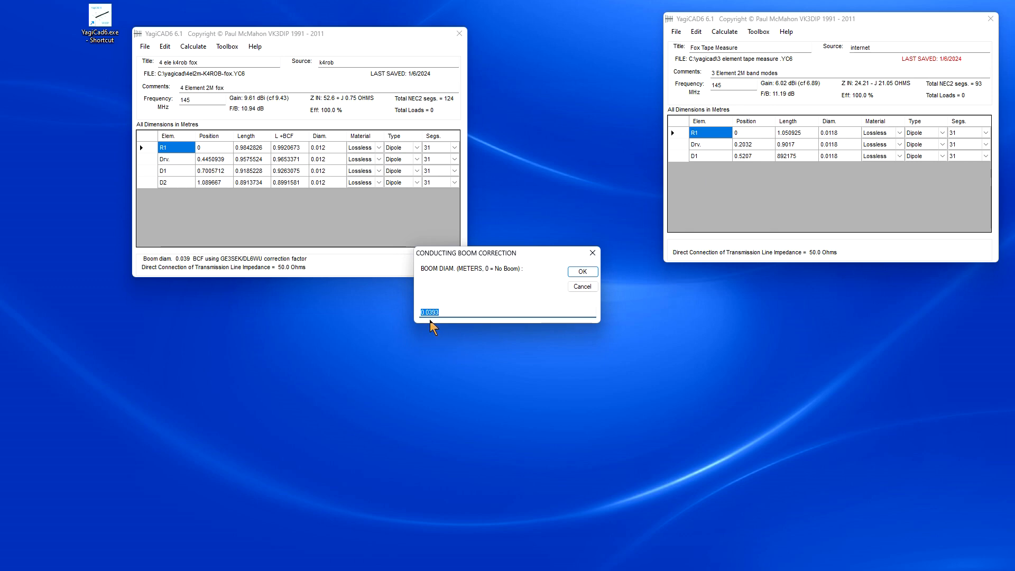
{"action": "mouse_move", "coordinate": [476, 384]}
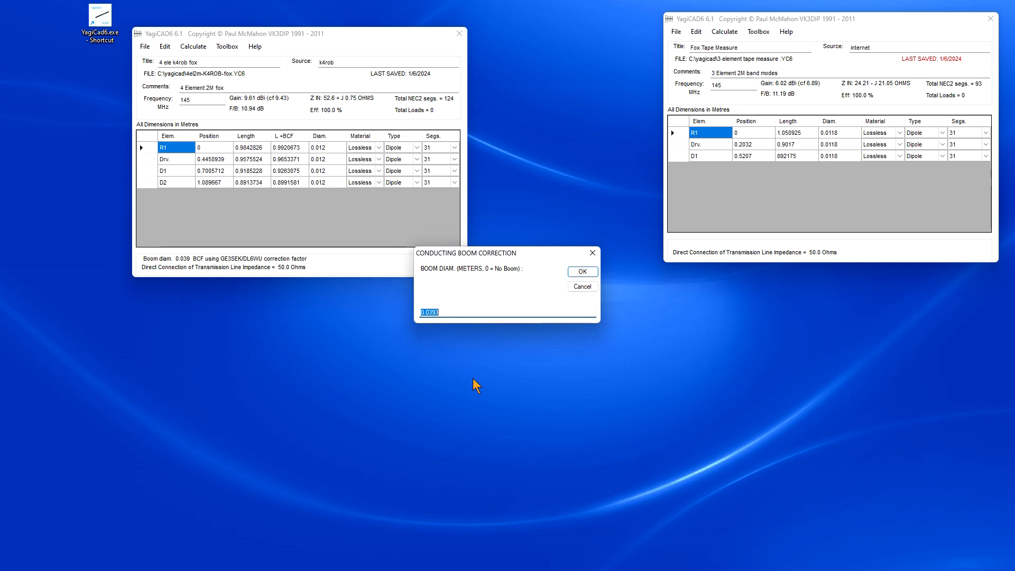
{"action": "mouse_move", "coordinate": [573, 303]}
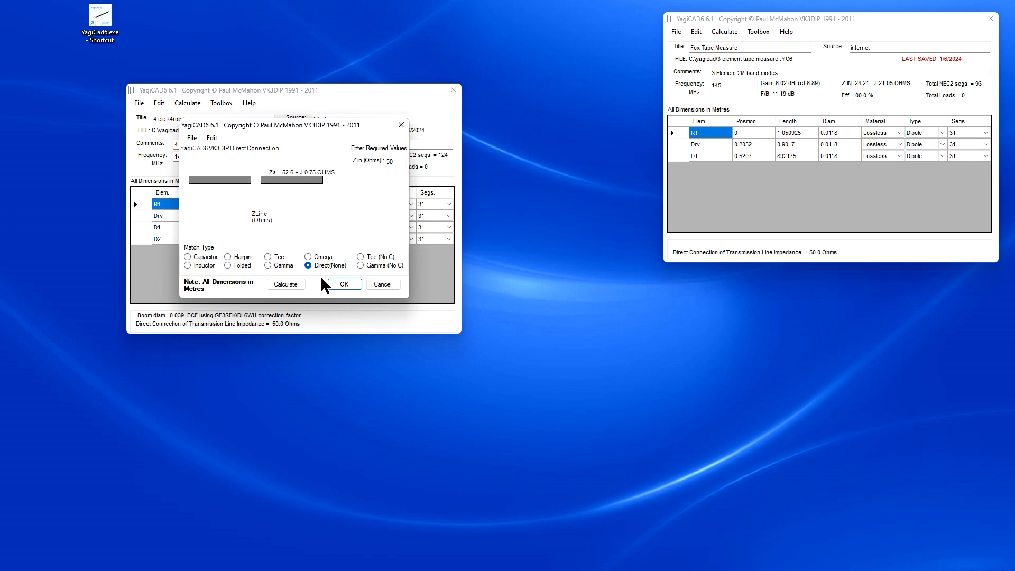
{"action": "left_click", "coordinate": [187, 103]}
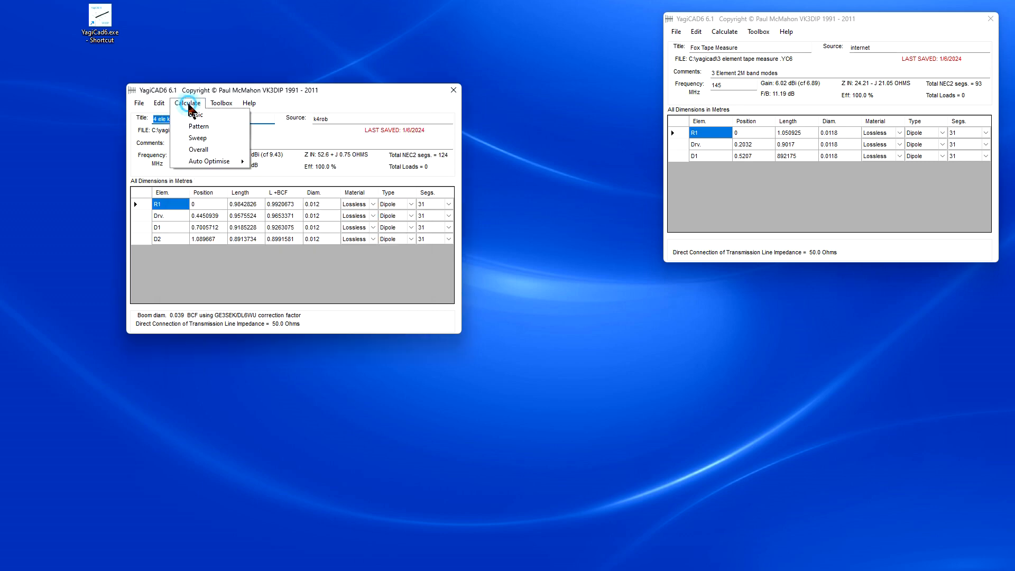
{"action": "left_click", "coordinate": [187, 102]}
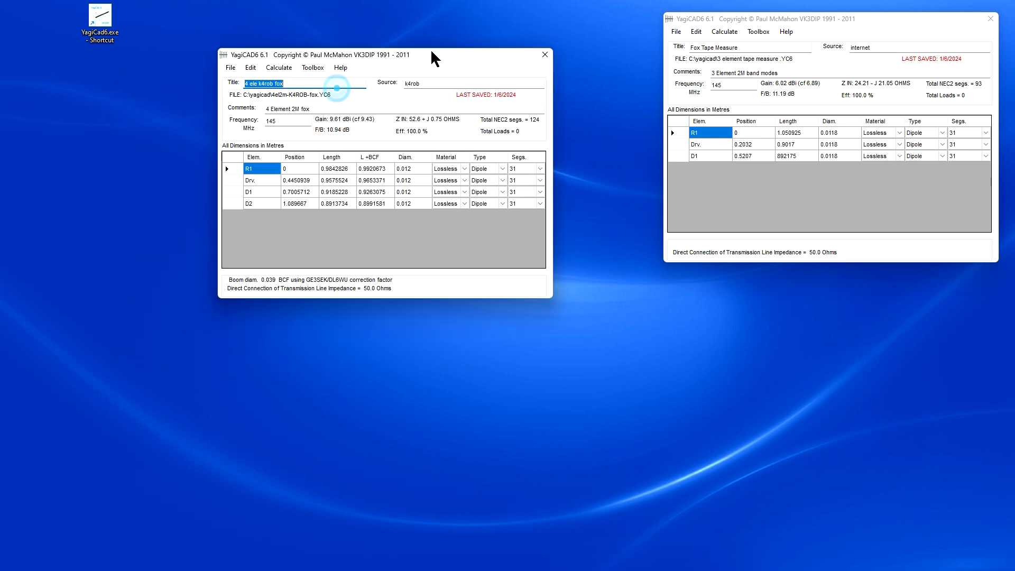
- Move the k4rob fox window next to the Fox Tape Measure window
{"action": "left_click_drag", "start_coordinate": [388, 54], "coordinate": [482, 19]}
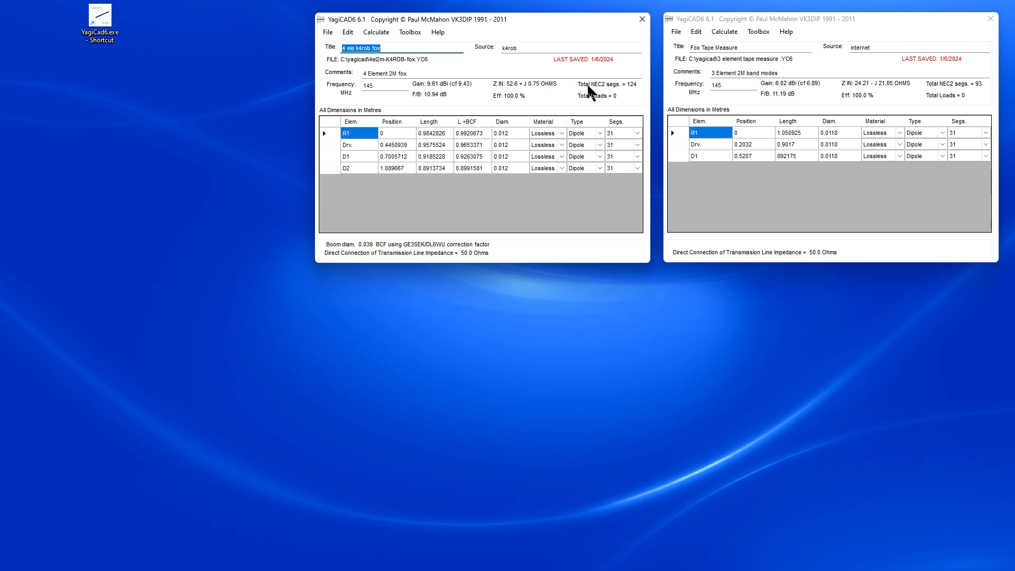
{"action": "mouse_move", "coordinate": [439, 95]}
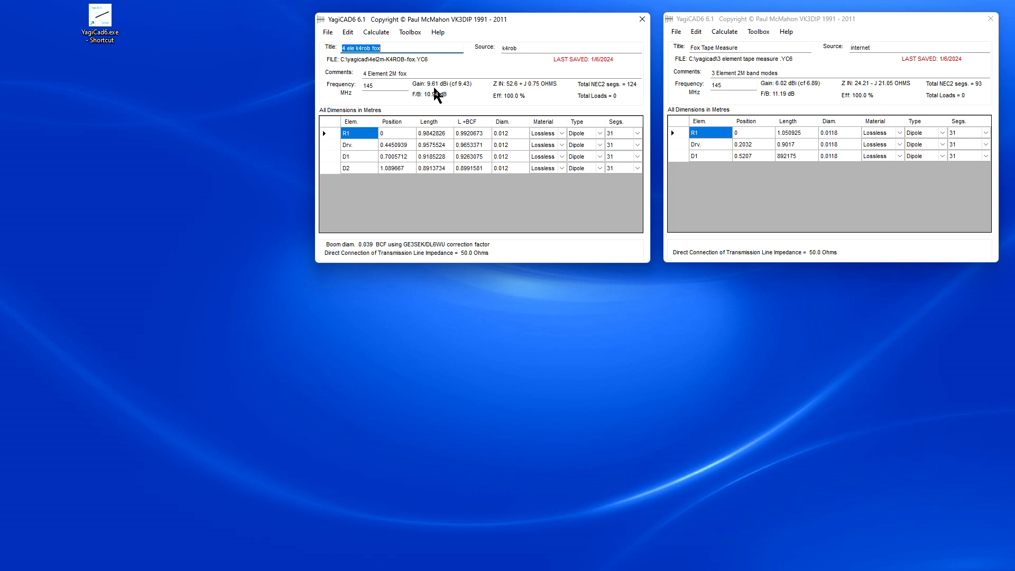
{"action": "mouse_move", "coordinate": [450, 94]}
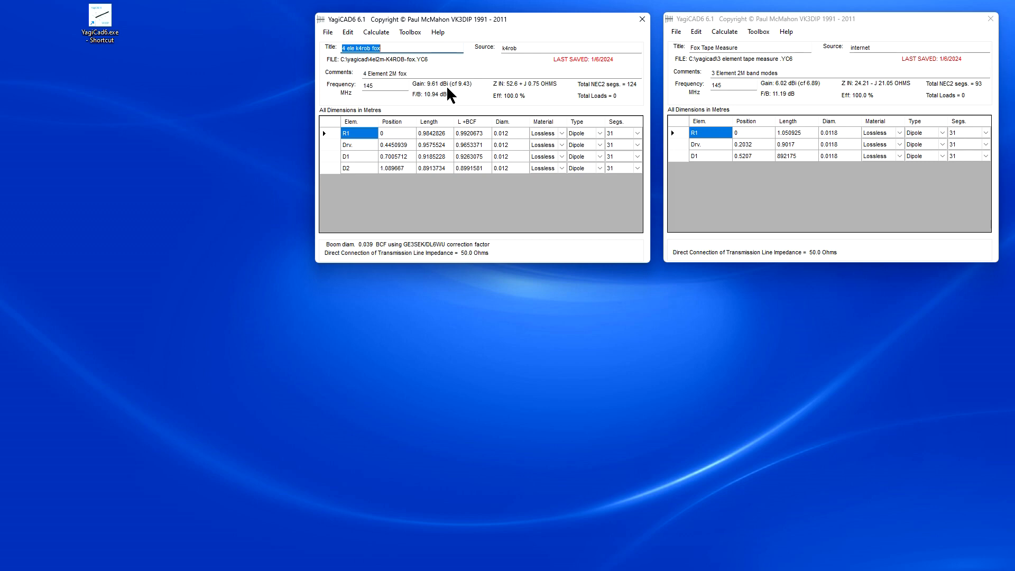
{"action": "mouse_move", "coordinate": [512, 25]}
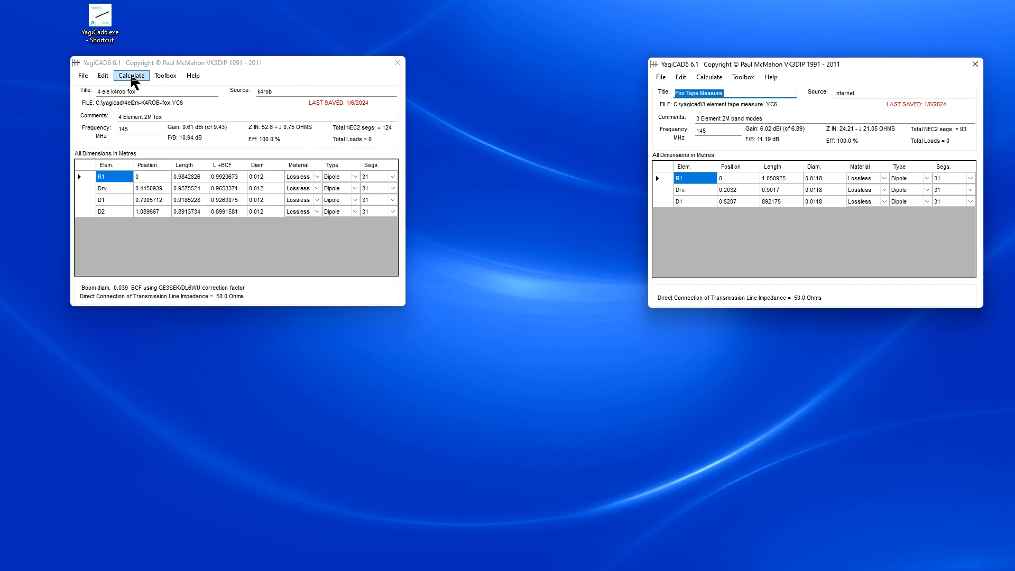
- Run the Pattern calculation for the 4 ele k4rob fox design
{"action": "left_click", "coordinate": [131, 75]}
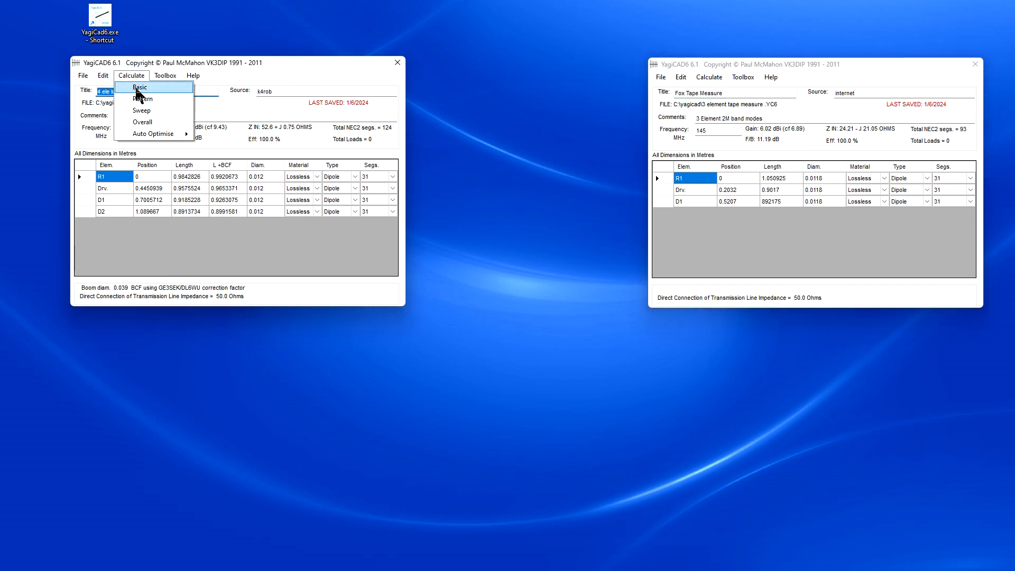
{"action": "left_click", "coordinate": [141, 99]}
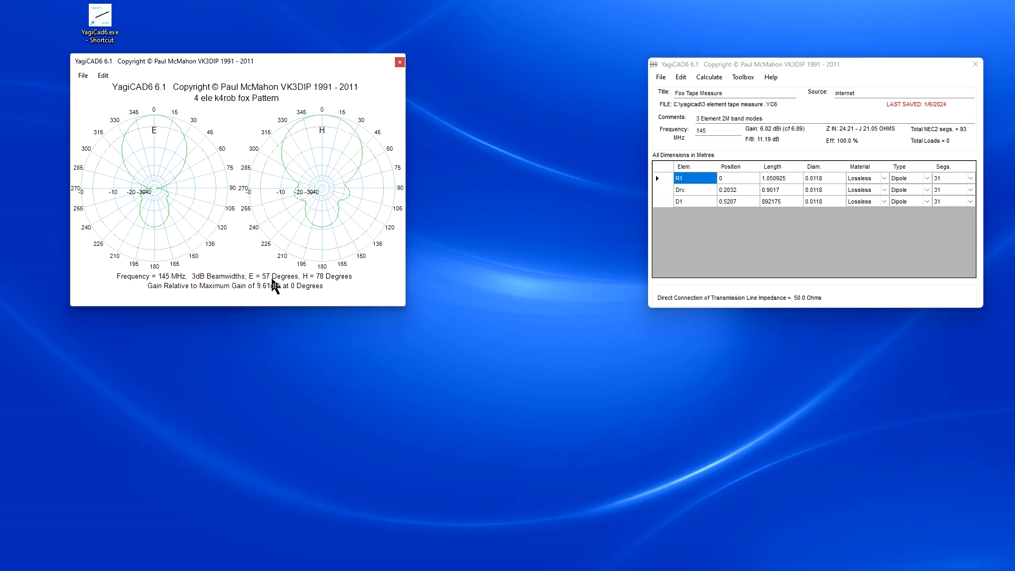
{"action": "mouse_move", "coordinate": [172, 177]}
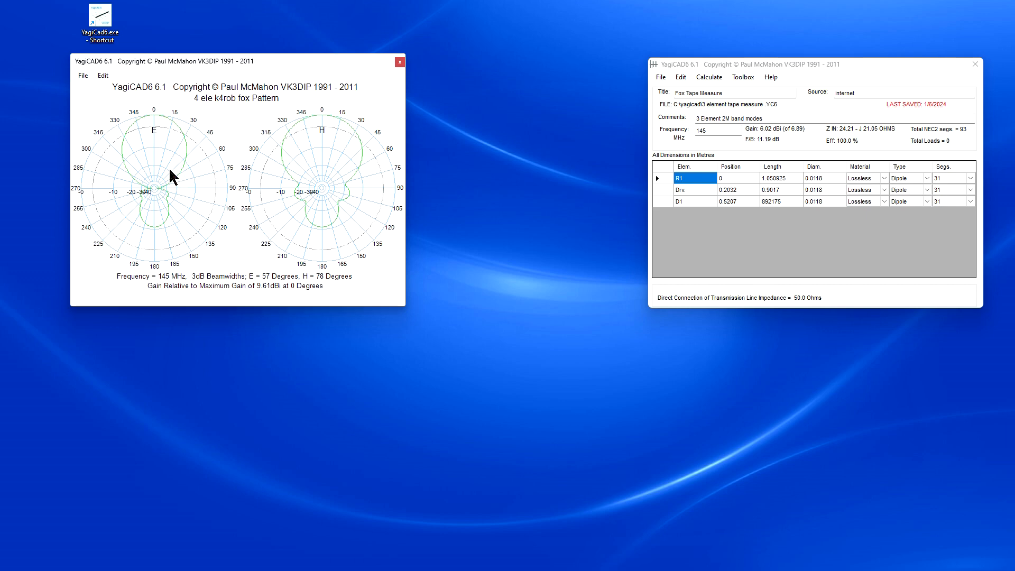
{"action": "mouse_move", "coordinate": [405, 305]}
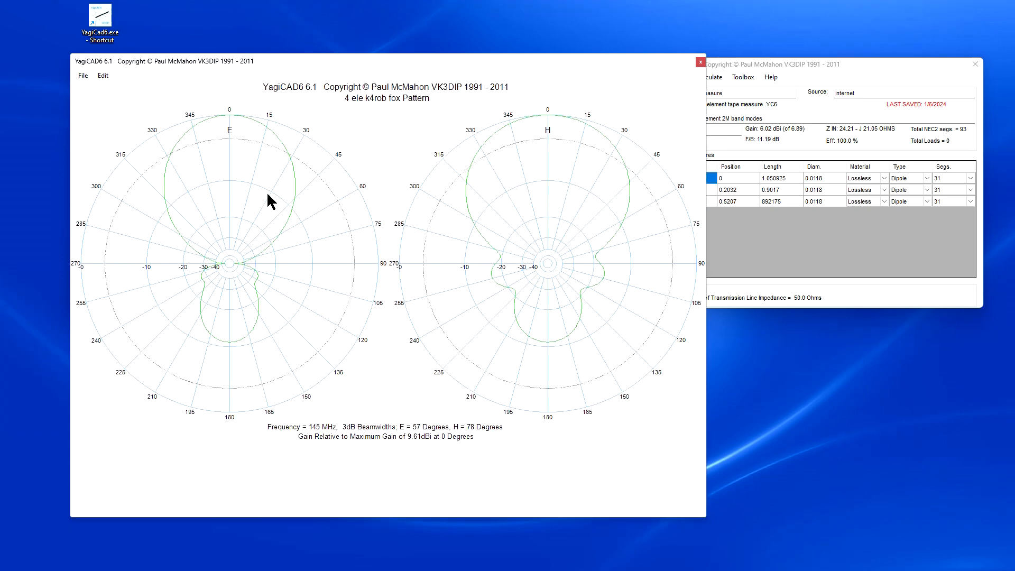
{"action": "mouse_move", "coordinate": [214, 144]}
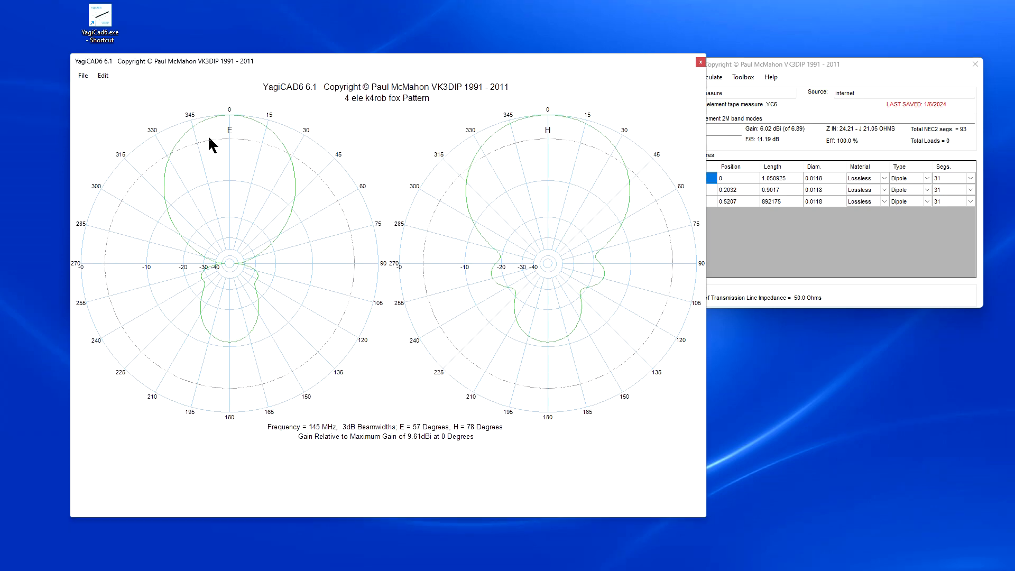
{"action": "mouse_move", "coordinate": [232, 145]}
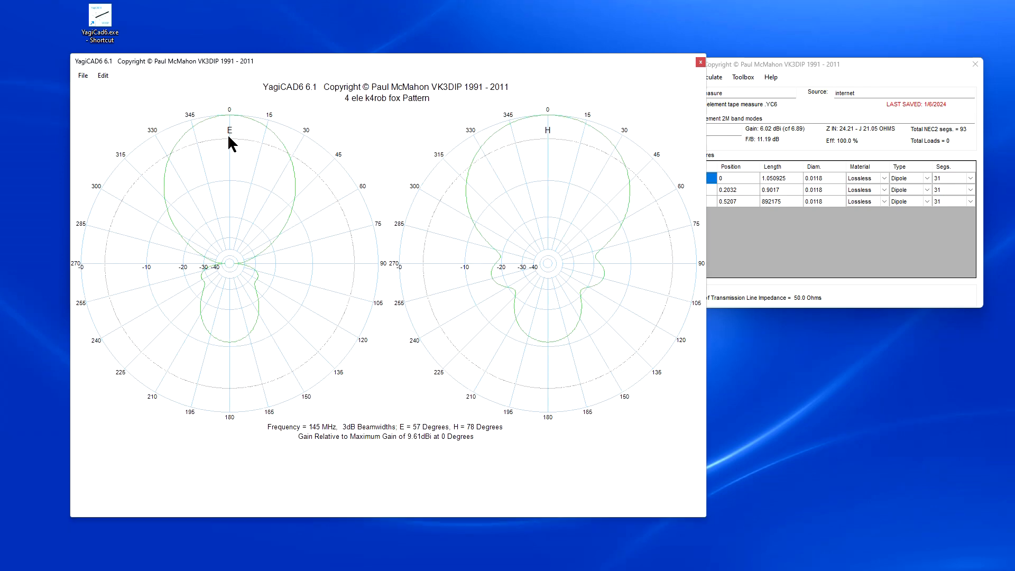
{"action": "mouse_move", "coordinate": [221, 125]}
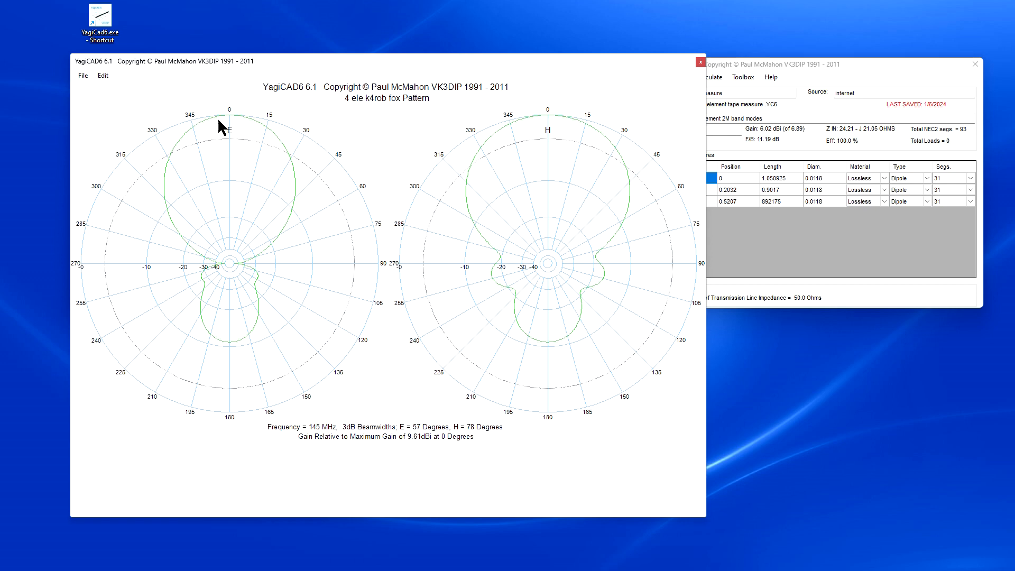
{"action": "mouse_move", "coordinate": [224, 180]}
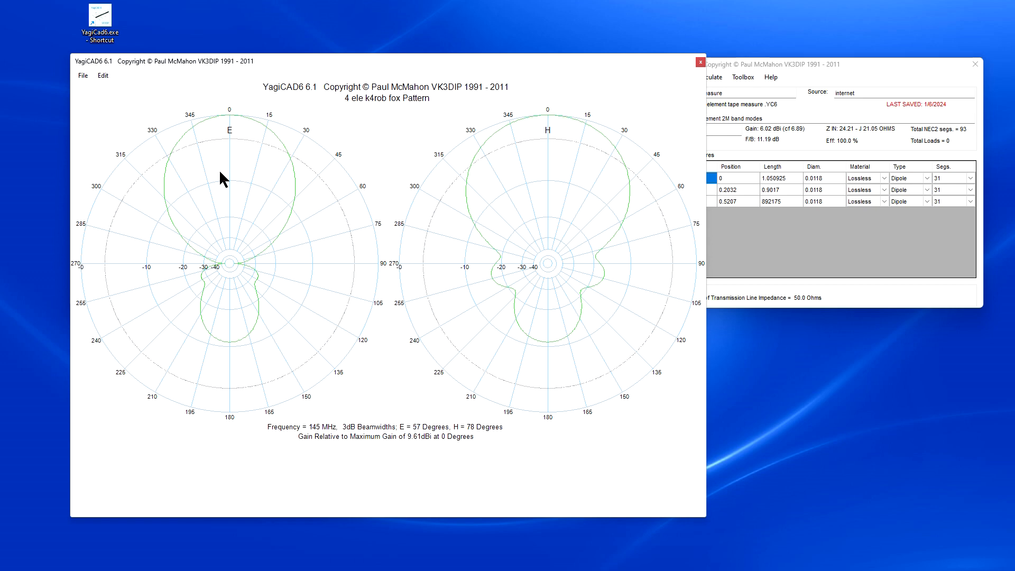
{"action": "mouse_move", "coordinate": [554, 116]}
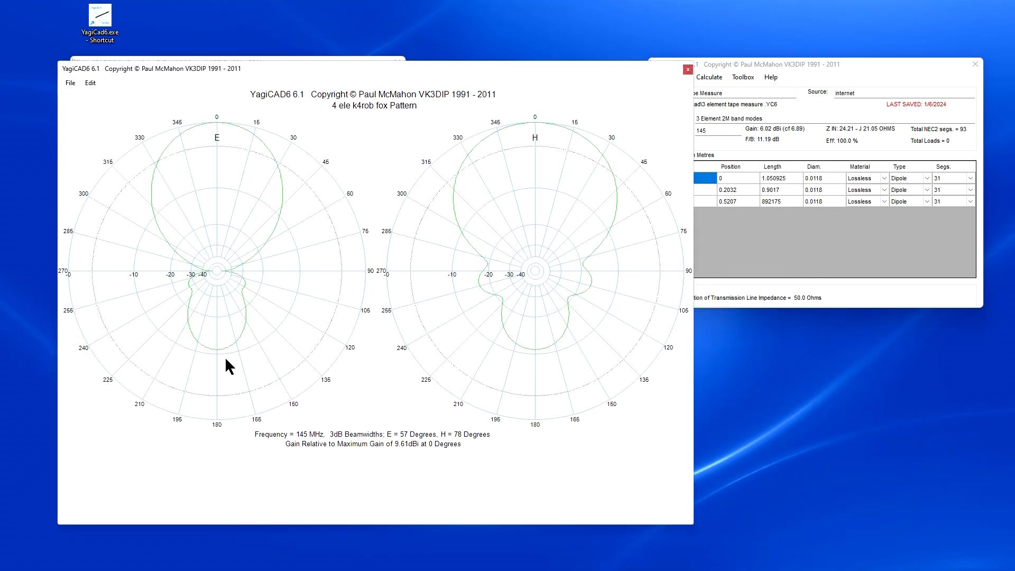
{"action": "mouse_move", "coordinate": [272, 274]}
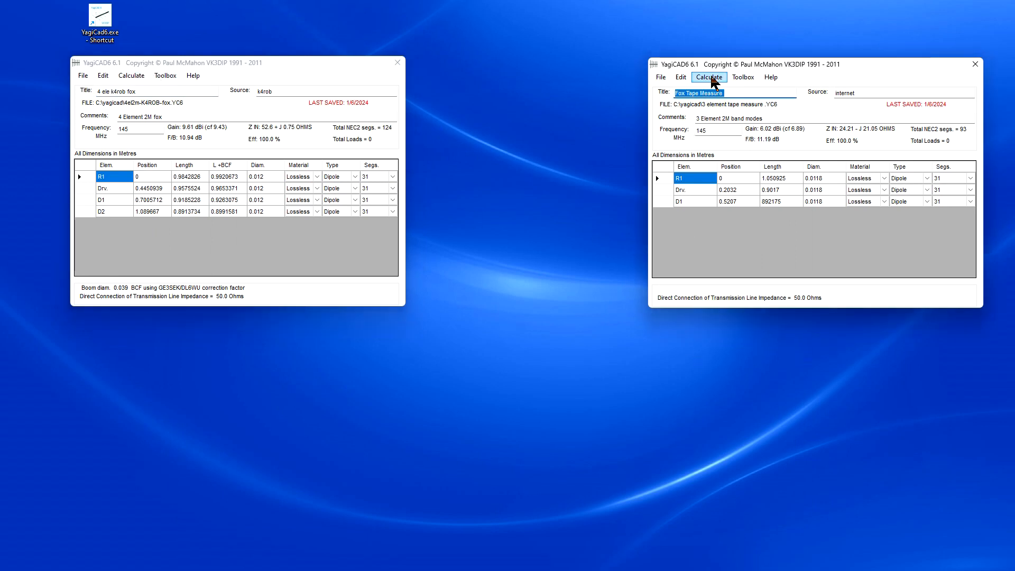
- Run the Overall response for Fox Tape Measure over 144–148 MHz and enlarge the plot
{"action": "left_click", "coordinate": [709, 76]}
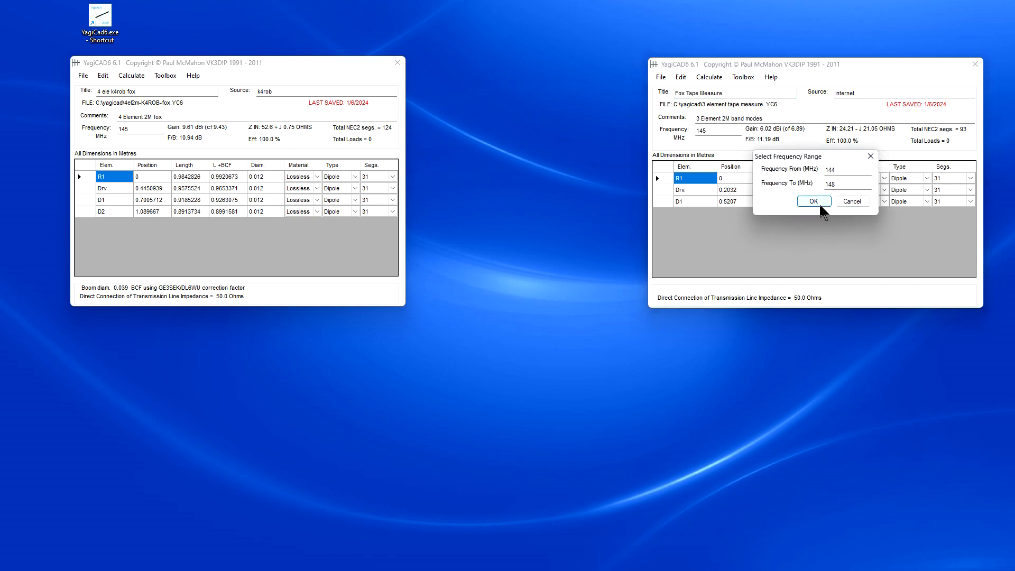
{"action": "left_click", "coordinate": [815, 201]}
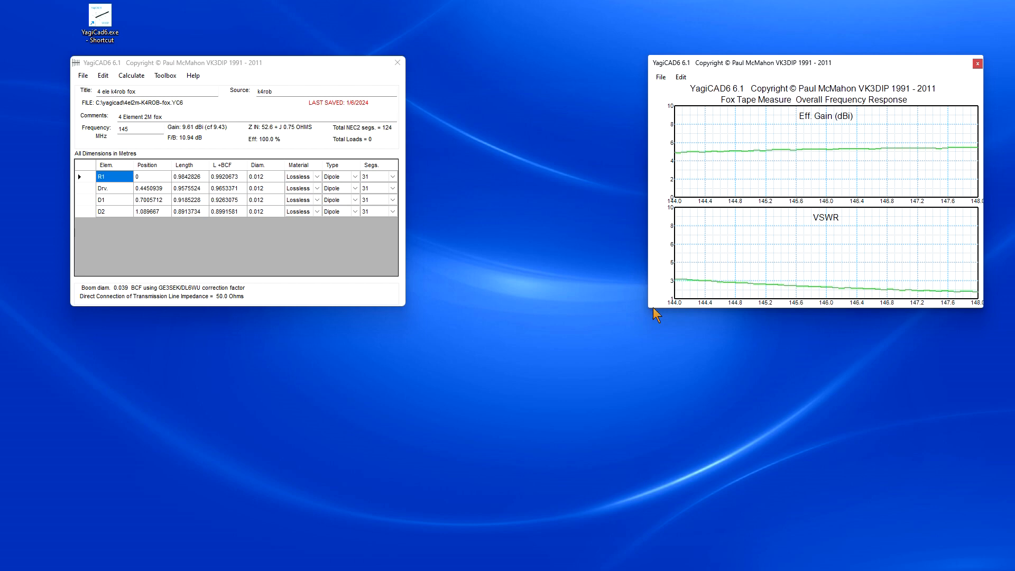
{"action": "mouse_move", "coordinate": [922, 335]}
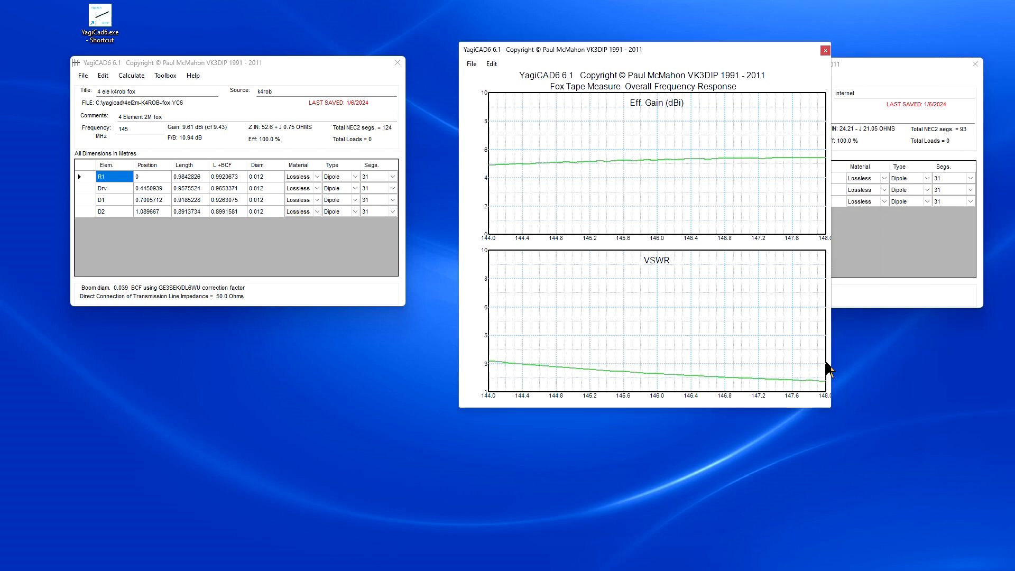
{"action": "left_click_drag", "start_coordinate": [833, 405], "coordinate": [974, 528]}
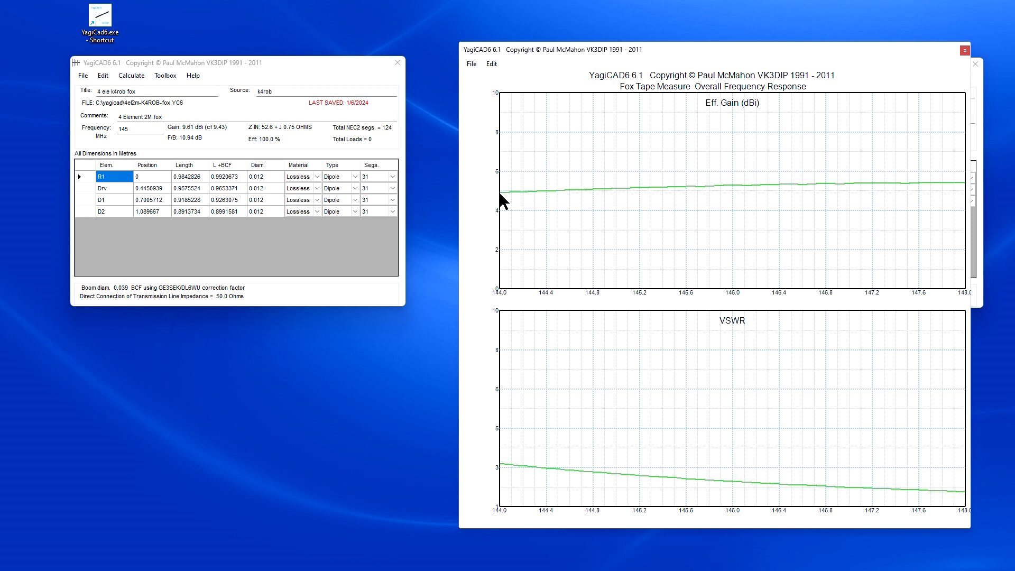
{"action": "mouse_move", "coordinate": [945, 199]}
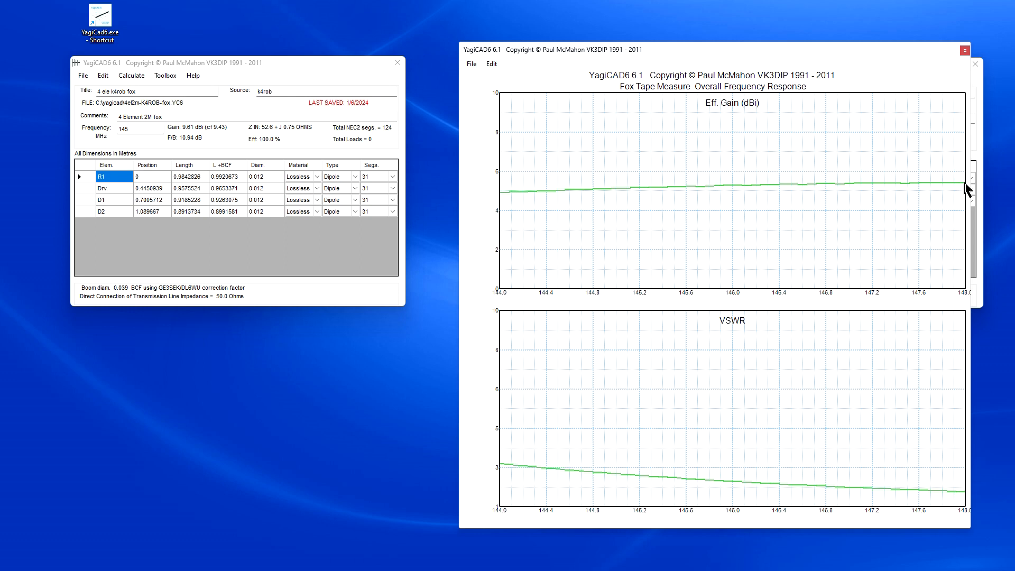
{"action": "mouse_move", "coordinate": [965, 302]}
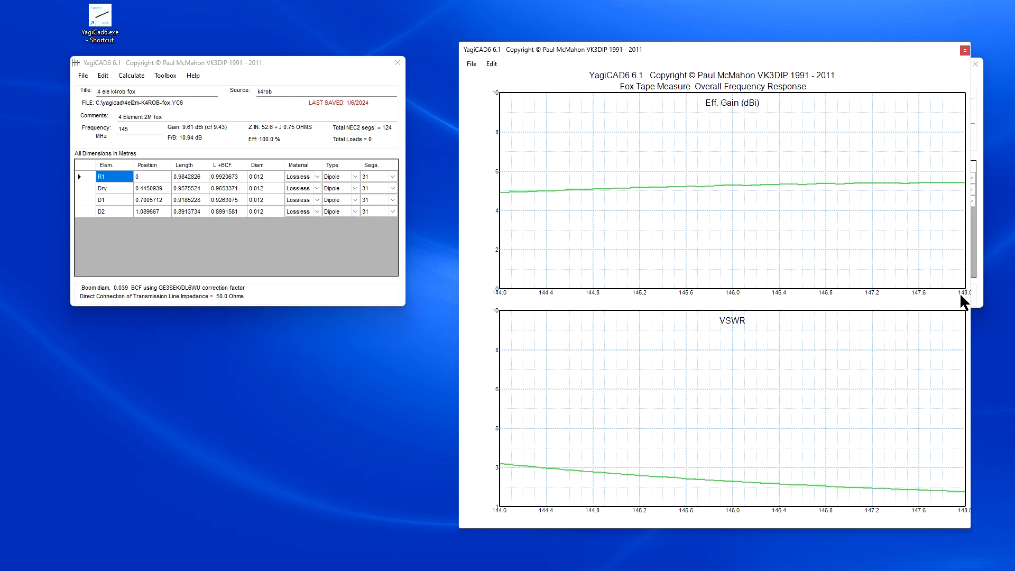
{"action": "mouse_move", "coordinate": [553, 522]}
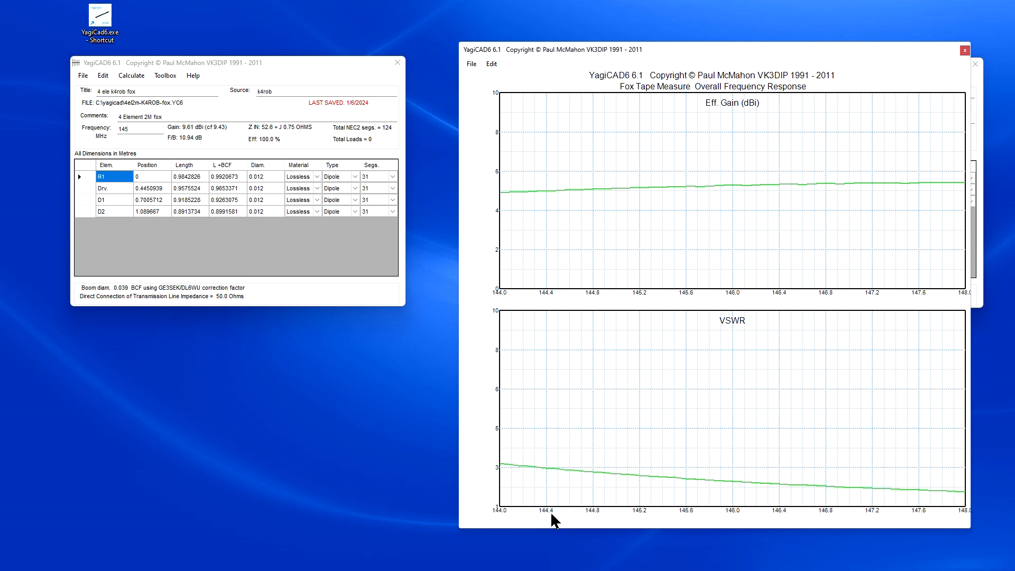
{"action": "mouse_move", "coordinate": [506, 472]}
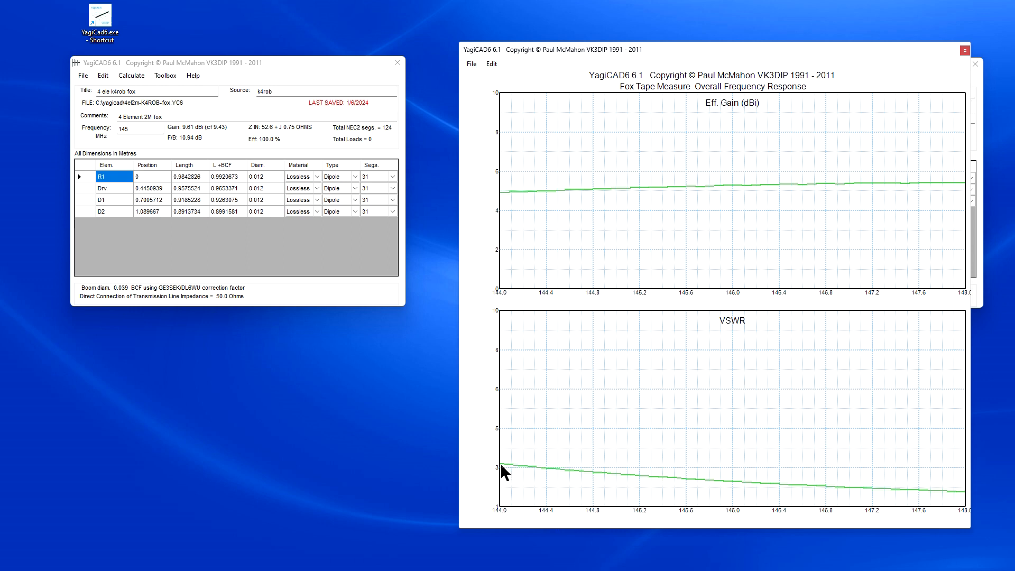
{"action": "mouse_move", "coordinate": [680, 492]}
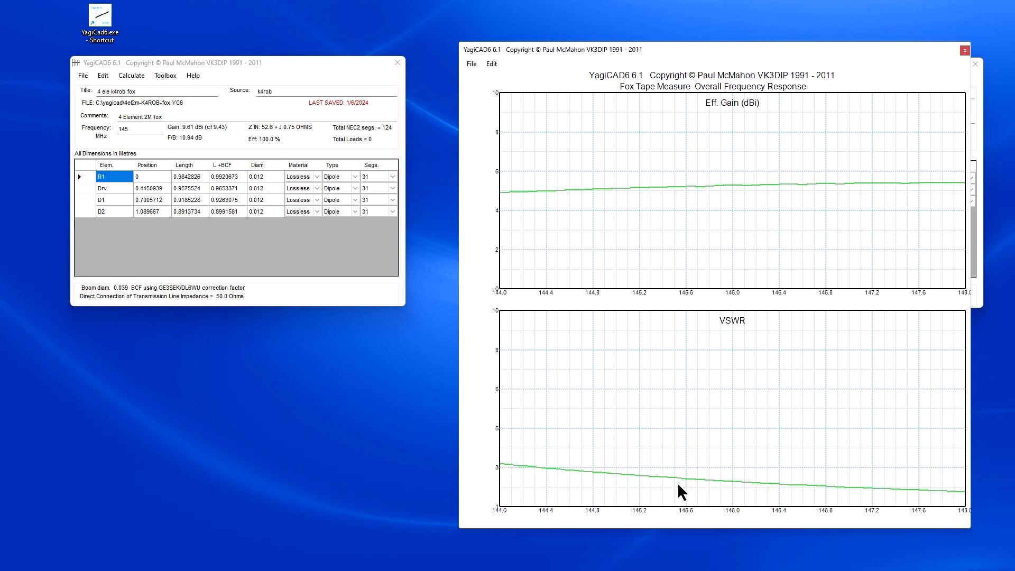
{"action": "mouse_move", "coordinate": [687, 491]}
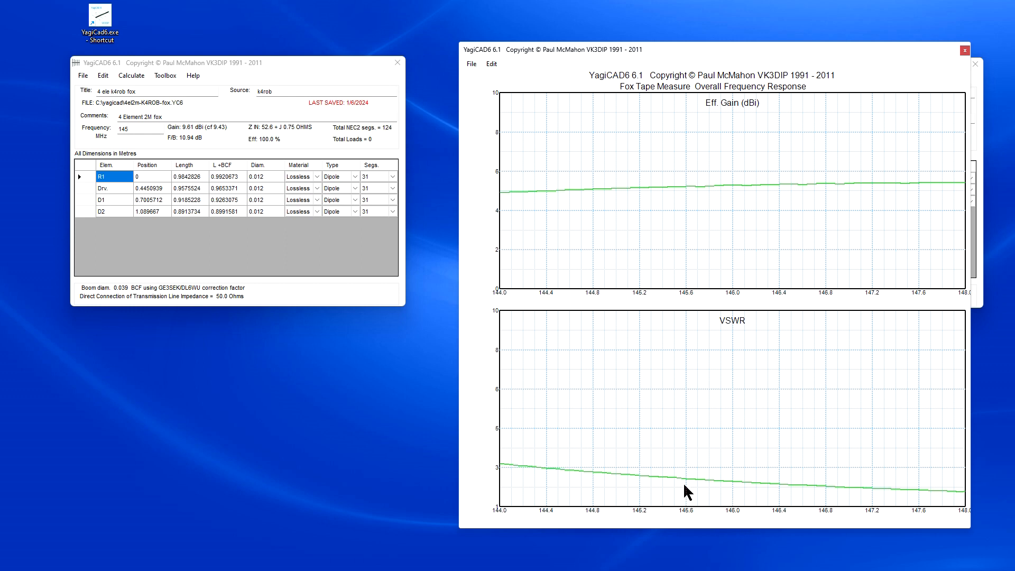
{"action": "mouse_move", "coordinate": [645, 488]}
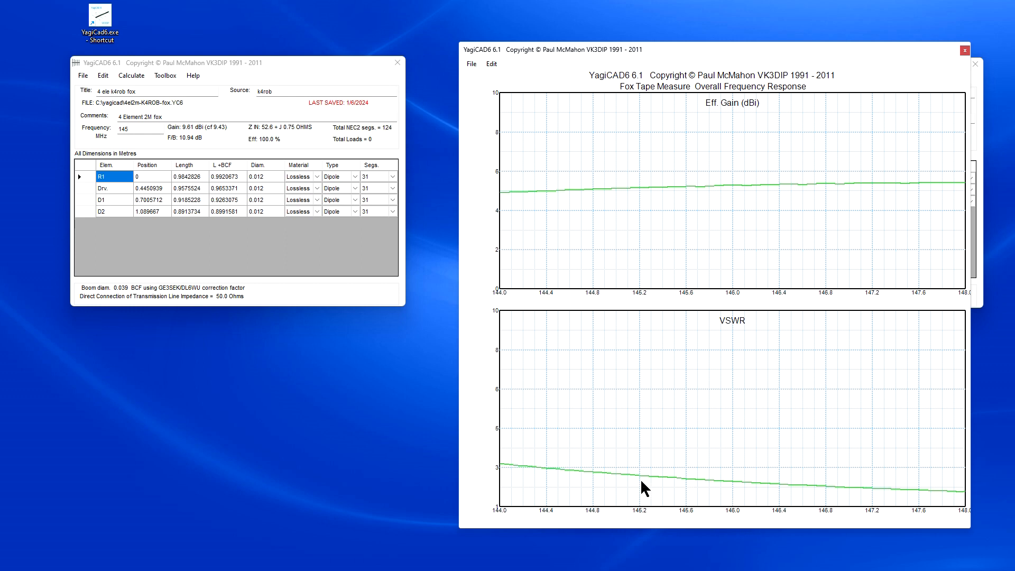
{"action": "mouse_move", "coordinate": [900, 498]}
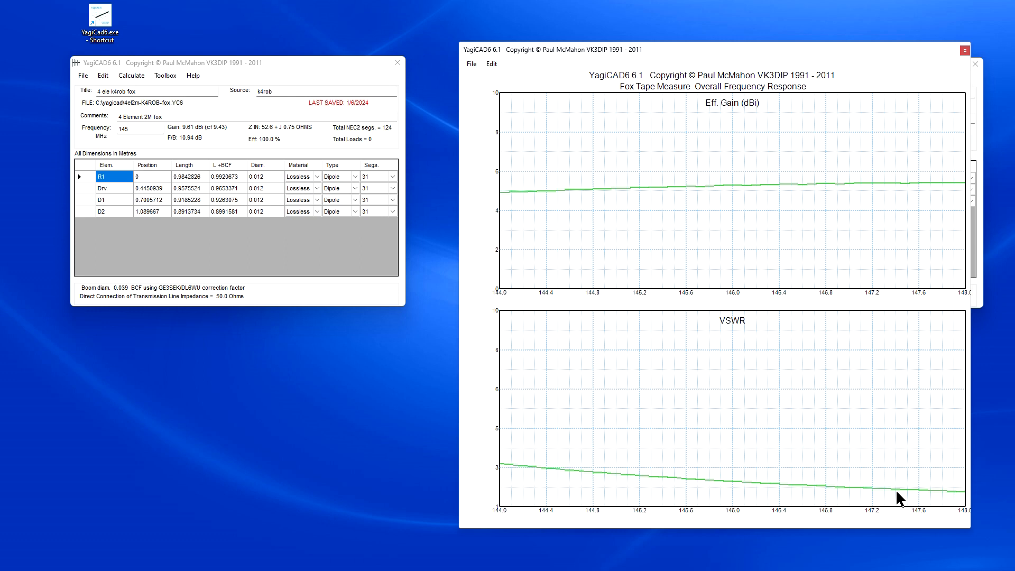
{"action": "mouse_move", "coordinate": [723, 489]}
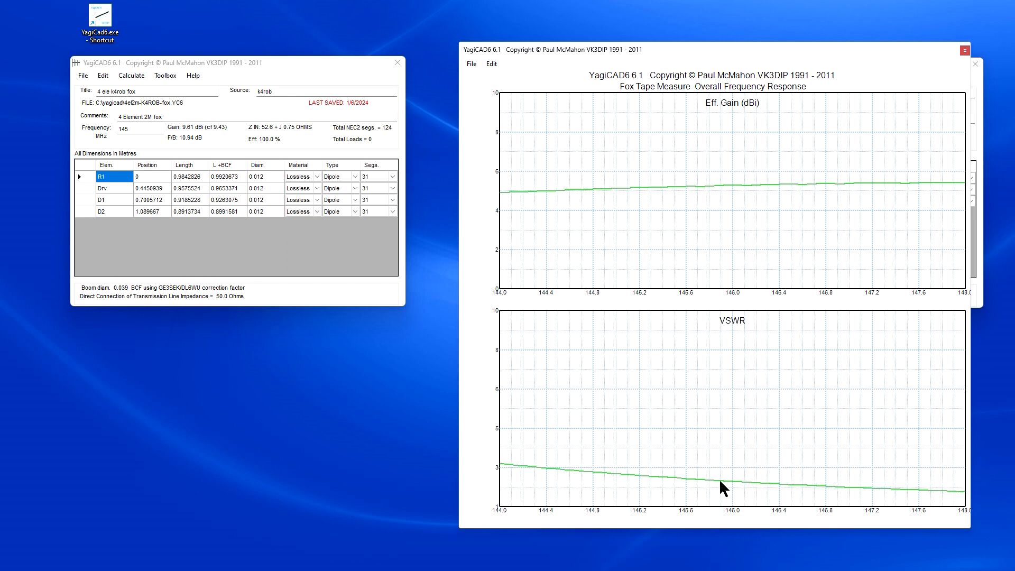
{"action": "mouse_move", "coordinate": [971, 502]}
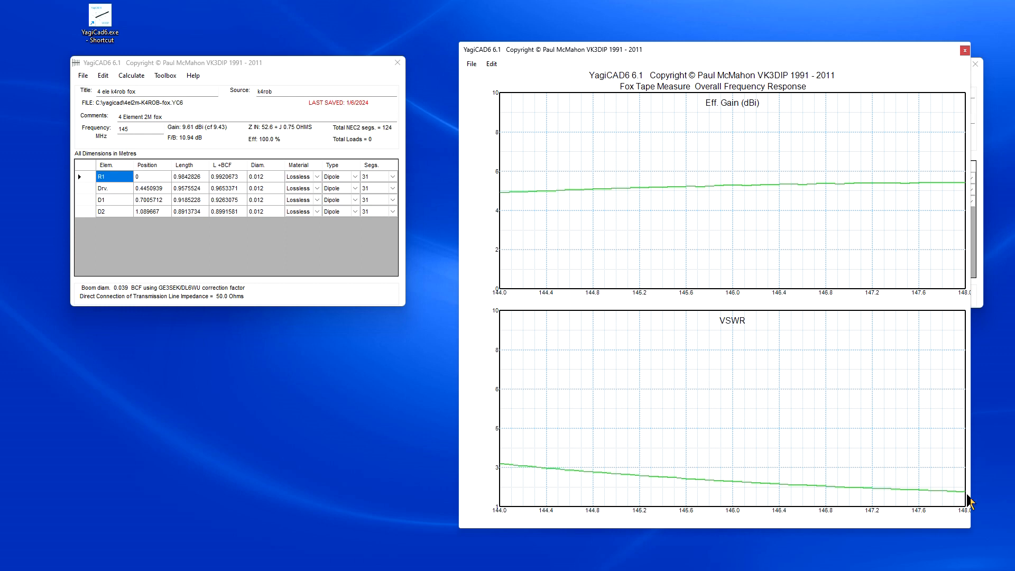
{"action": "mouse_move", "coordinate": [849, 495]}
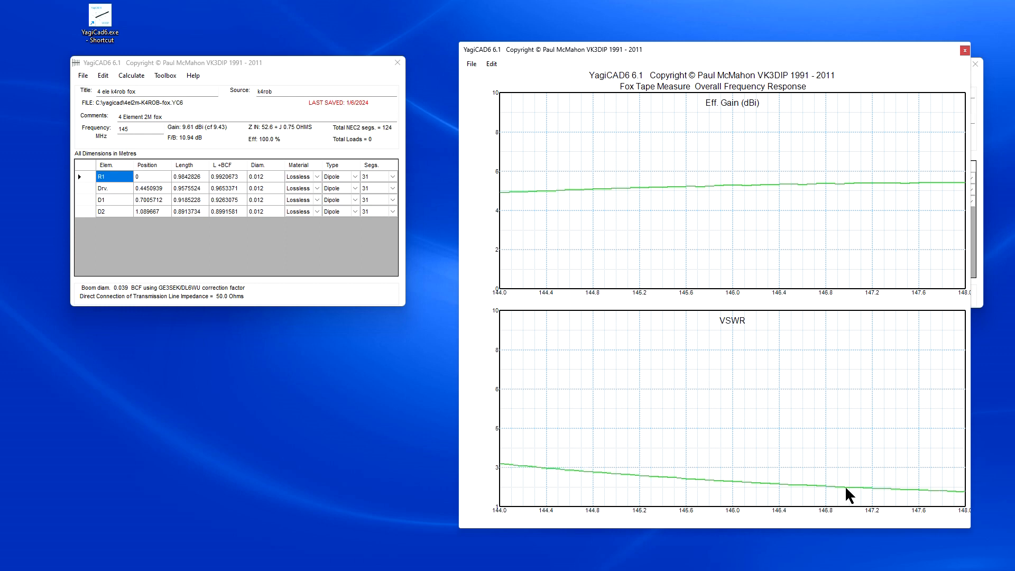
{"action": "mouse_move", "coordinate": [900, 132]}
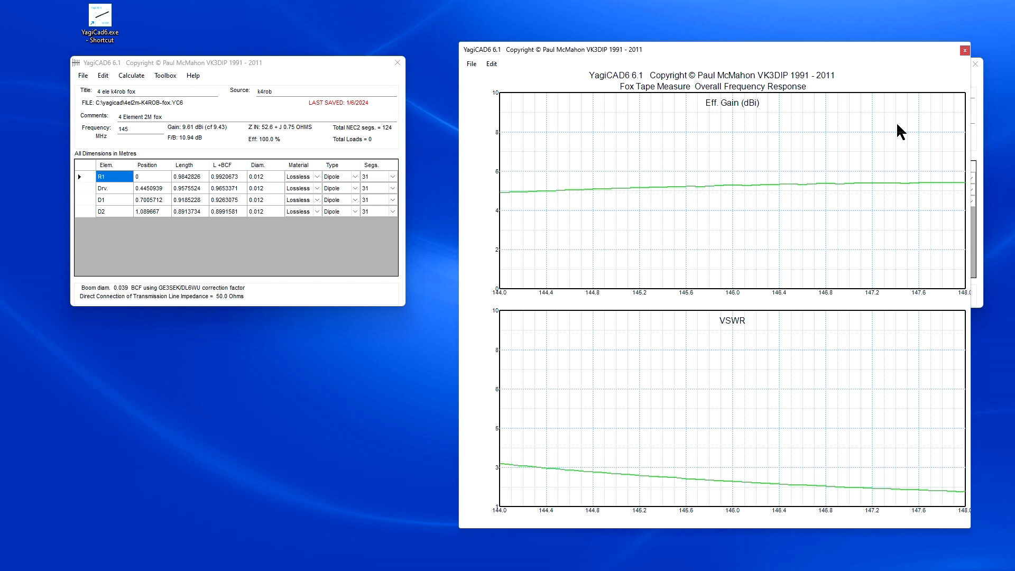
- Close the Fox Tape Measure plot and run the k4rob fox Overall response over 144–148 MHz
{"action": "left_click", "coordinate": [965, 50]}
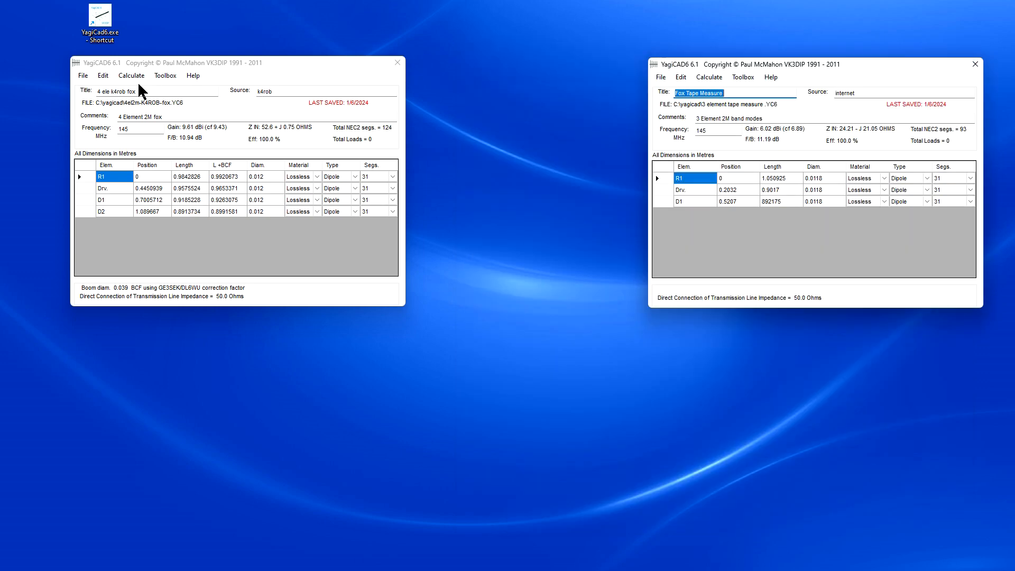
{"action": "left_click", "coordinate": [131, 75]}
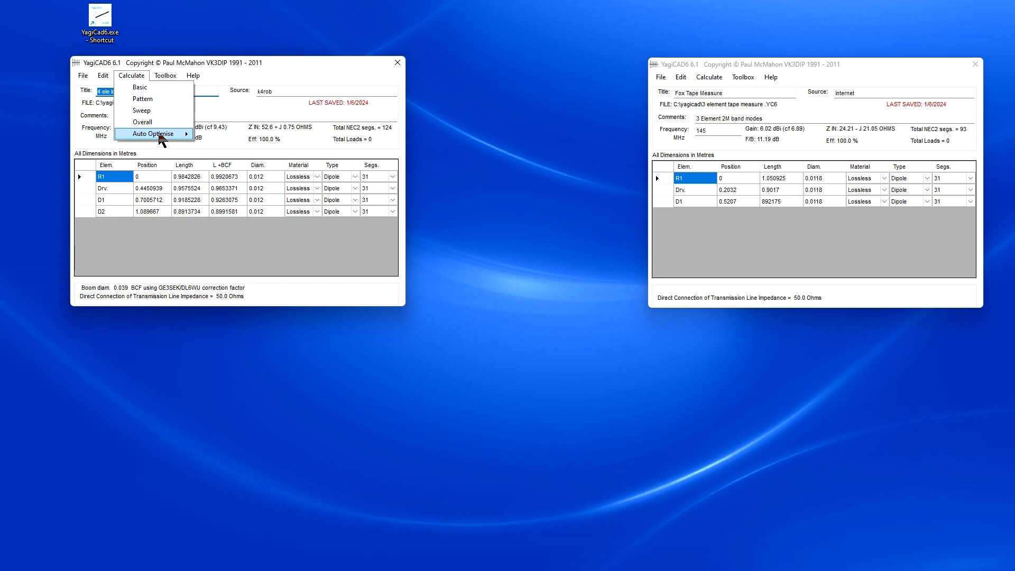
{"action": "left_click", "coordinate": [151, 133]}
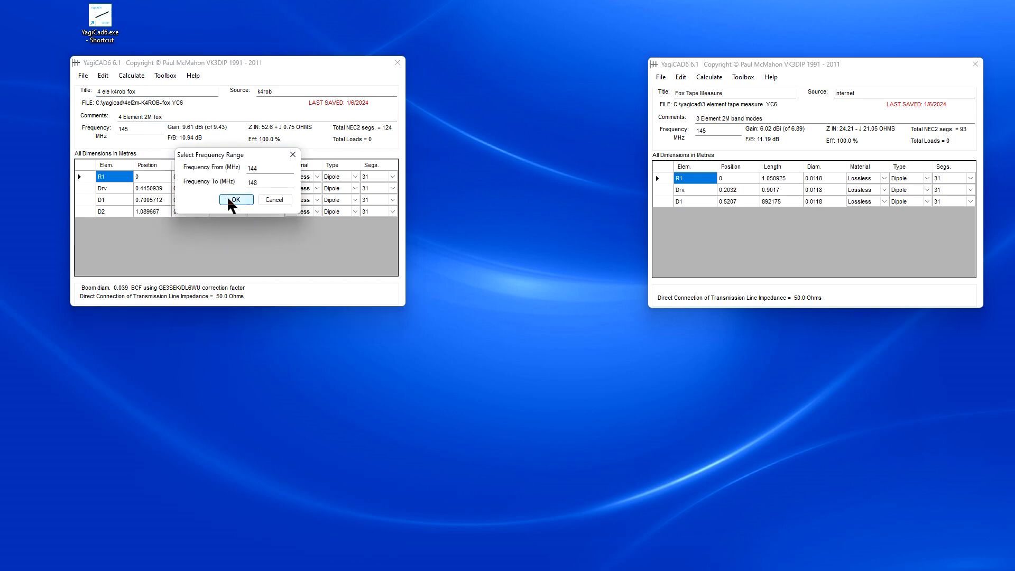
{"action": "left_click", "coordinate": [236, 200]}
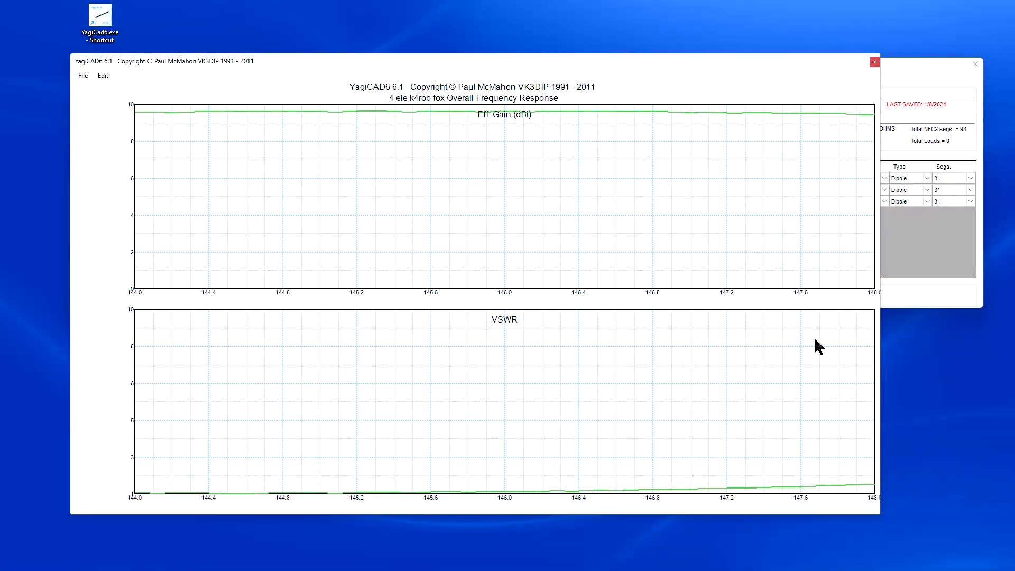
{"action": "mouse_move", "coordinate": [152, 117]}
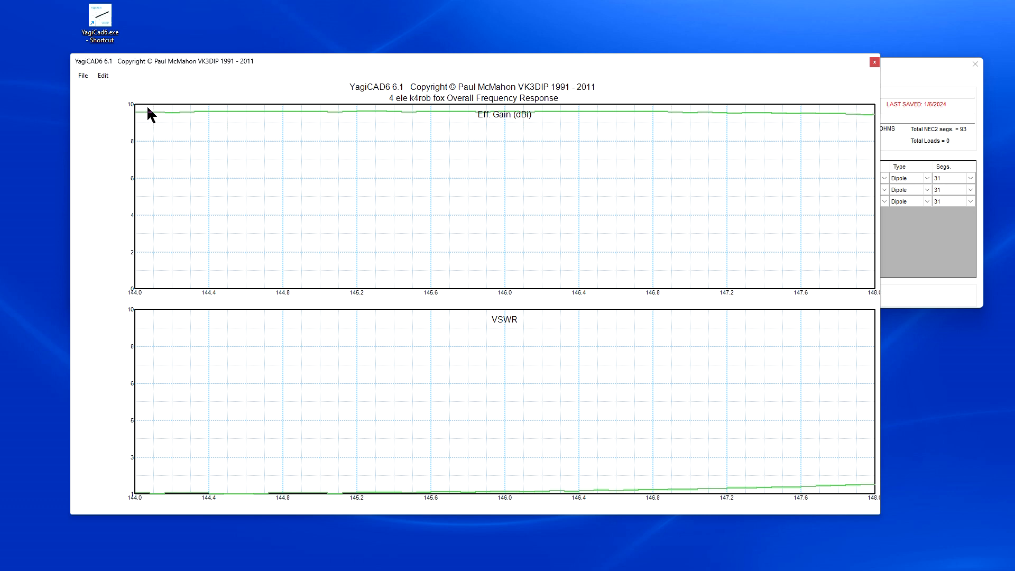
{"action": "mouse_move", "coordinate": [204, 503]}
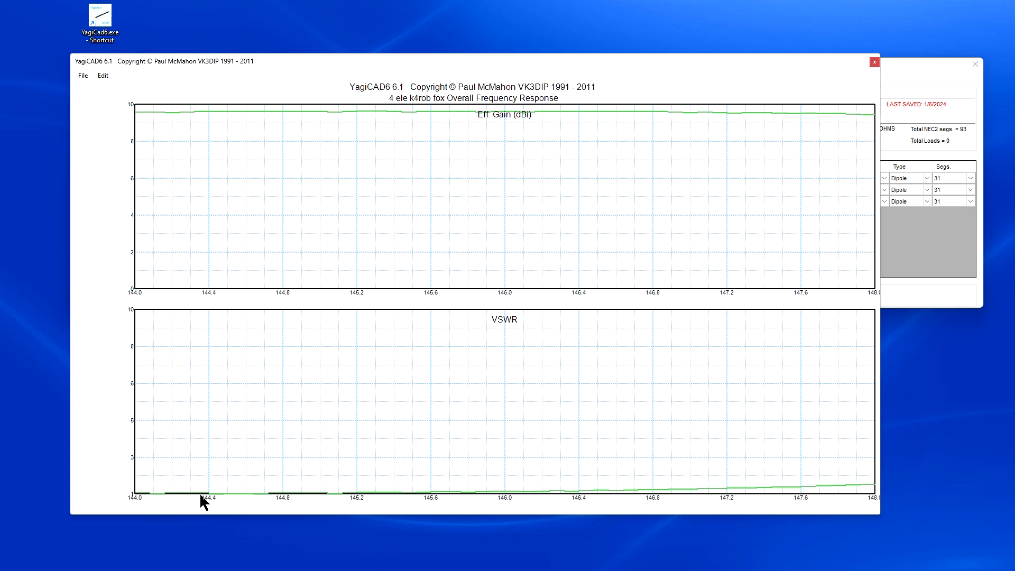
{"action": "mouse_move", "coordinate": [878, 495]}
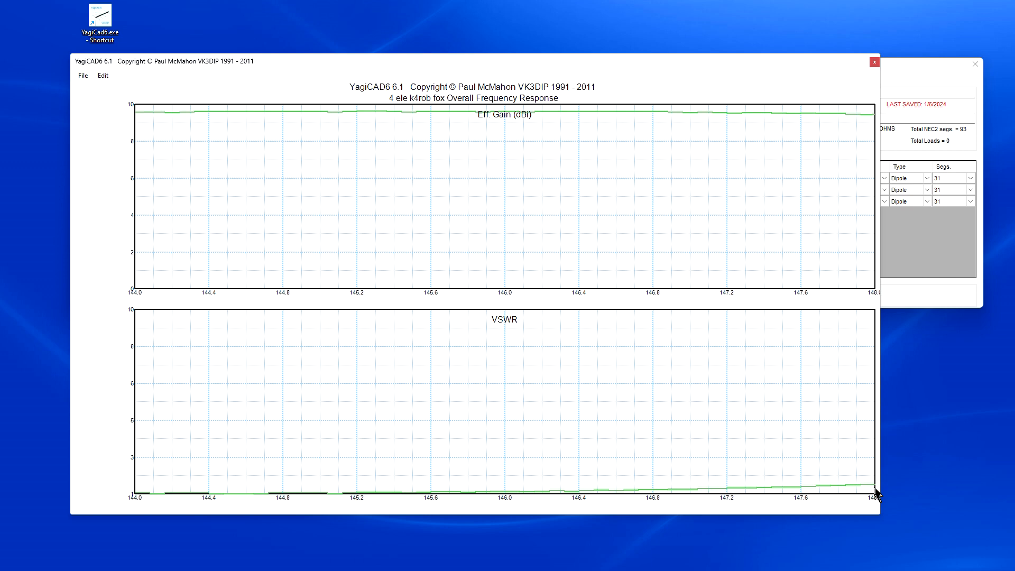
{"action": "mouse_move", "coordinate": [875, 491]}
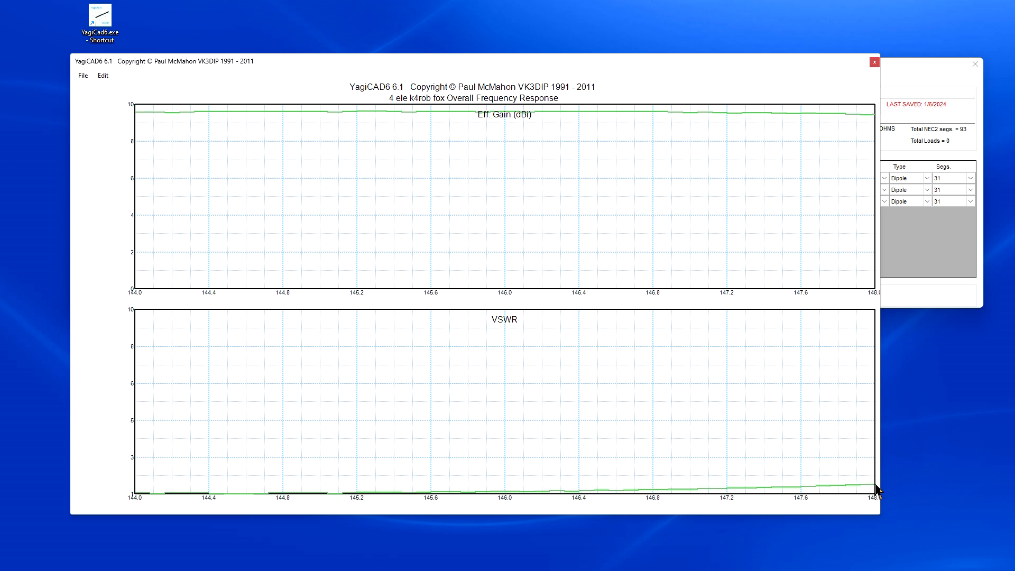
{"action": "mouse_move", "coordinate": [594, 507]}
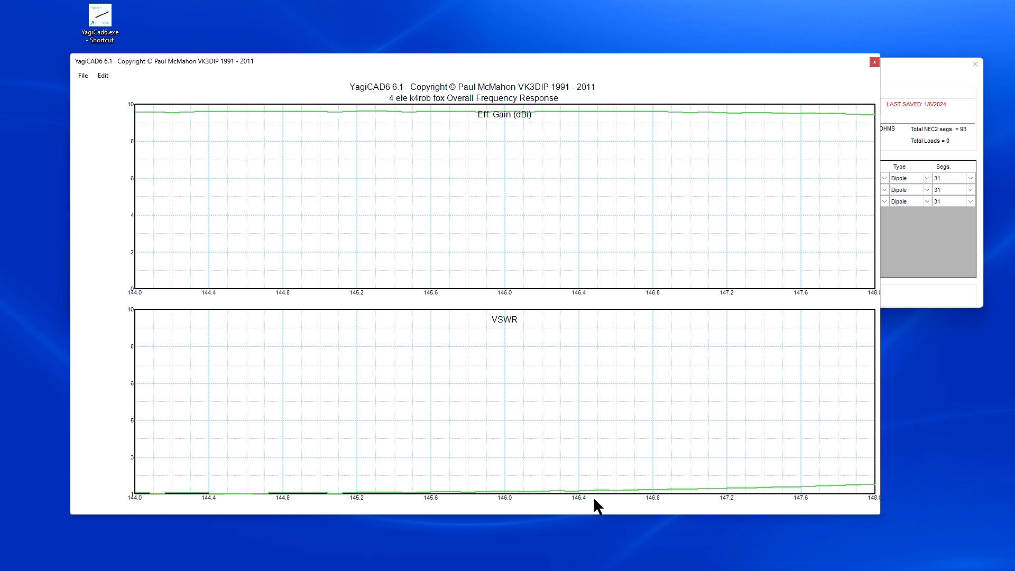
{"action": "mouse_move", "coordinate": [506, 509]}
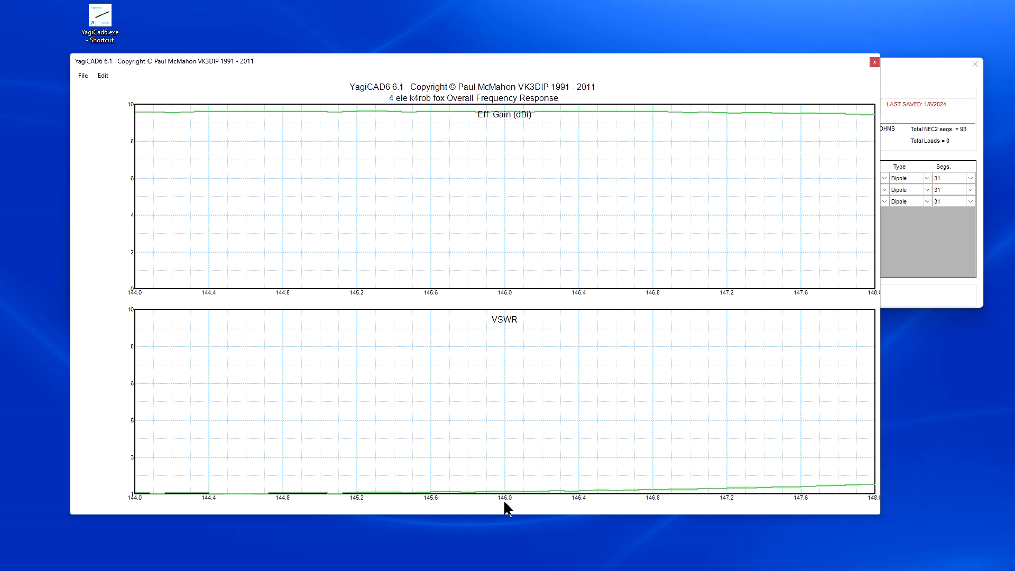
{"action": "mouse_move", "coordinate": [512, 504]}
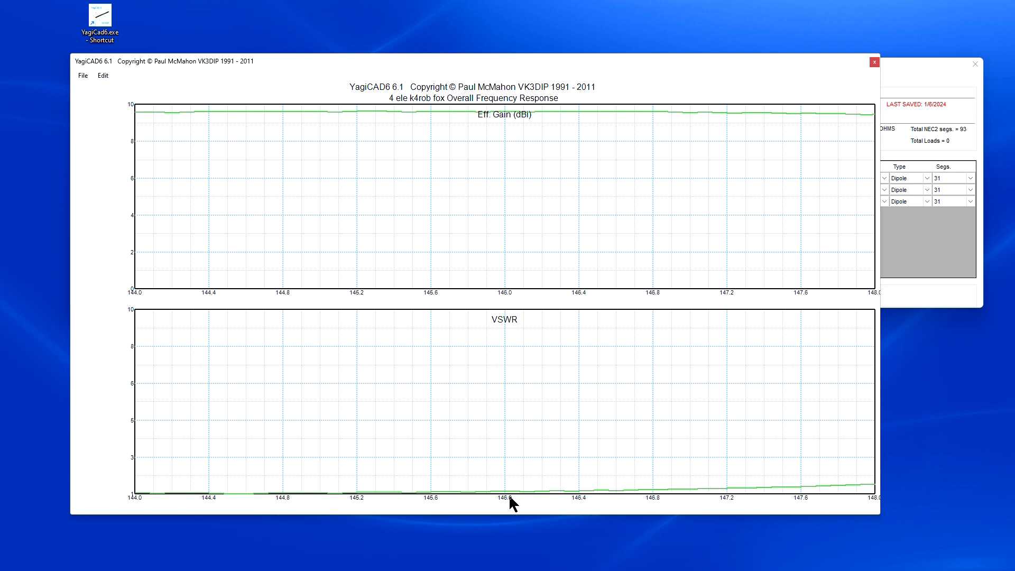
{"action": "mouse_move", "coordinate": [625, 176]}
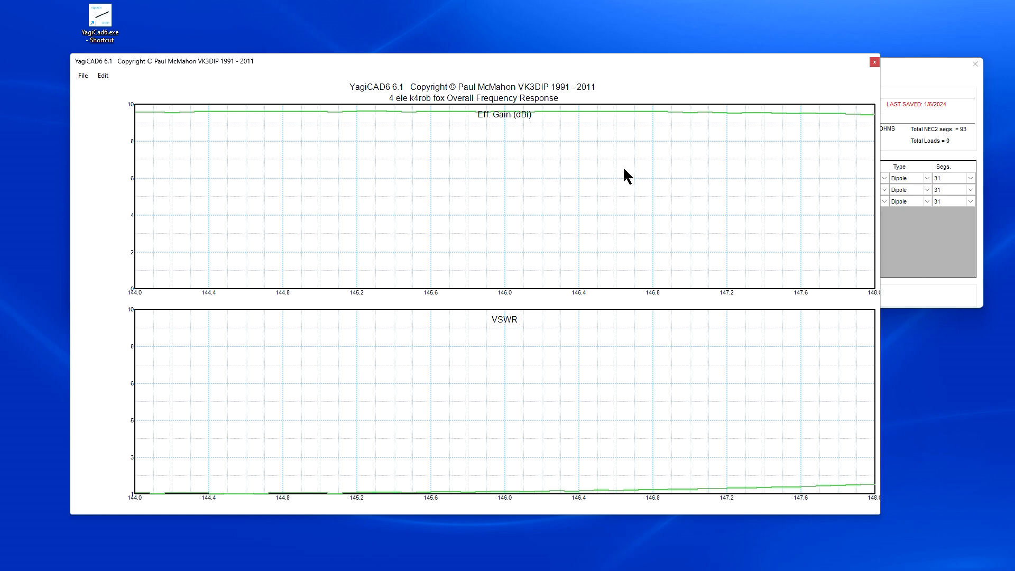
{"action": "mouse_move", "coordinate": [707, 160]}
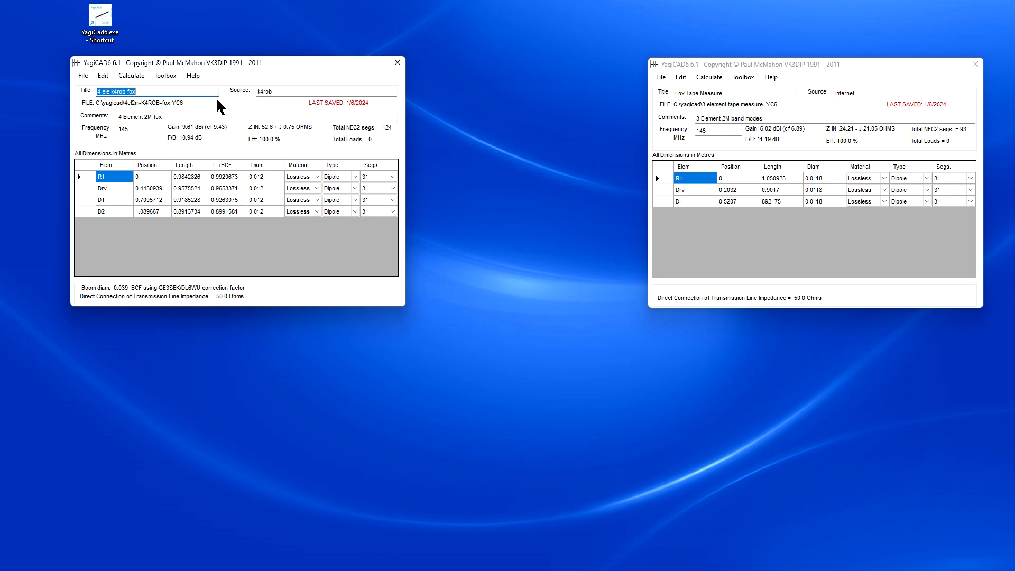
{"action": "mouse_move", "coordinate": [417, 481]}
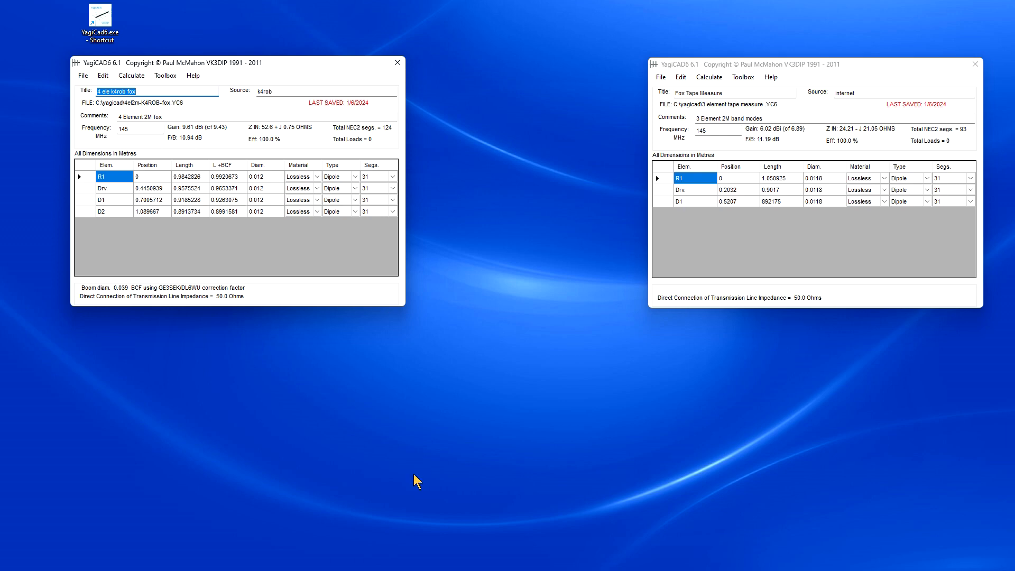
{"action": "mouse_move", "coordinate": [473, 406]}
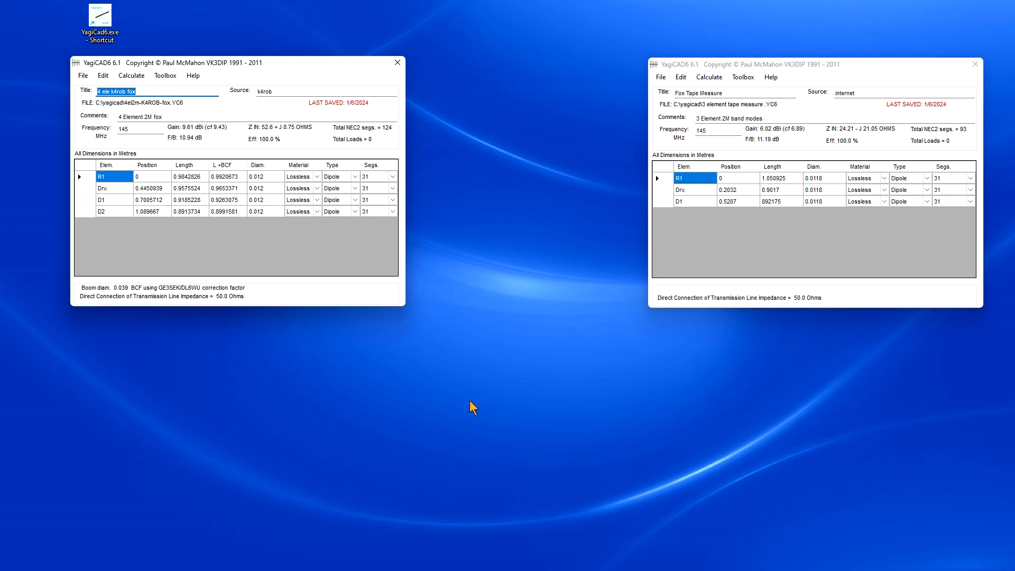
{"action": "mouse_move", "coordinate": [392, 491]}
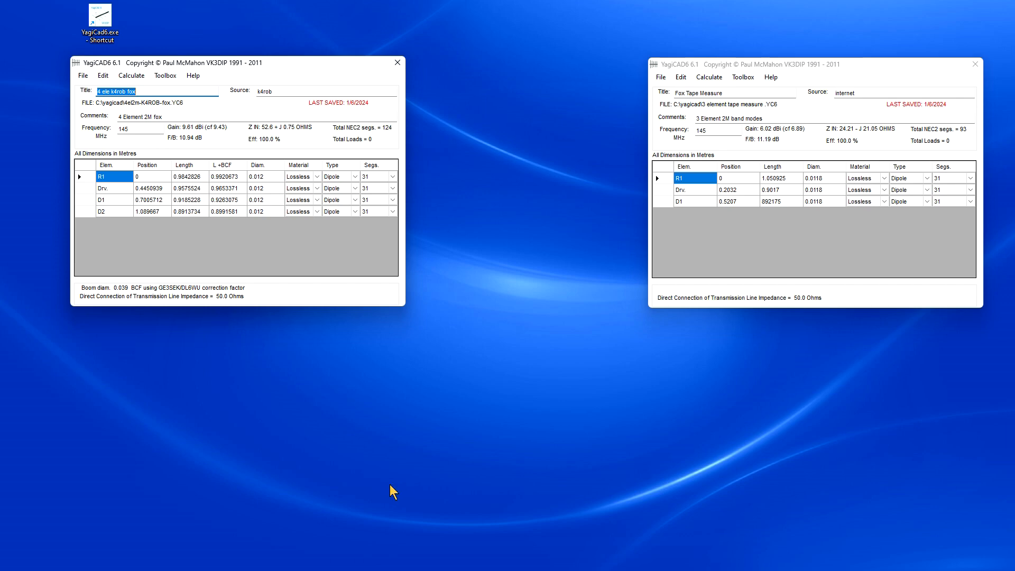
{"action": "mouse_move", "coordinate": [476, 323]}
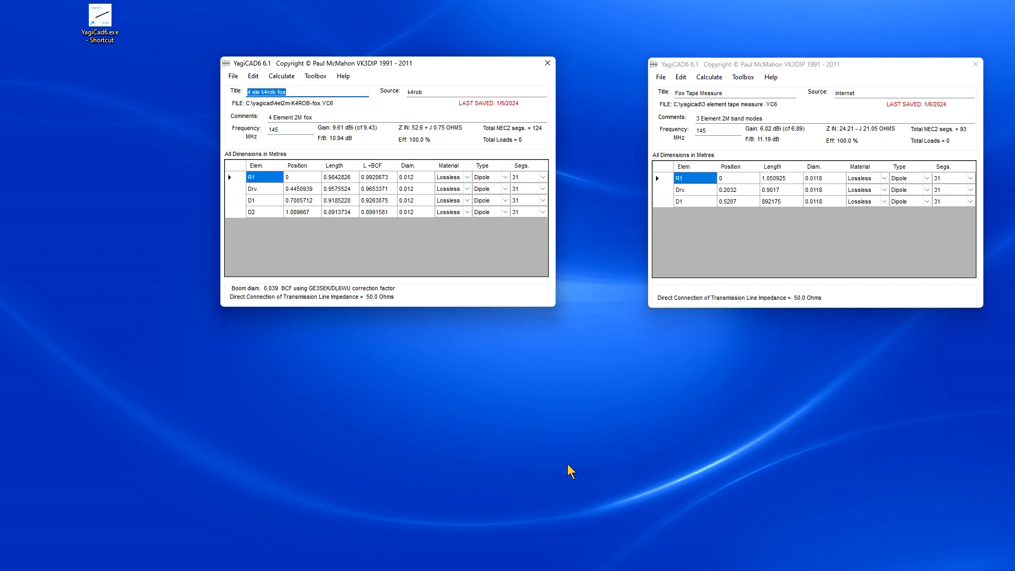
{"action": "mouse_move", "coordinate": [657, 229]}
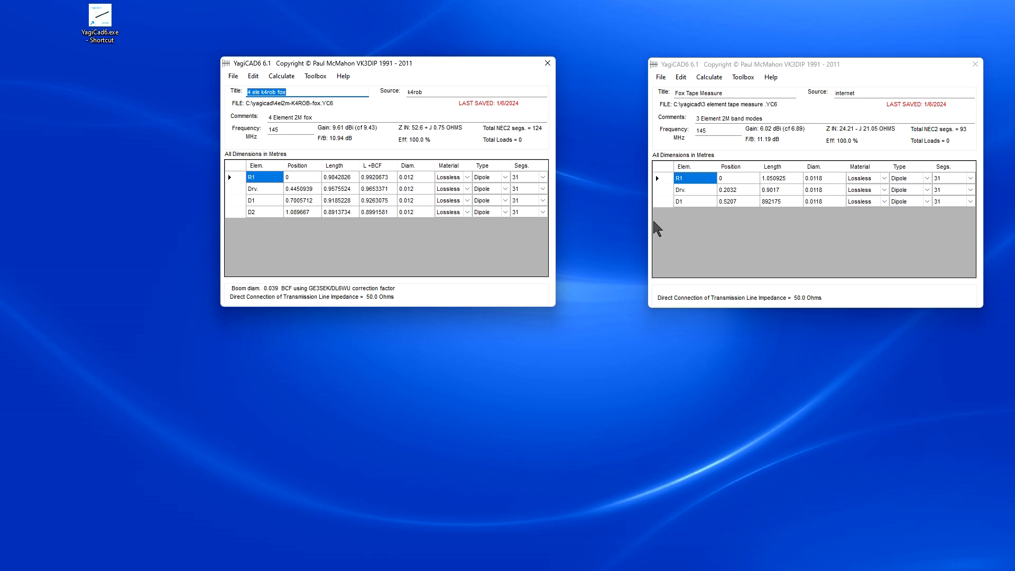
{"action": "mouse_move", "coordinate": [356, 180]}
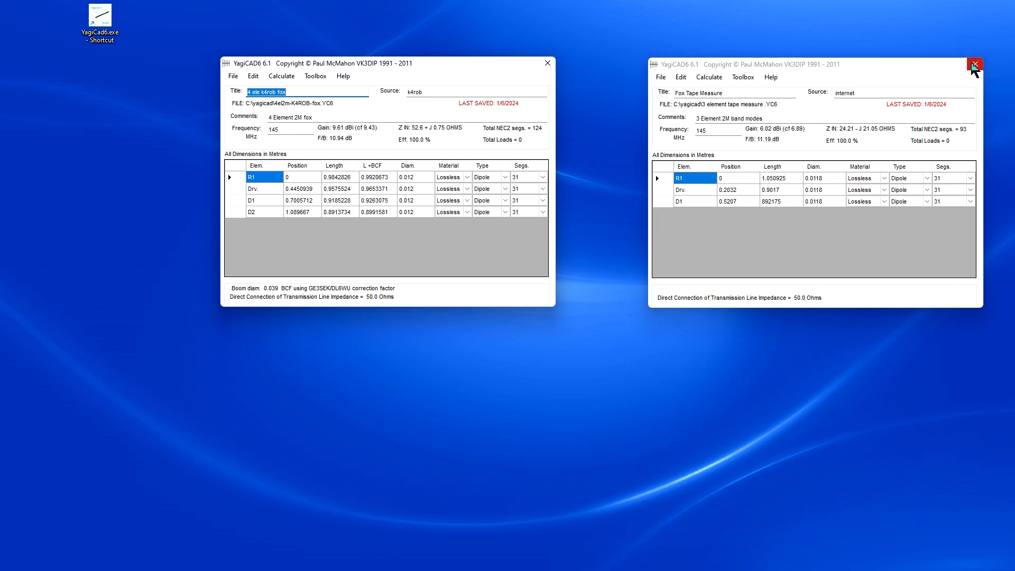
- Close the Fox Tape Measure design window, leaving only the K4ROB fox design
{"action": "left_click", "coordinate": [974, 64]}
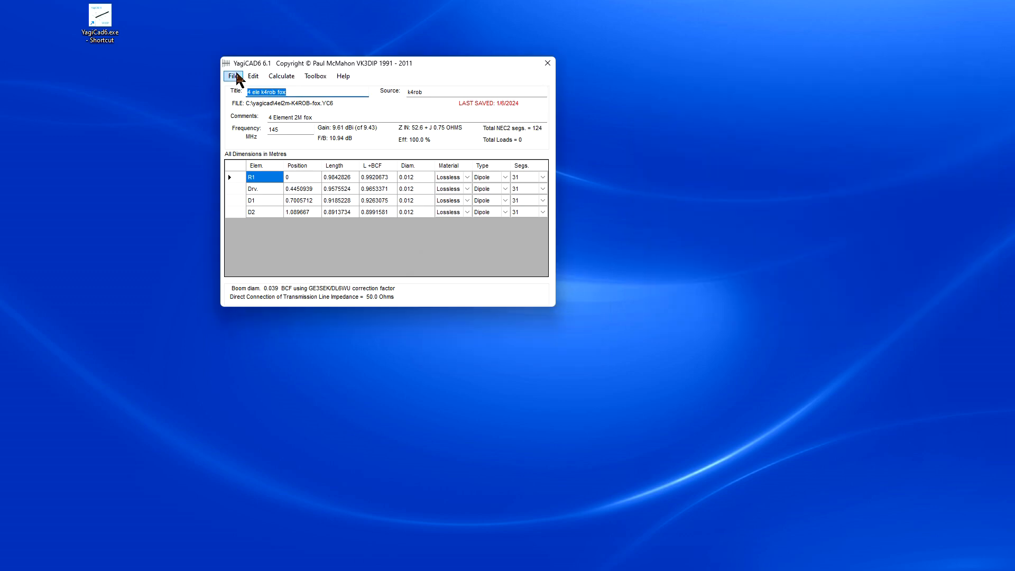
- Exit YagiCAD6 so the Windows desktop is left empty
{"action": "left_click", "coordinate": [547, 62]}
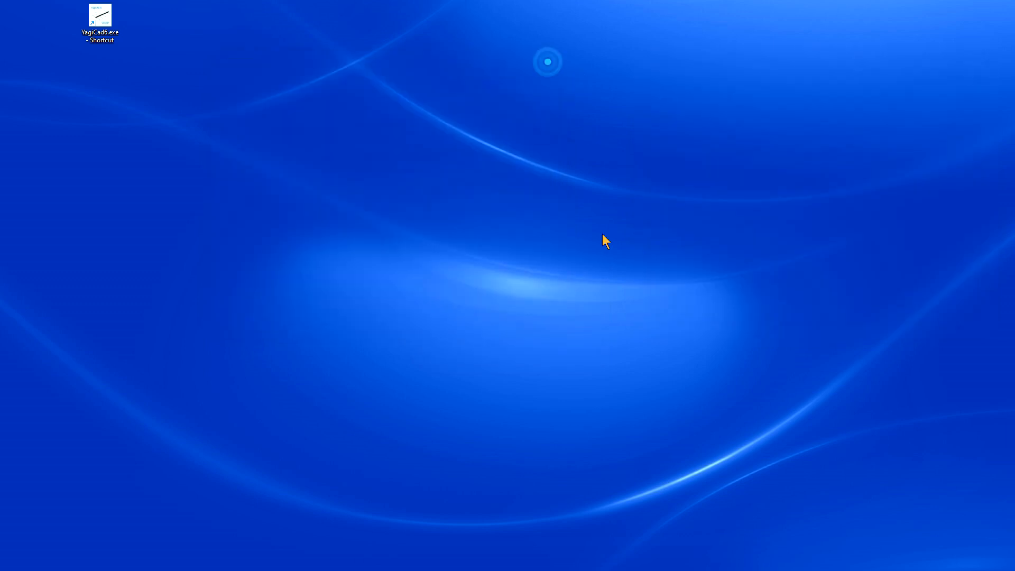
{"action": "mouse_move", "coordinate": [579, 278]}
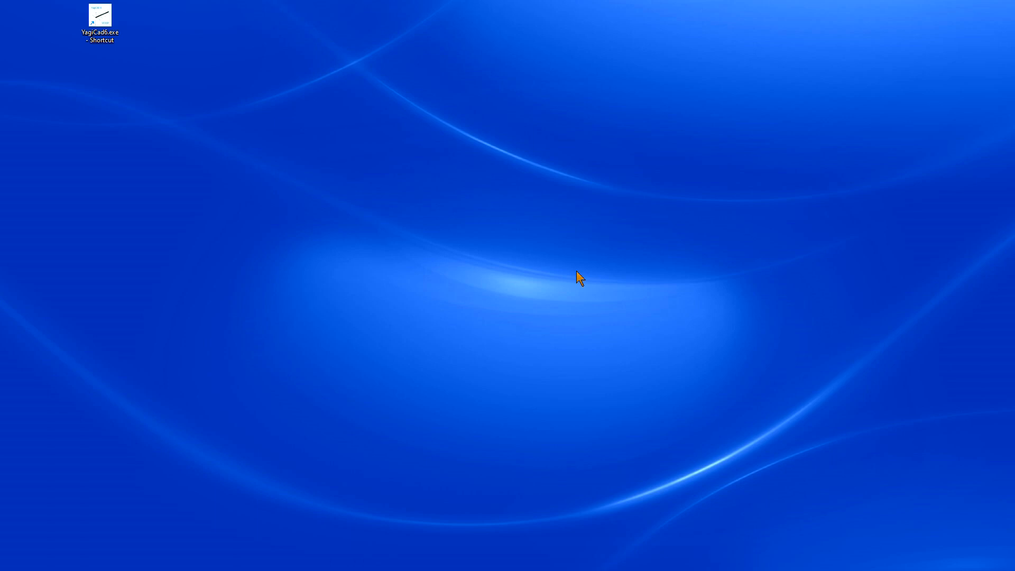
{"action": "mouse_move", "coordinate": [669, 317]}
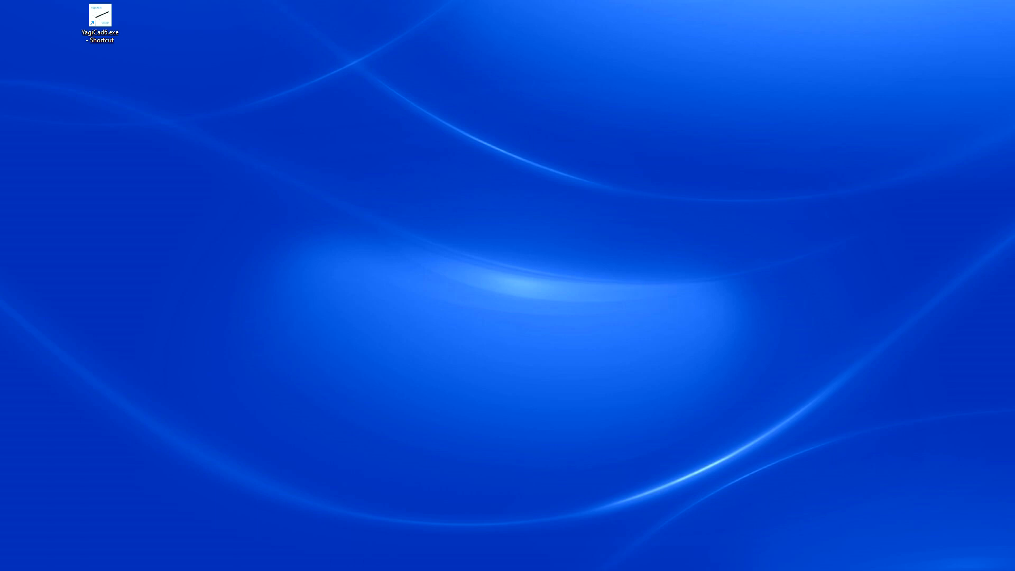
- Open 4 Element Yagi handheld.3dm in Rhinoceros from the desktop
{"action": "double_click", "coordinate": [99, 14]}
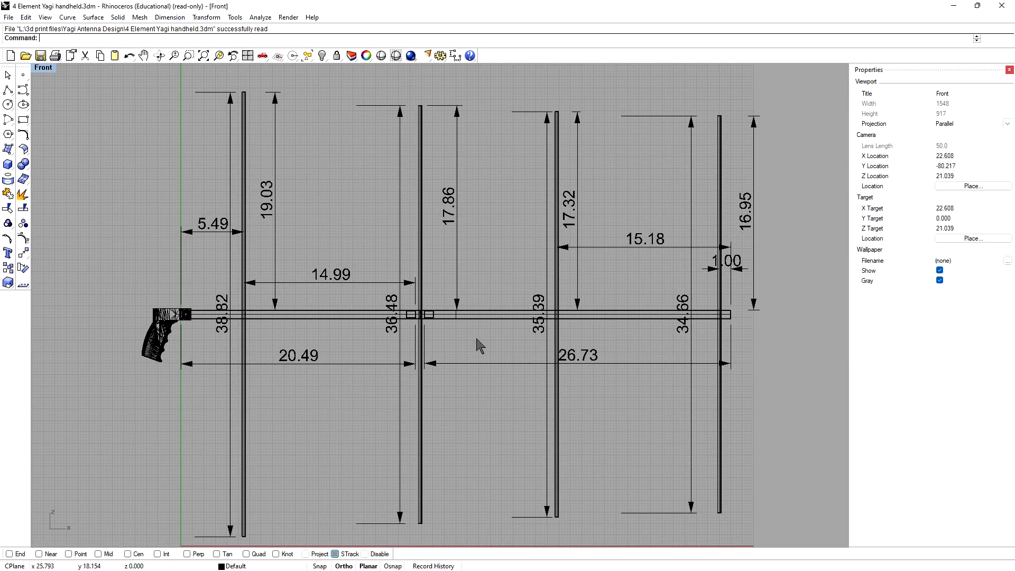
{"action": "mouse_move", "coordinate": [729, 341]}
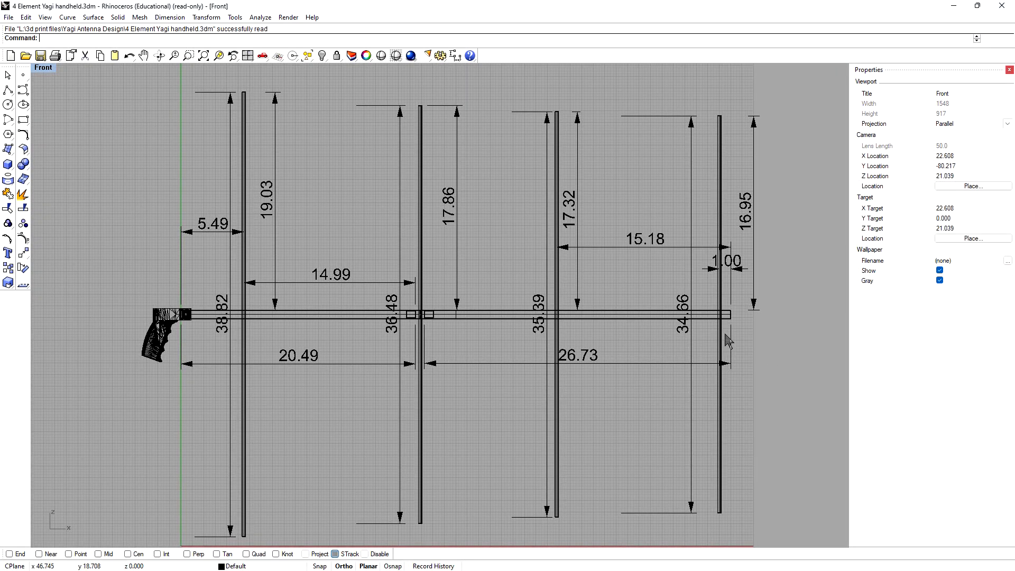
{"action": "mouse_move", "coordinate": [426, 321]}
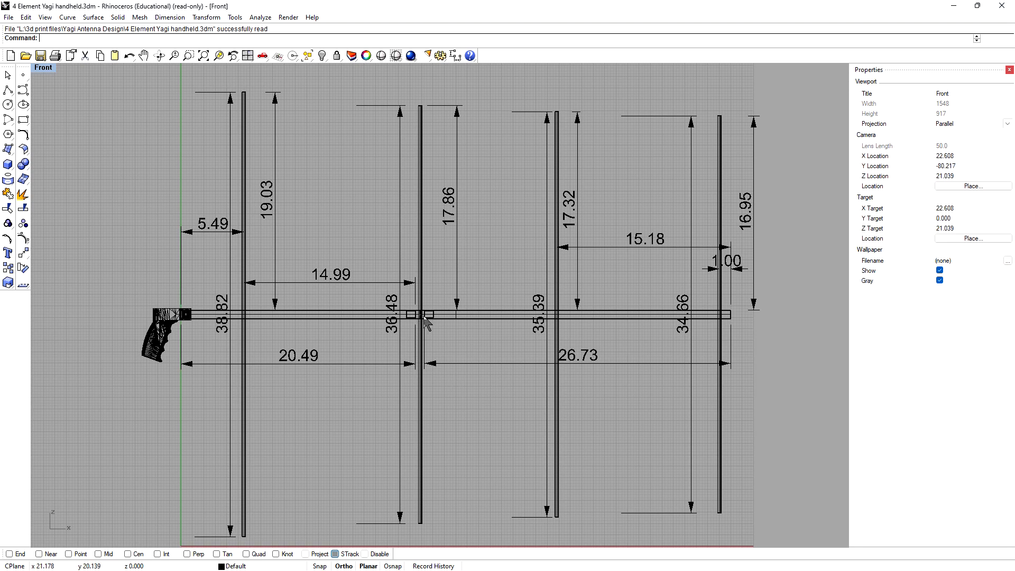
{"action": "mouse_move", "coordinate": [420, 324]}
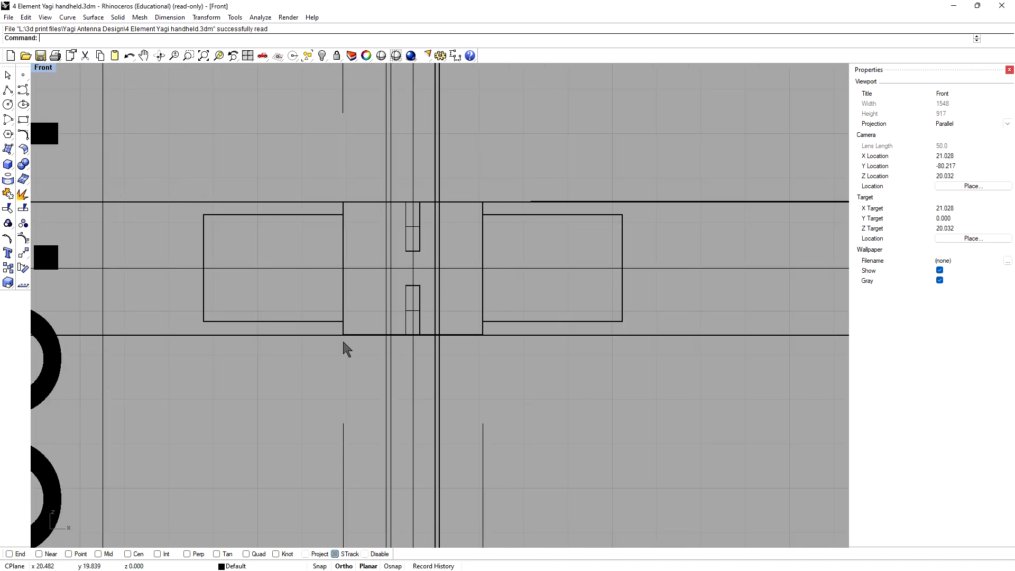
{"action": "mouse_move", "coordinate": [606, 266]}
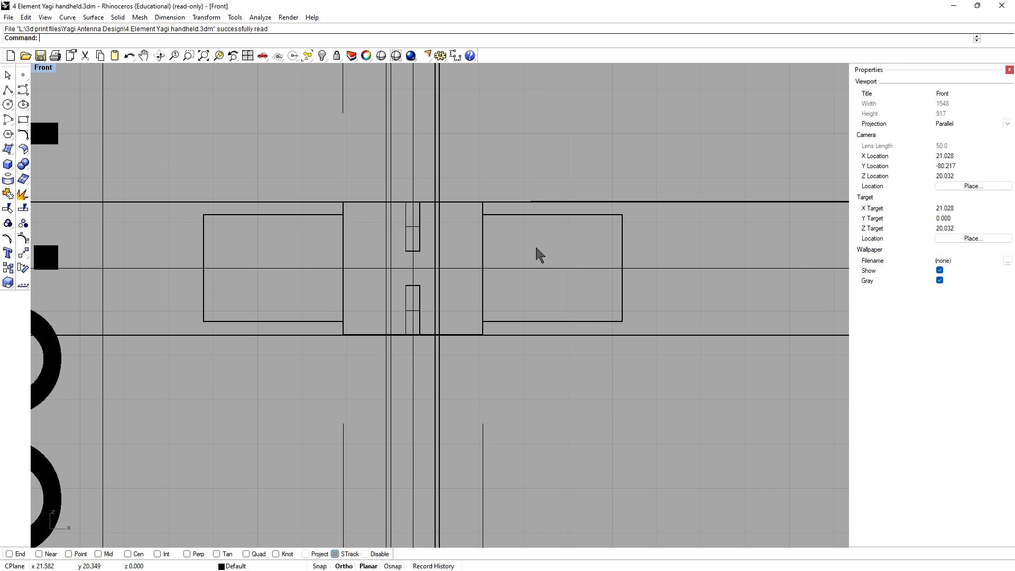
{"action": "mouse_move", "coordinate": [622, 304]}
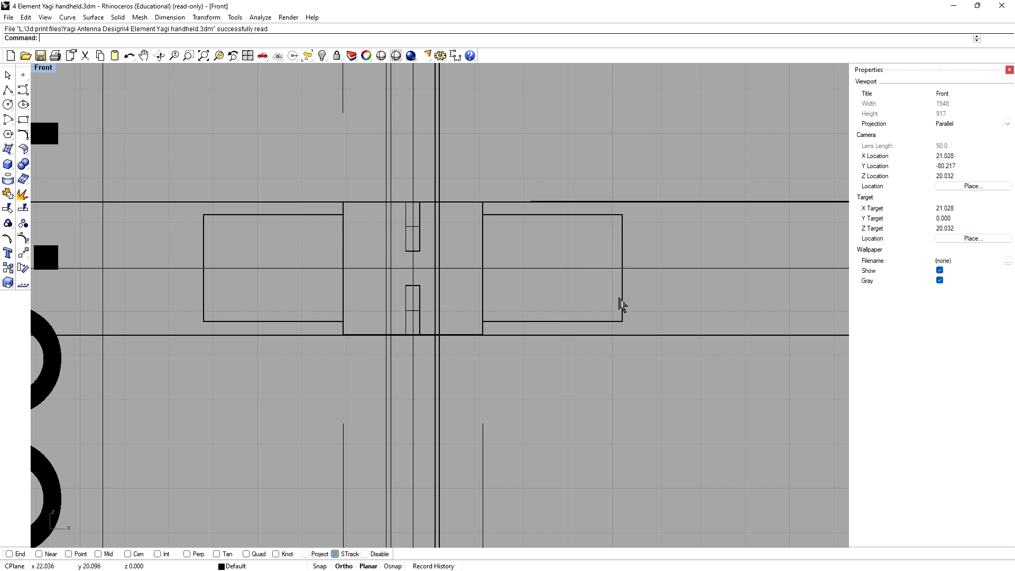
{"action": "mouse_move", "coordinate": [503, 353]}
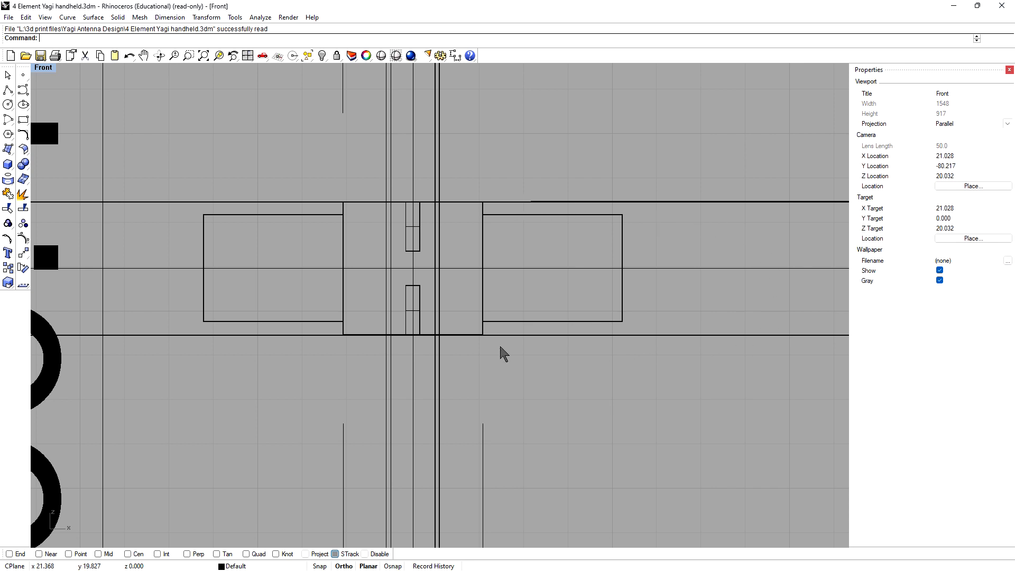
{"action": "mouse_move", "coordinate": [347, 209]}
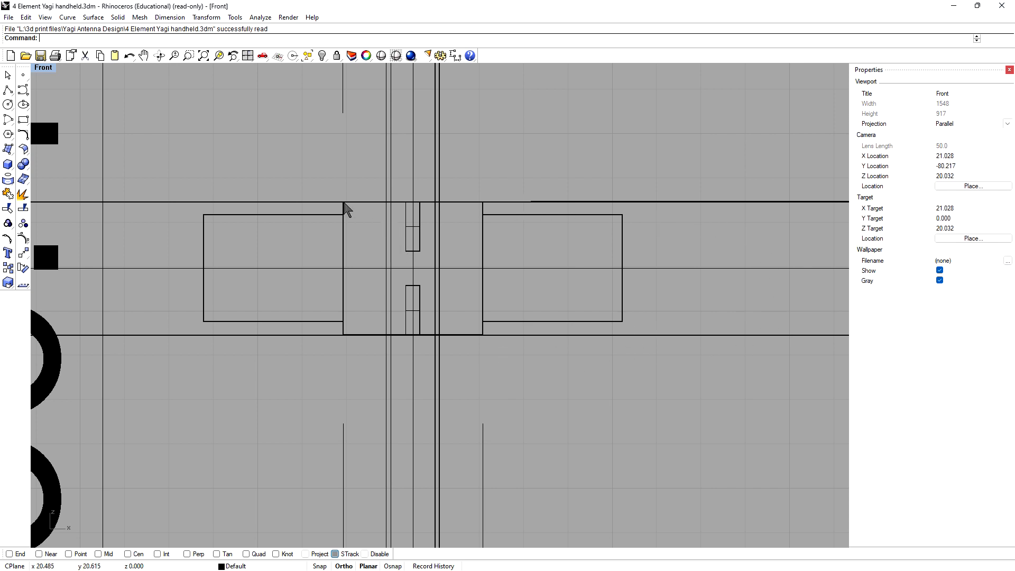
{"action": "mouse_move", "coordinate": [348, 339]}
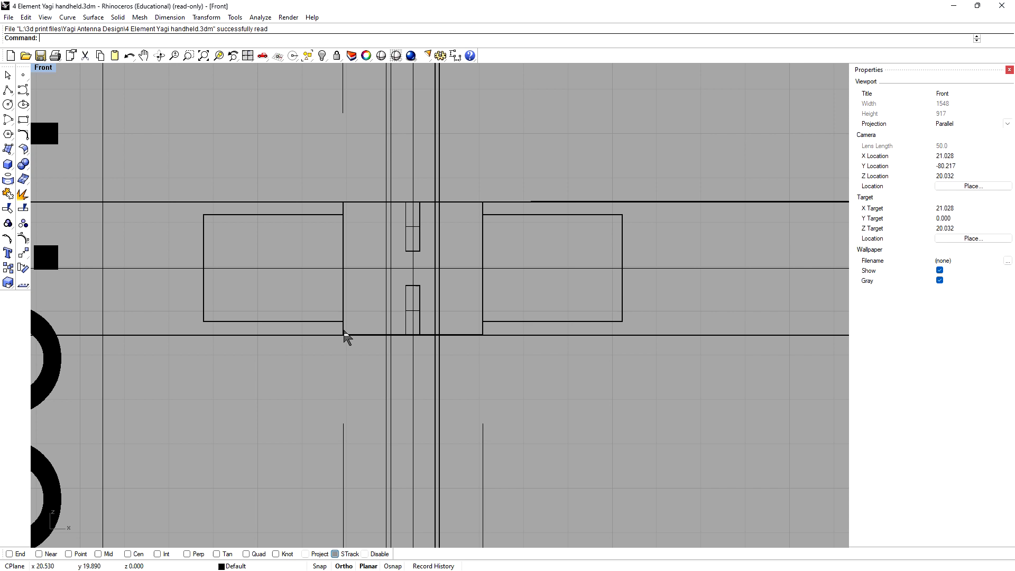
{"action": "mouse_move", "coordinate": [415, 214]}
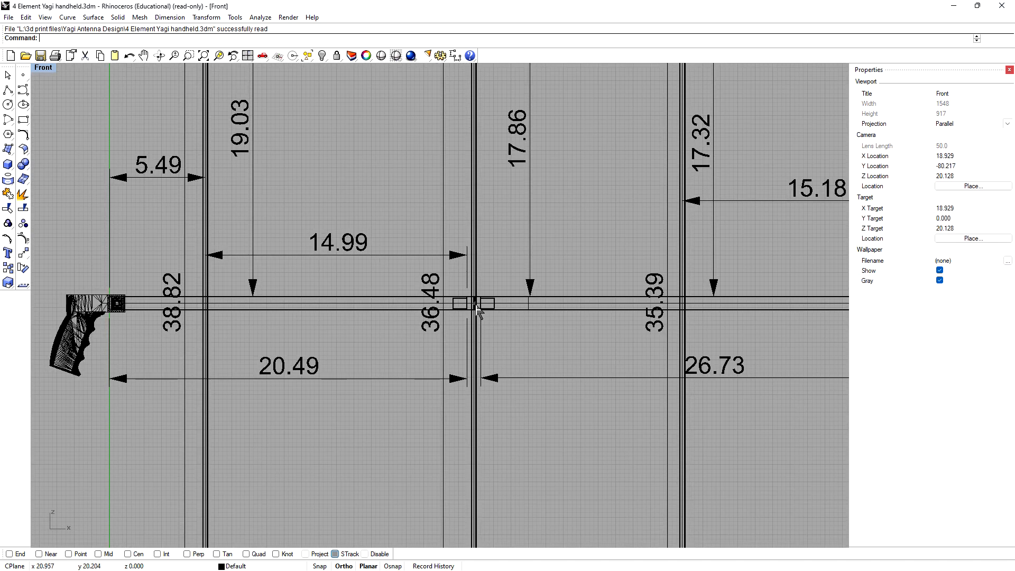
- Load the Driven Element coupler model from recent files and view it side-on
{"action": "left_click", "coordinate": [8, 17]}
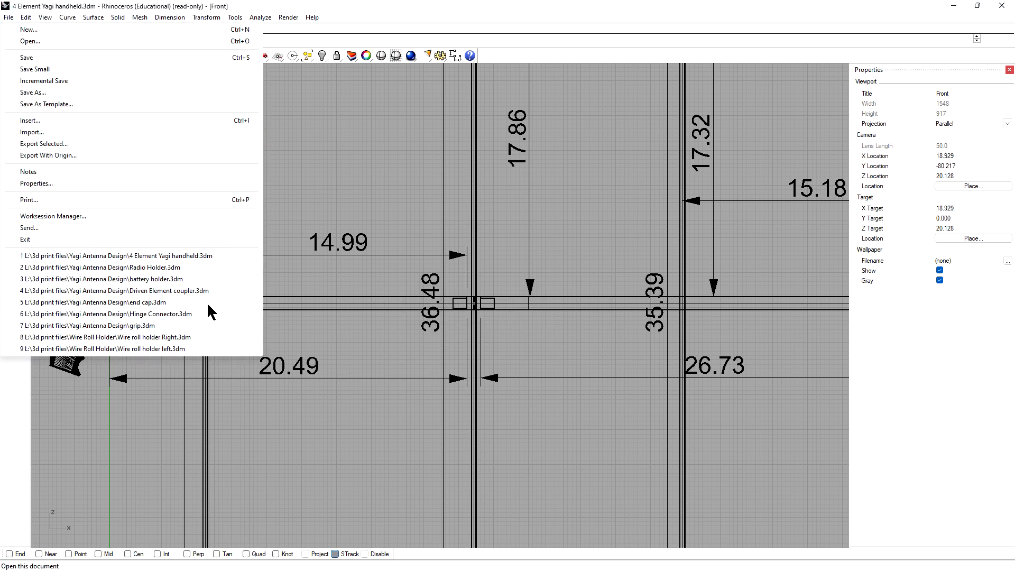
{"action": "left_click", "coordinate": [117, 290]}
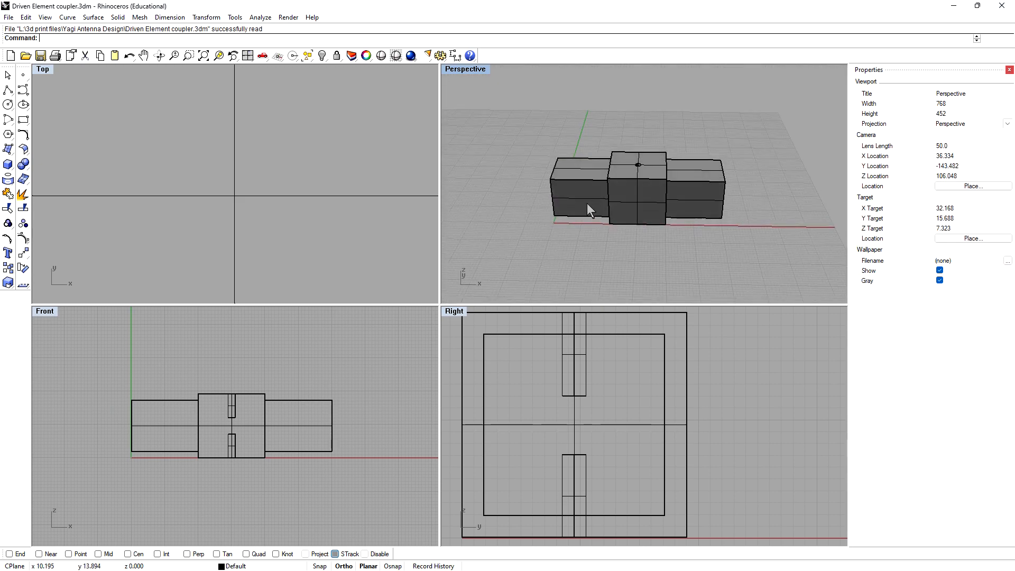
{"action": "left_click_drag", "start_coordinate": [589, 210], "coordinate": [596, 197]}
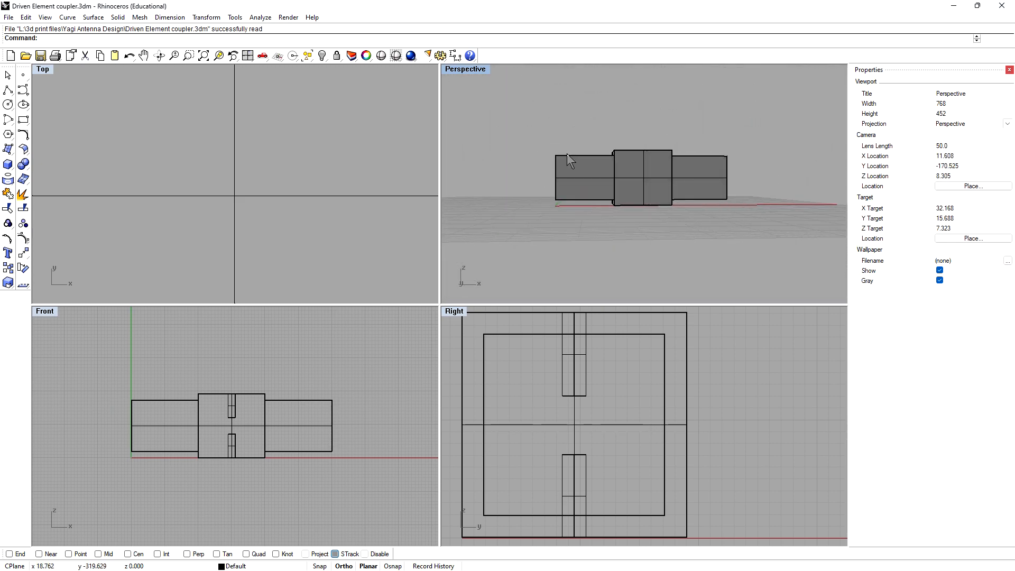
{"action": "mouse_move", "coordinate": [618, 203]}
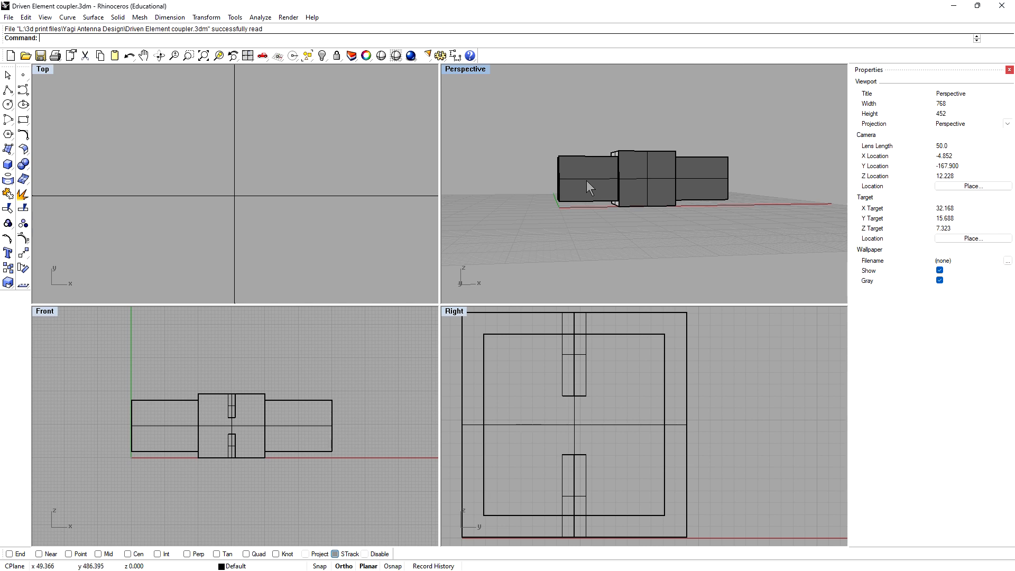
{"action": "mouse_move", "coordinate": [709, 186]}
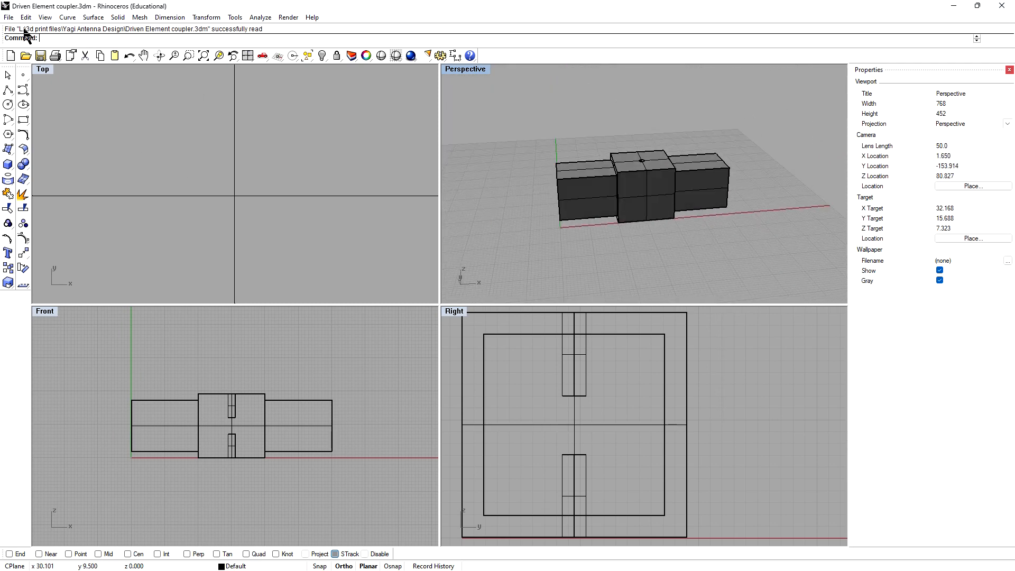
{"action": "mouse_move", "coordinate": [10, 21]}
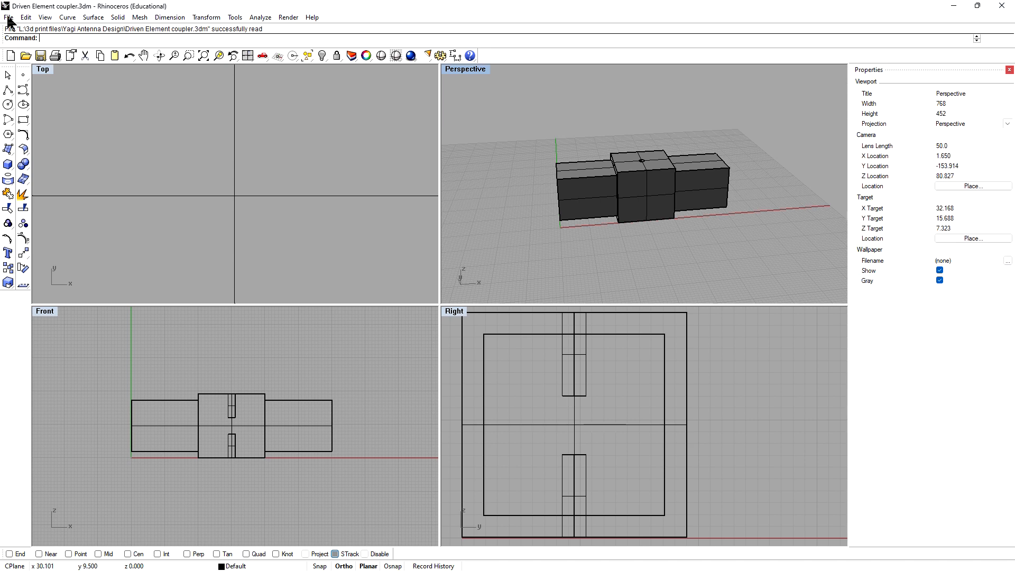
{"action": "mouse_move", "coordinate": [743, 163]}
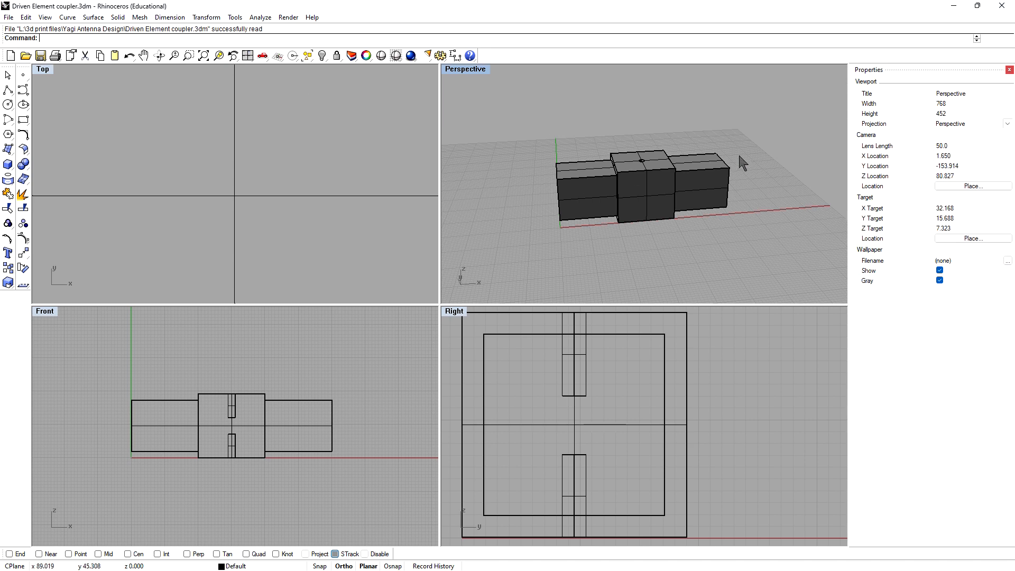
- Request the recent grip.3dm file, raising the save prompt for the coupler
{"action": "left_click", "coordinate": [8, 18]}
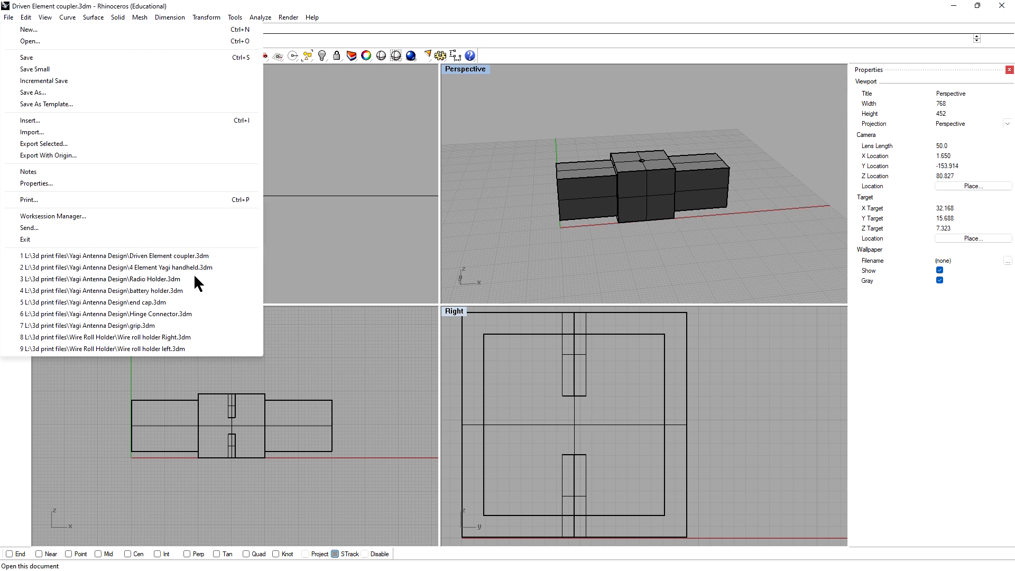
{"action": "mouse_move", "coordinate": [205, 268]}
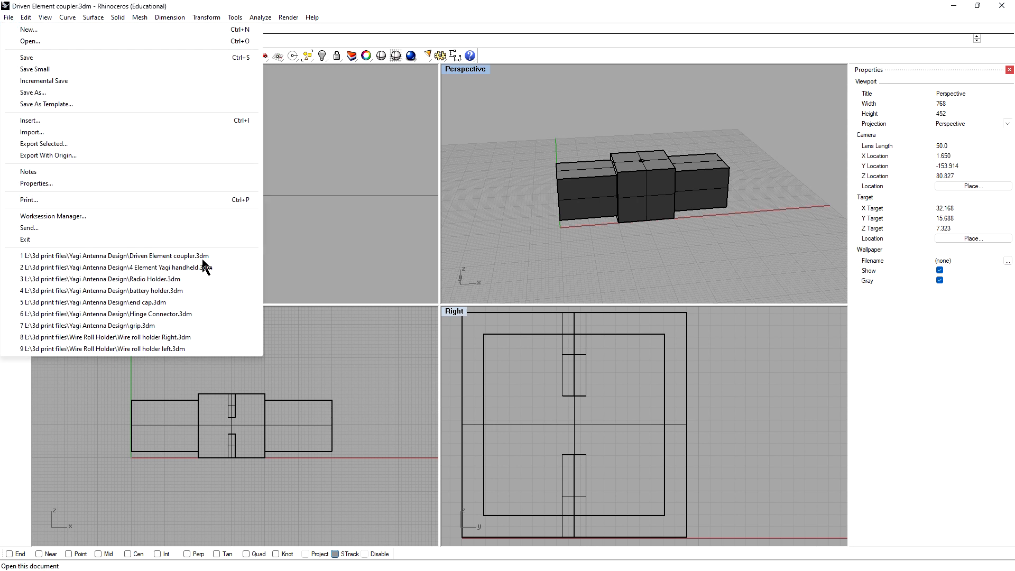
{"action": "mouse_move", "coordinate": [642, 124]}
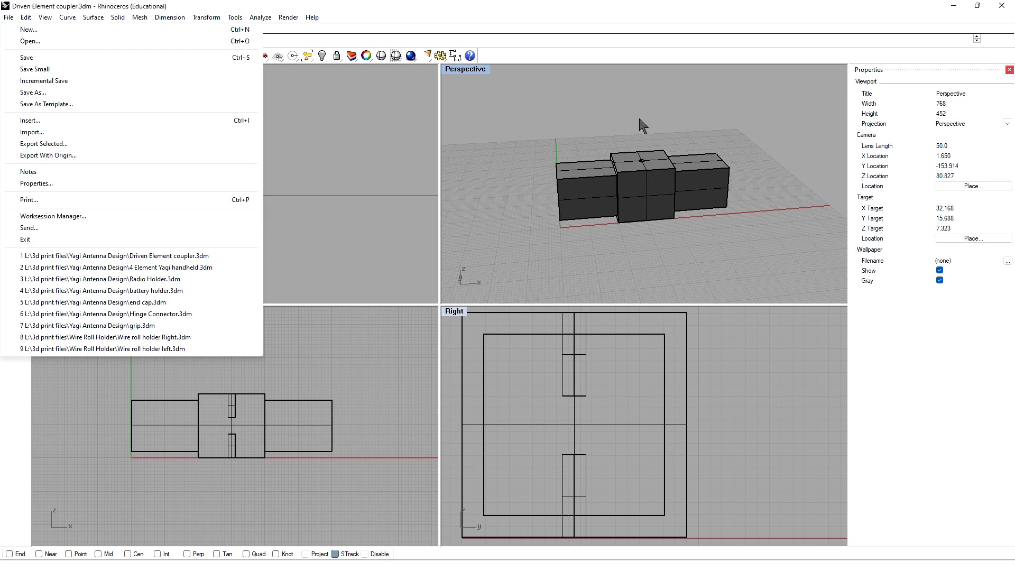
{"action": "mouse_move", "coordinate": [648, 164]}
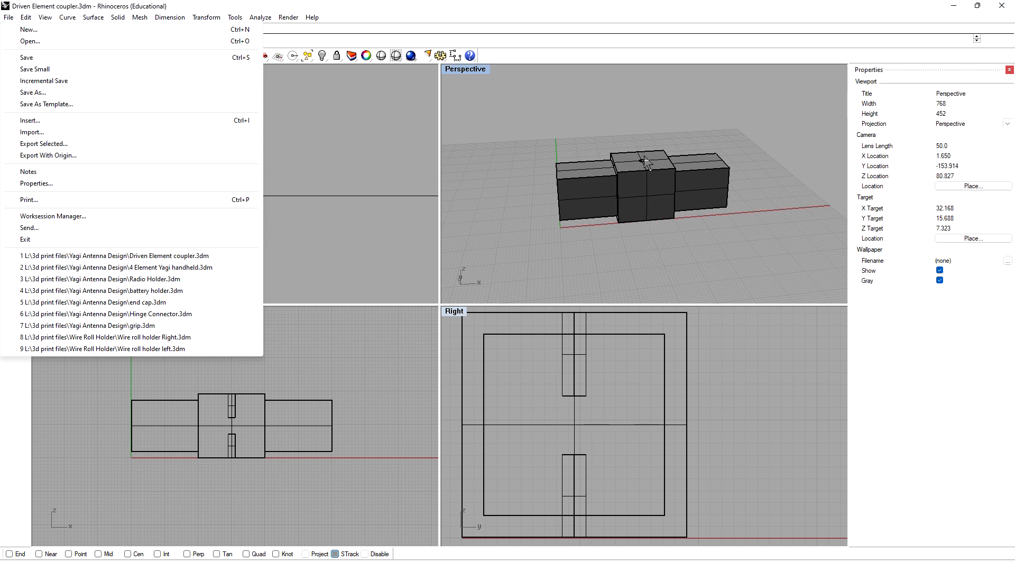
{"action": "mouse_move", "coordinate": [684, 187]}
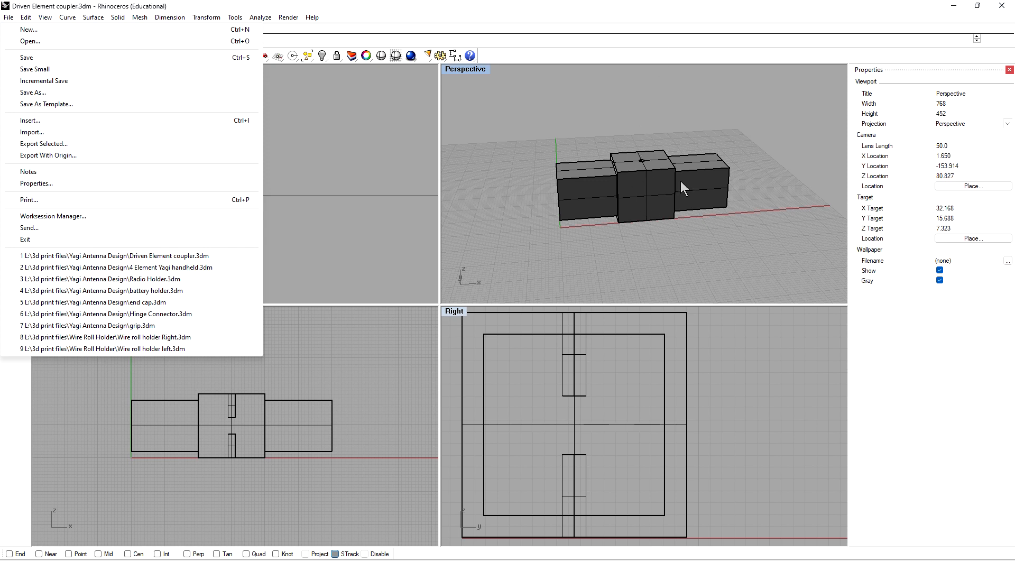
{"action": "mouse_move", "coordinate": [76, 290]}
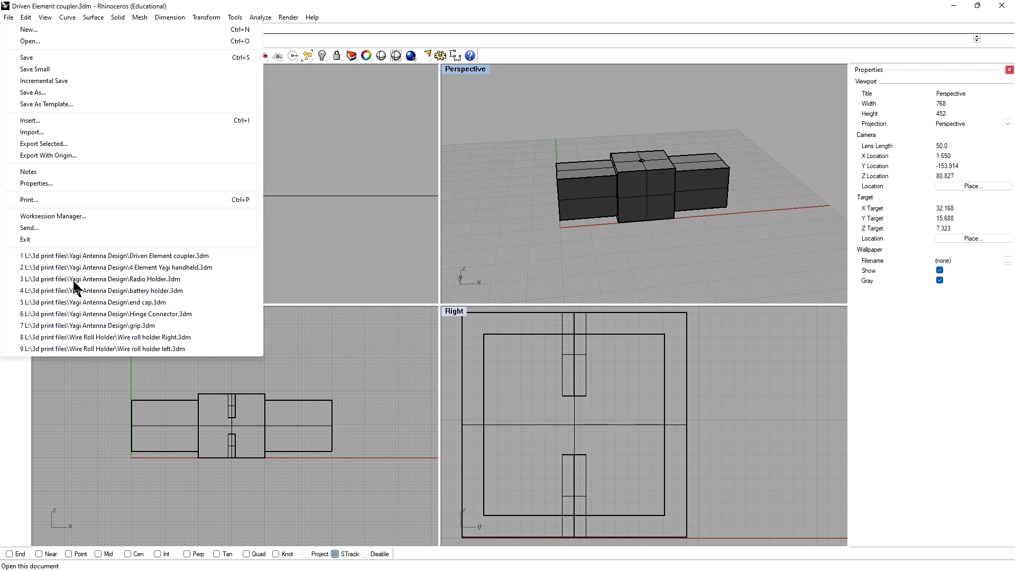
{"action": "mouse_move", "coordinate": [76, 326]}
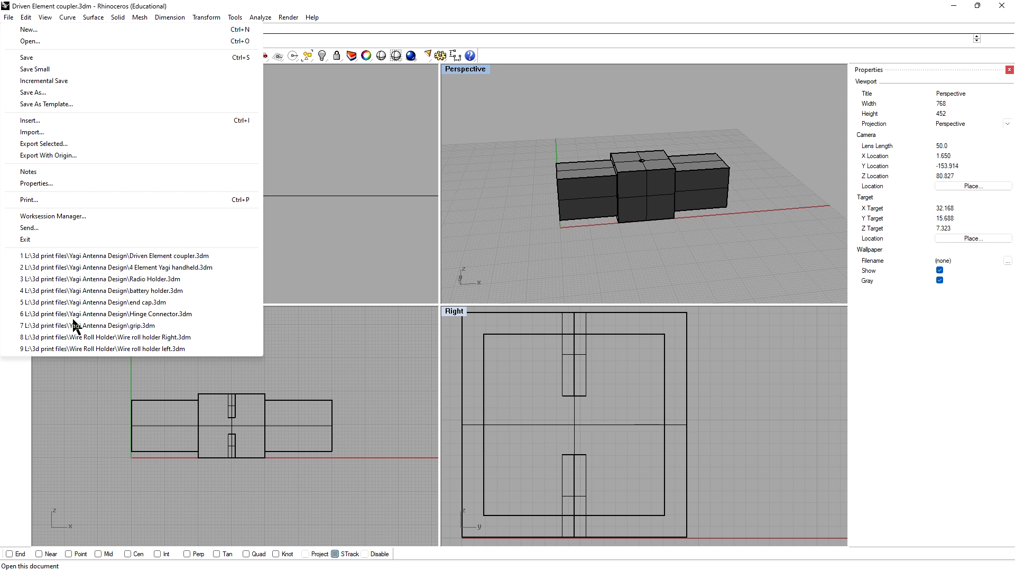
{"action": "left_click", "coordinate": [88, 324]}
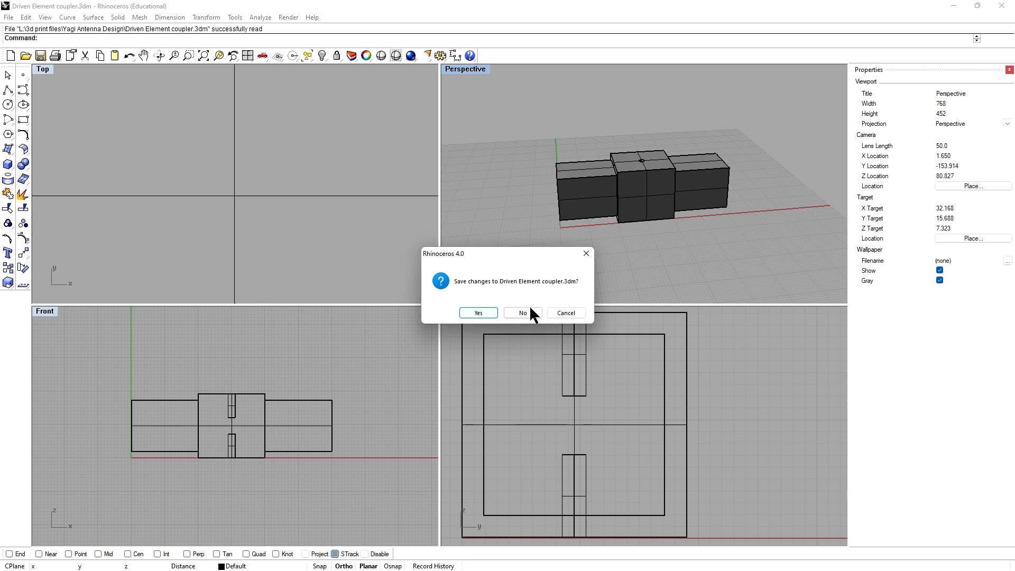
- Discard the coupler changes, then inspect the pistol grip from front, side and behind
{"action": "left_click", "coordinate": [522, 313]}
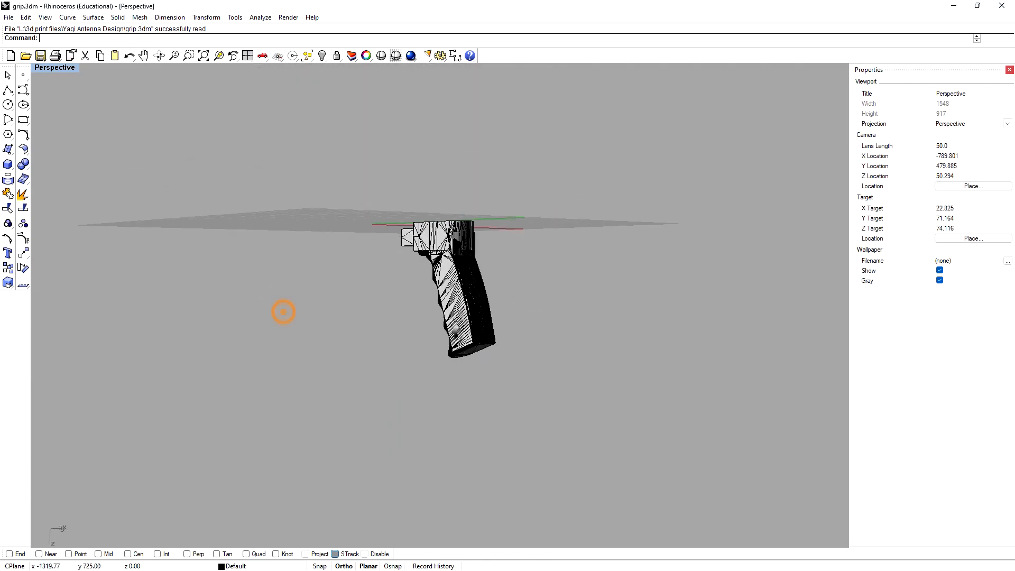
{"action": "left_click_drag", "start_coordinate": [283, 311], "coordinate": [317, 281]}
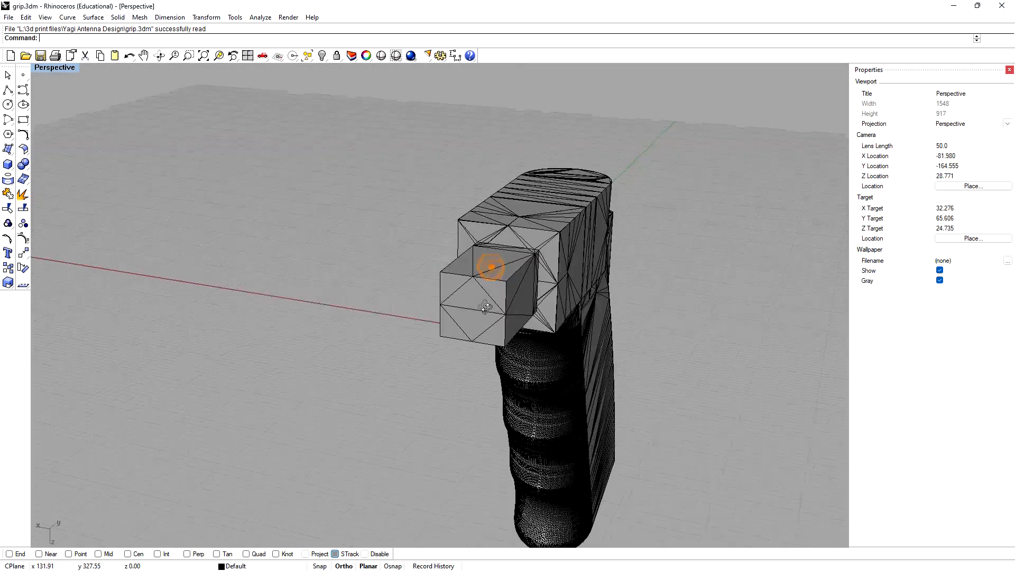
{"action": "left_click_drag", "start_coordinate": [489, 272], "coordinate": [602, 299]}
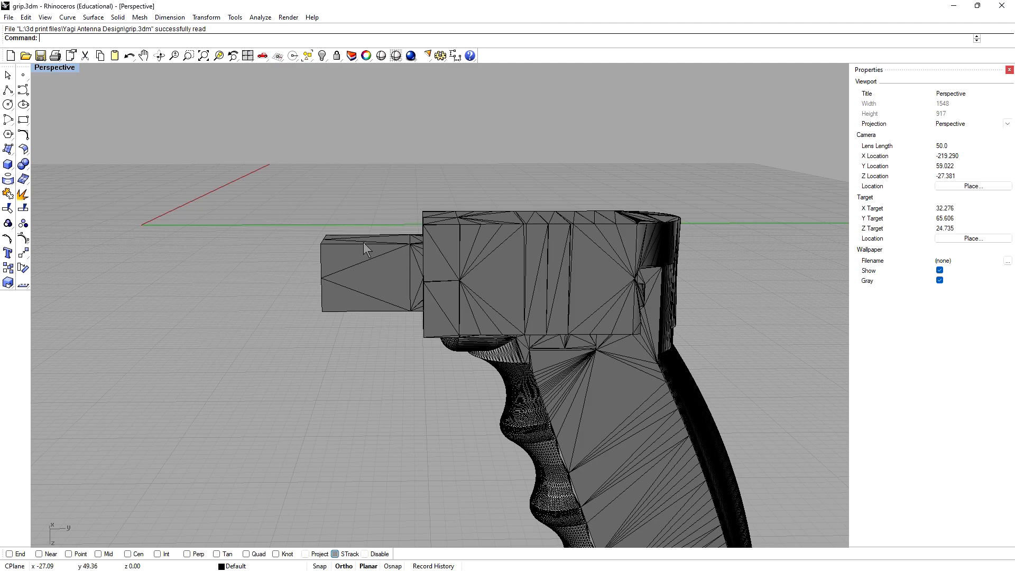
{"action": "mouse_move", "coordinate": [382, 238]}
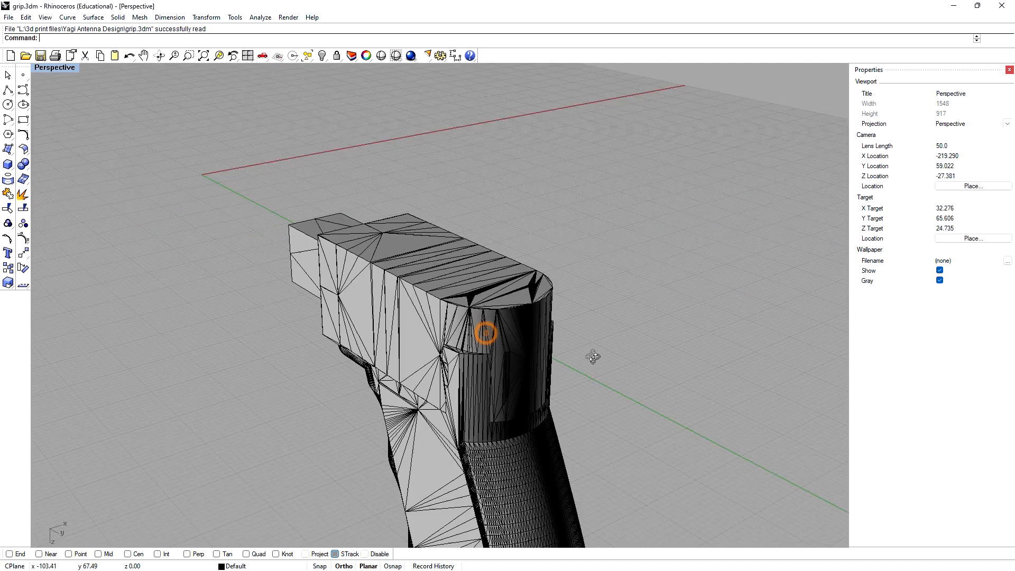
{"action": "left_click_drag", "start_coordinate": [589, 357], "coordinate": [446, 376]}
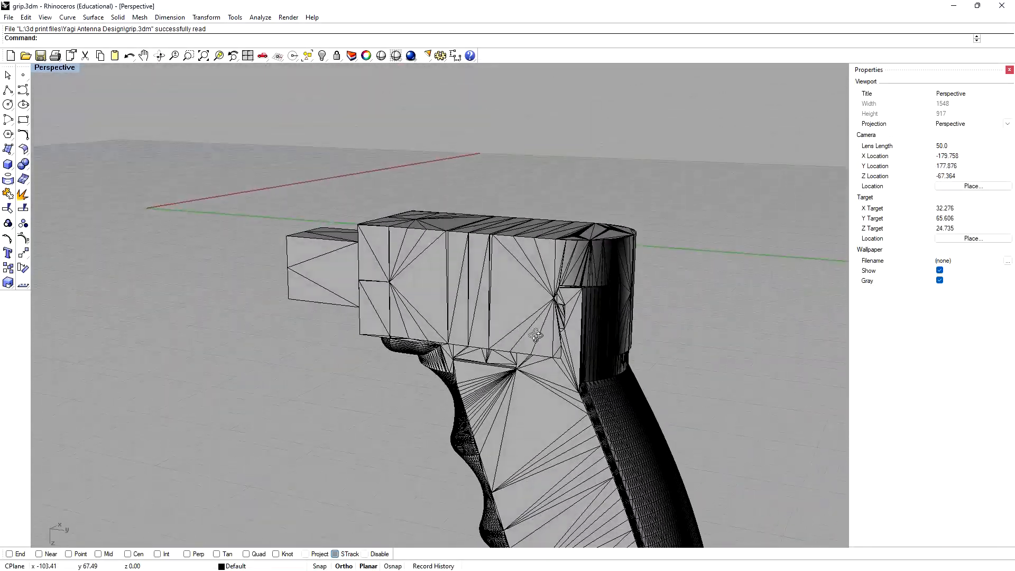
{"action": "left_click", "coordinate": [8, 17]}
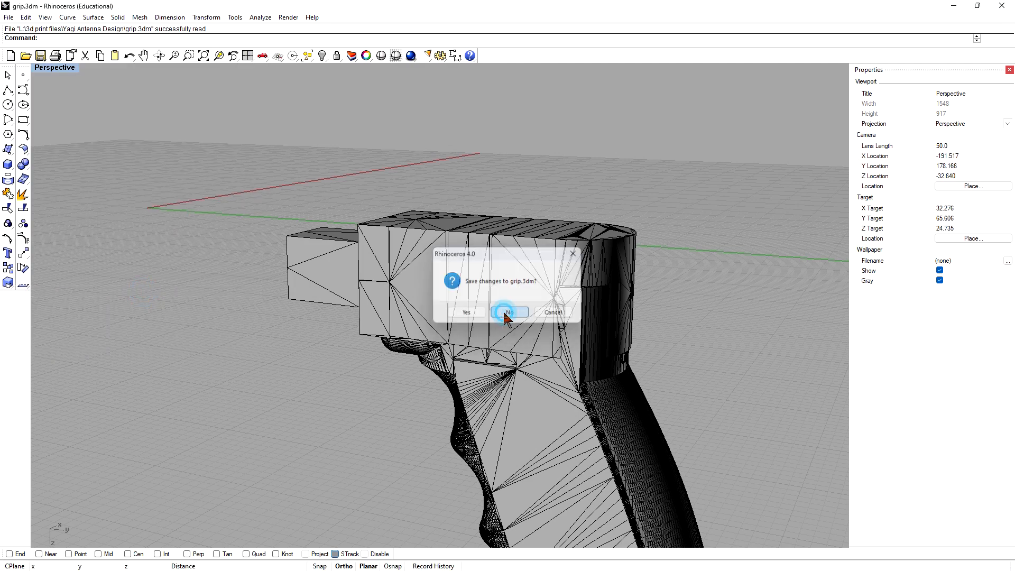
- Discard grip changes, maximize Perspective and view the radio holder's end wall, top and side
{"action": "left_click", "coordinate": [511, 312]}
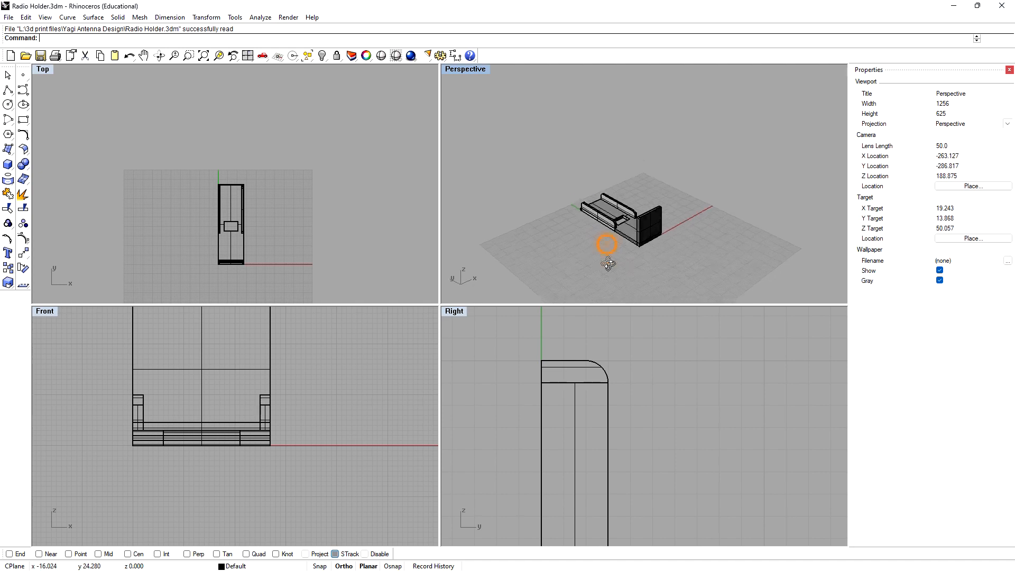
{"action": "double_click", "coordinate": [464, 68]}
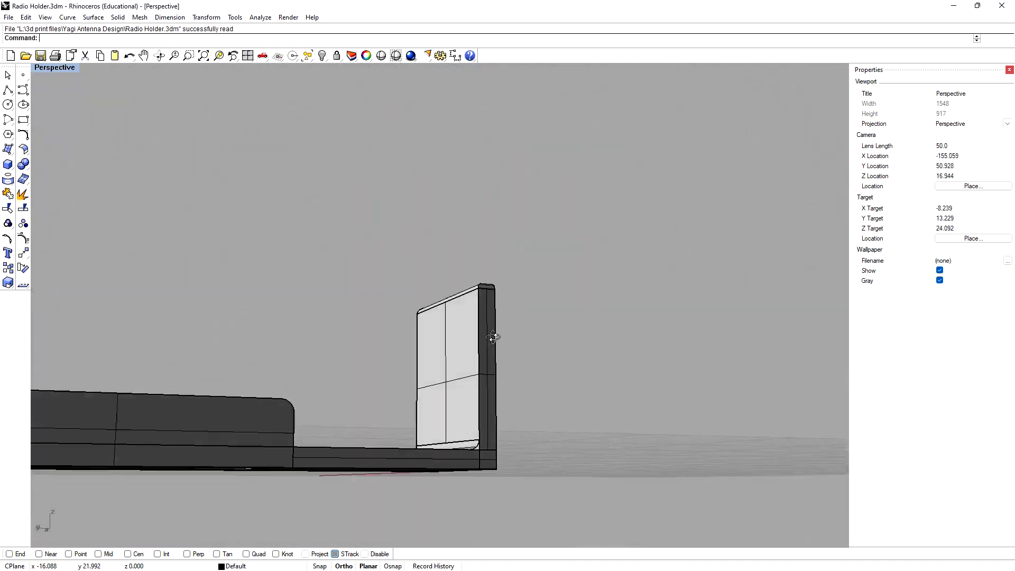
{"action": "left_click_drag", "start_coordinate": [492, 336], "coordinate": [589, 175]}
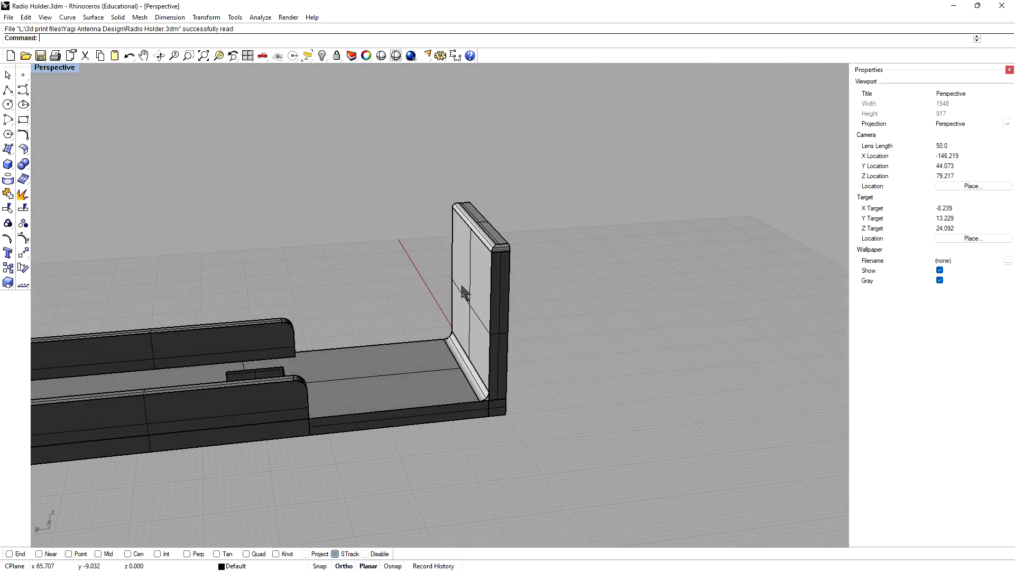
{"action": "mouse_move", "coordinate": [570, 355]}
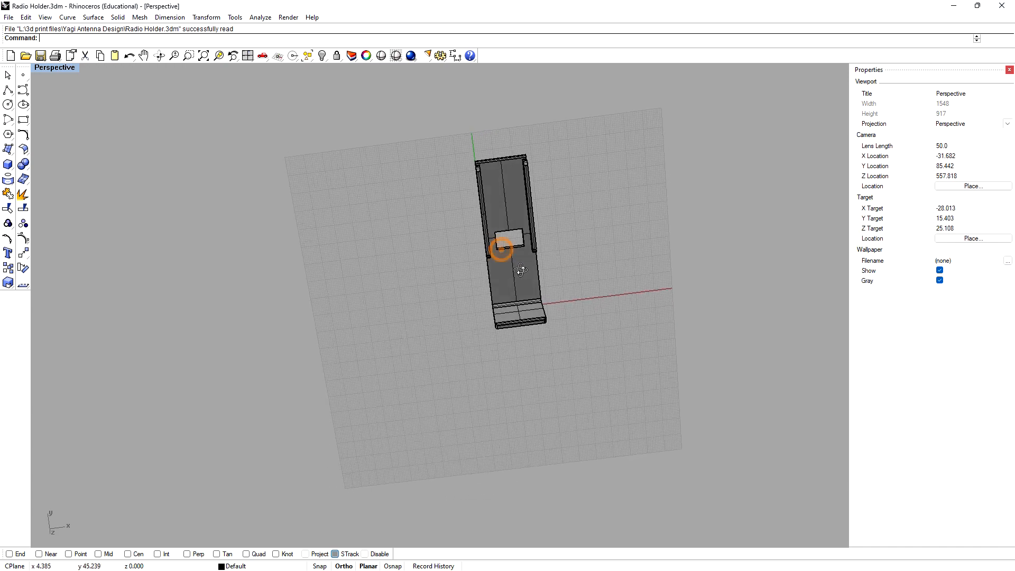
{"action": "left_click_drag", "start_coordinate": [518, 270], "coordinate": [472, 233]}
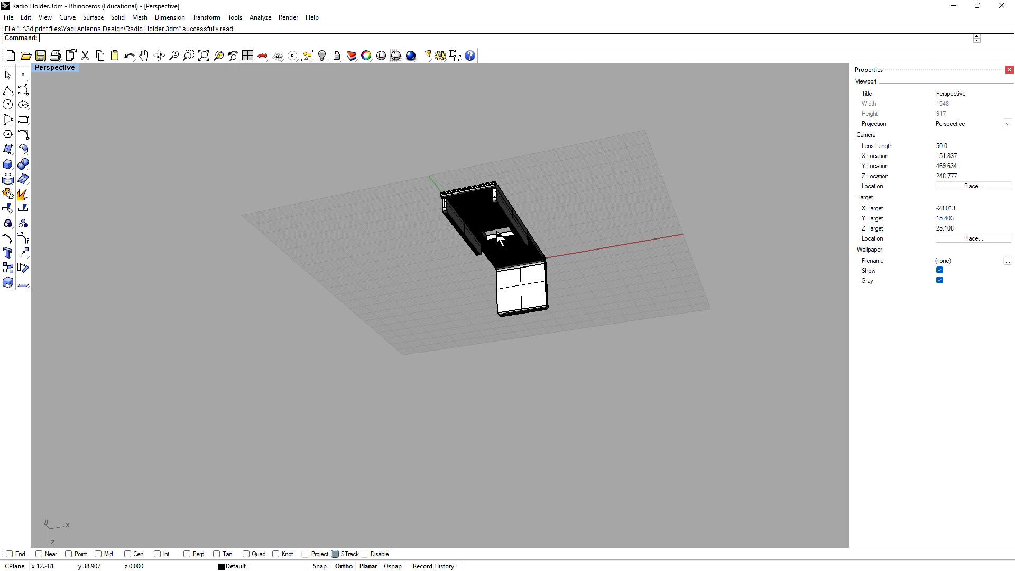
{"action": "mouse_move", "coordinate": [509, 259]}
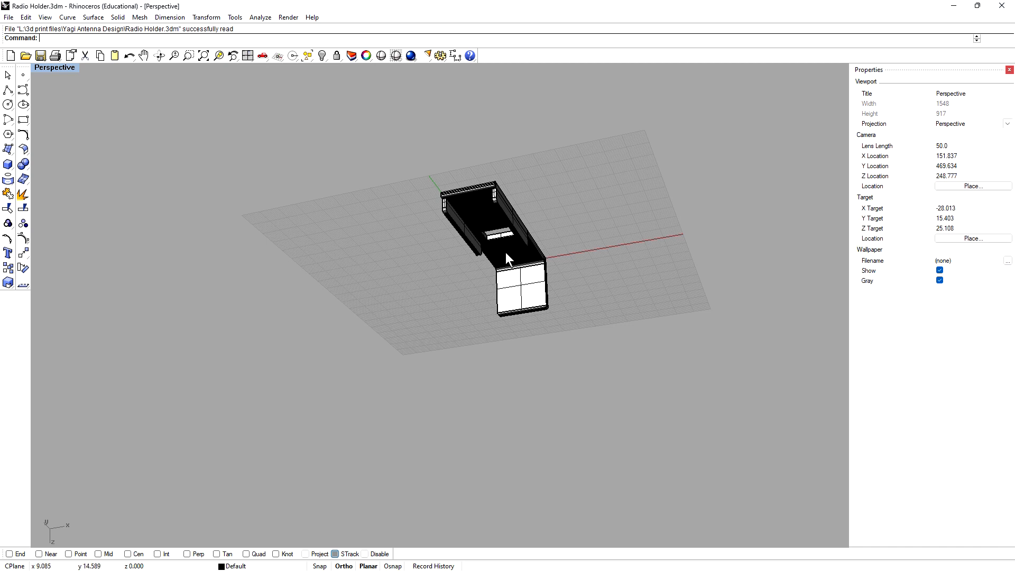
{"action": "left_click_drag", "start_coordinate": [508, 259], "coordinate": [468, 199]}
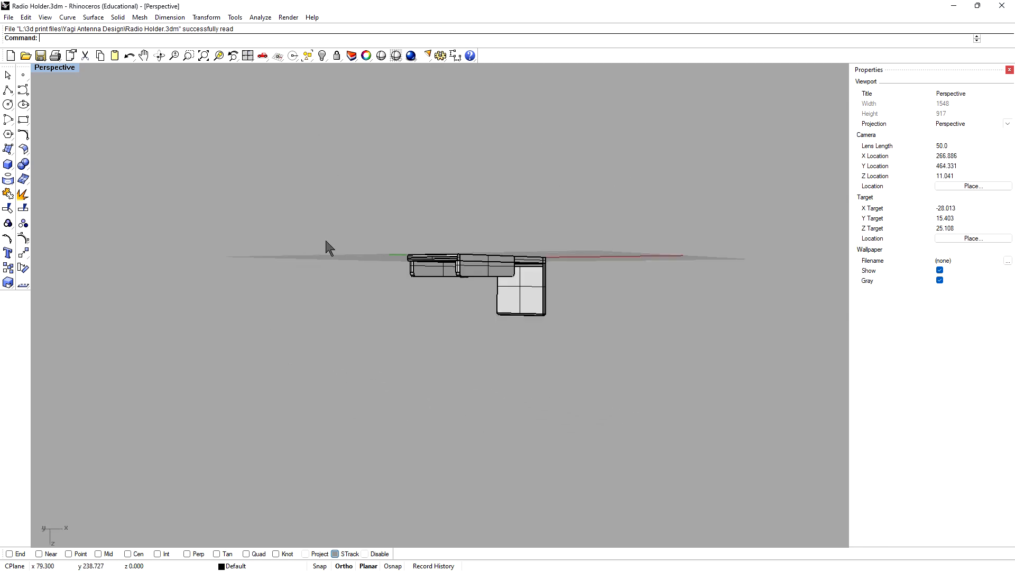
{"action": "mouse_move", "coordinate": [281, 228]}
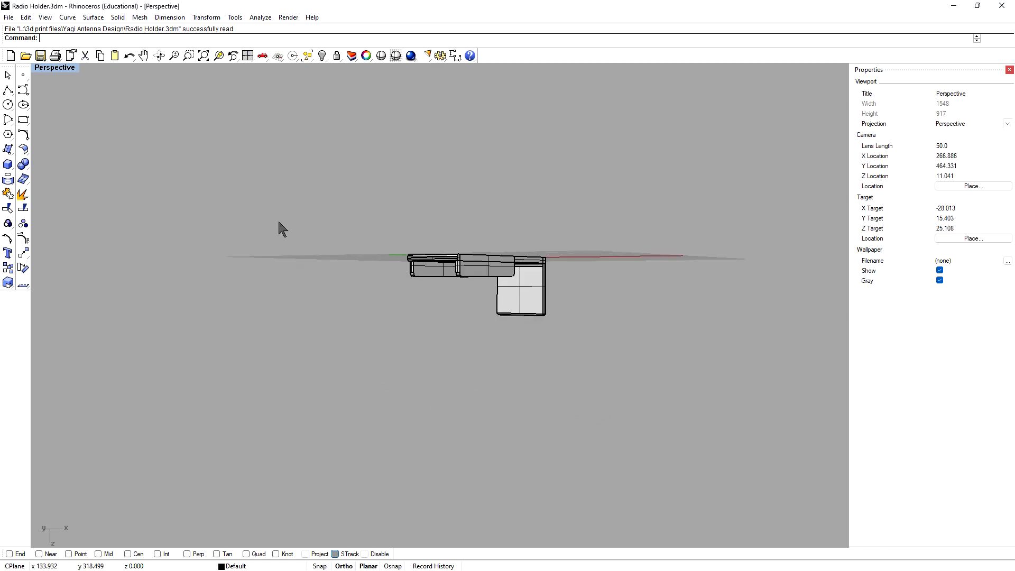